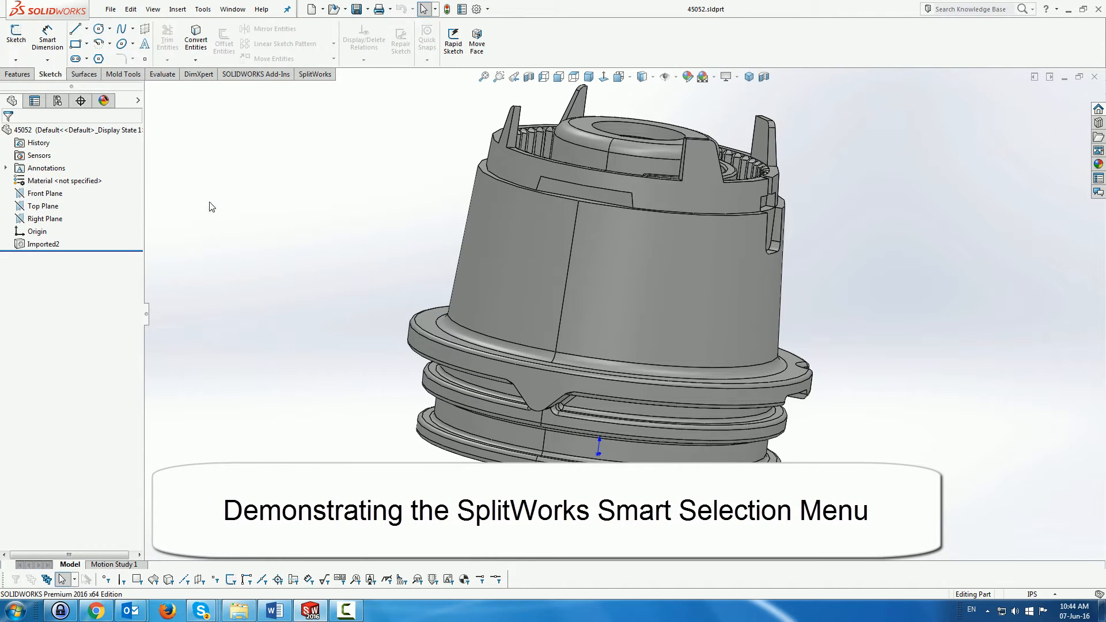
Launch SplitWorks Split Part on the imported part with Top Plane as the pull direction.
click(316, 73)
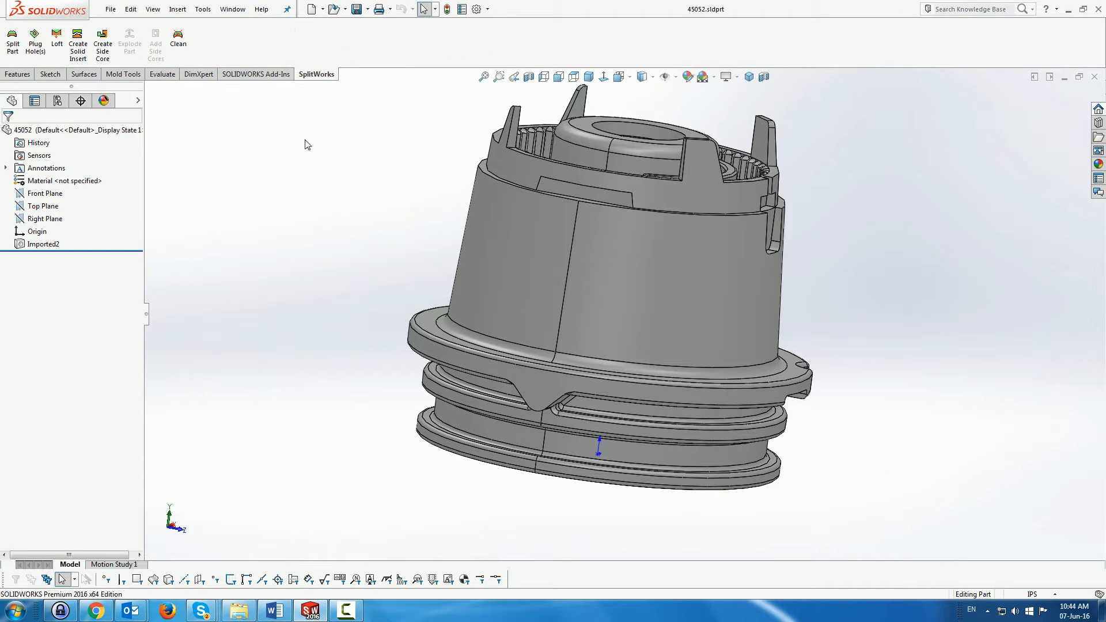
mouse_move(43, 209)
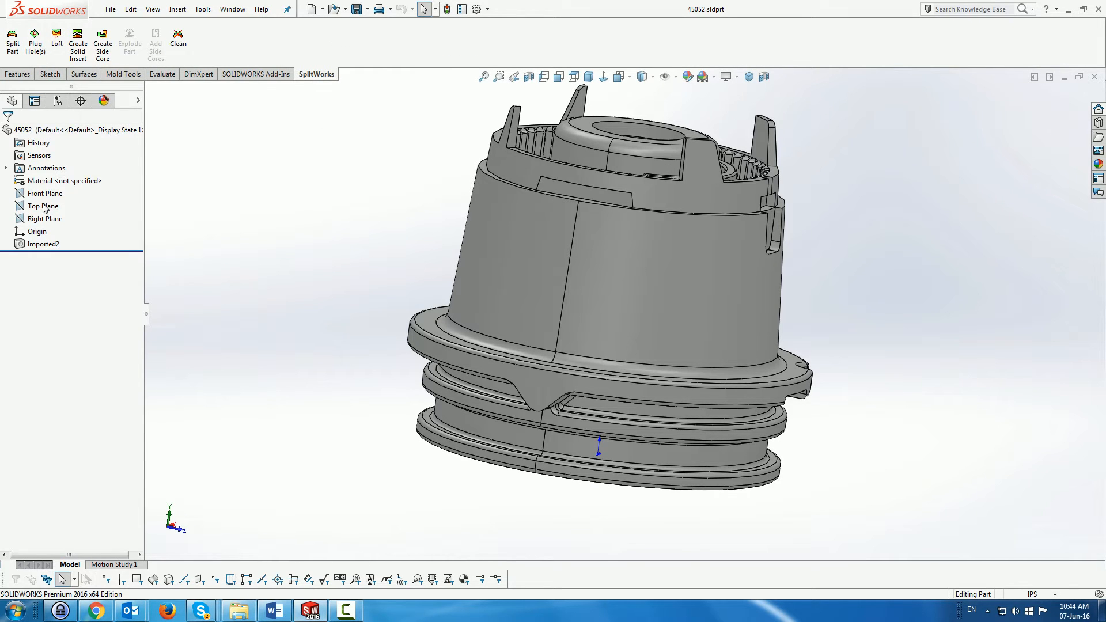
click(42, 205)
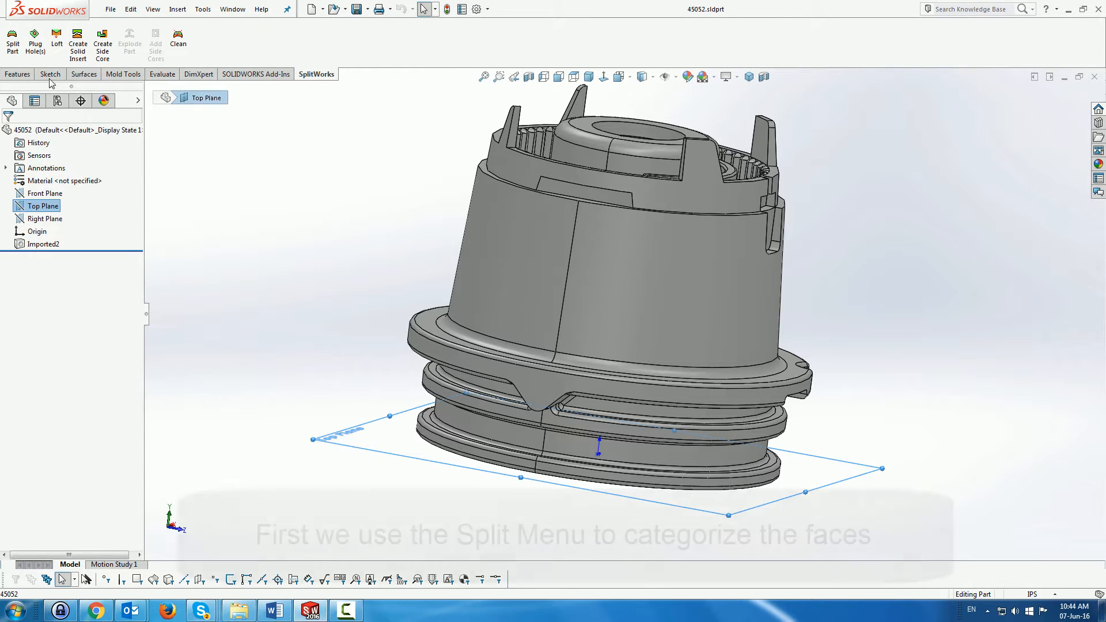
click(12, 41)
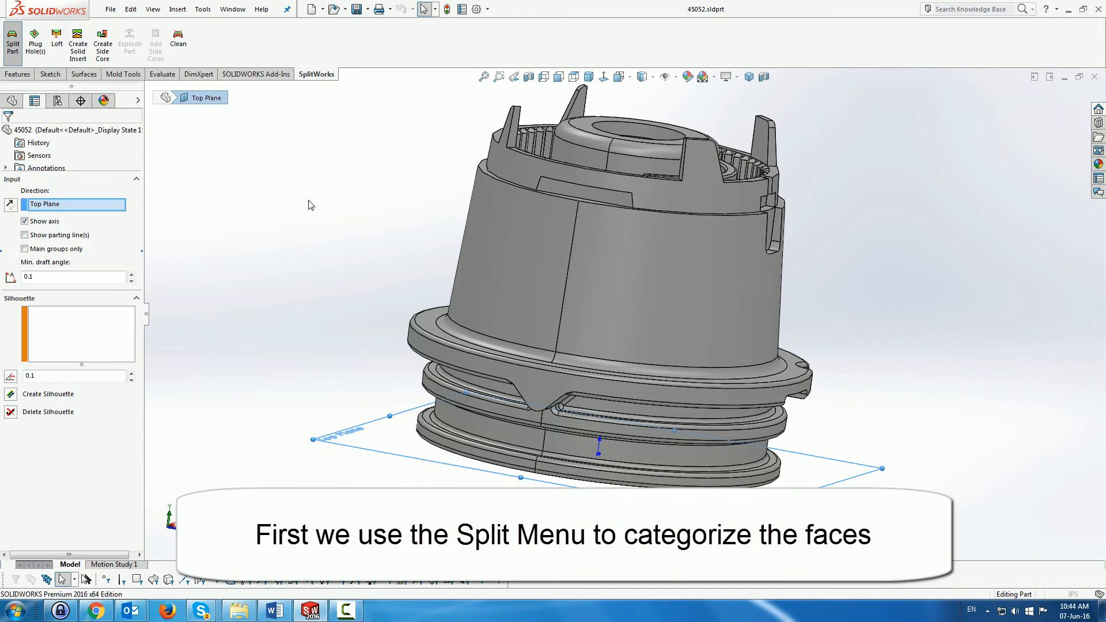
Preview the split with parting lines and main groups only, check the legend statistics, and accept.
click(49, 394)
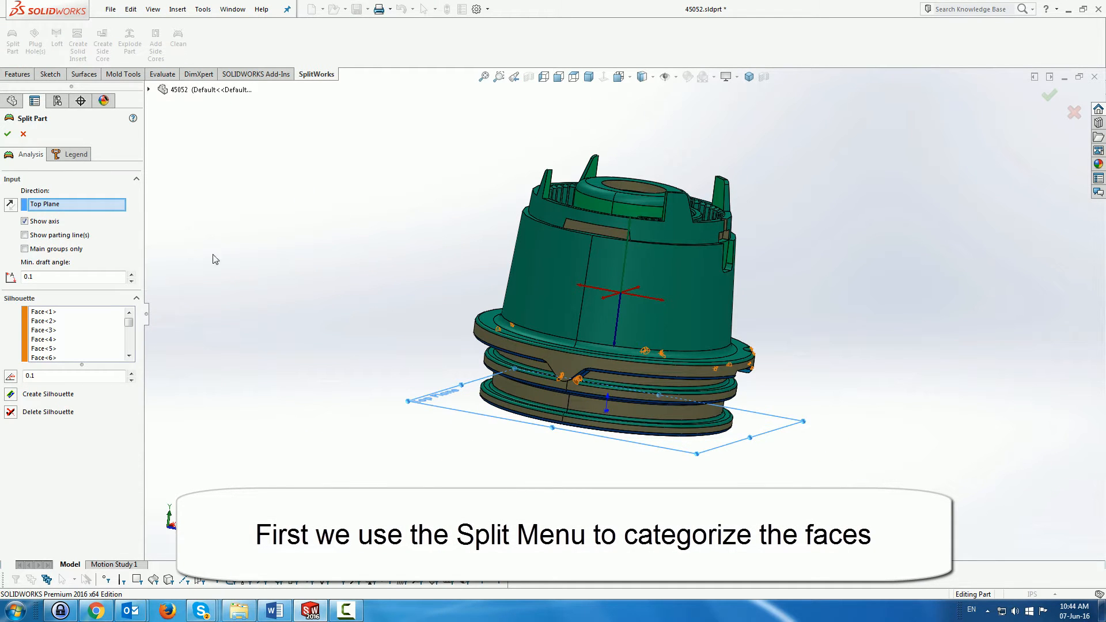
click(24, 235)
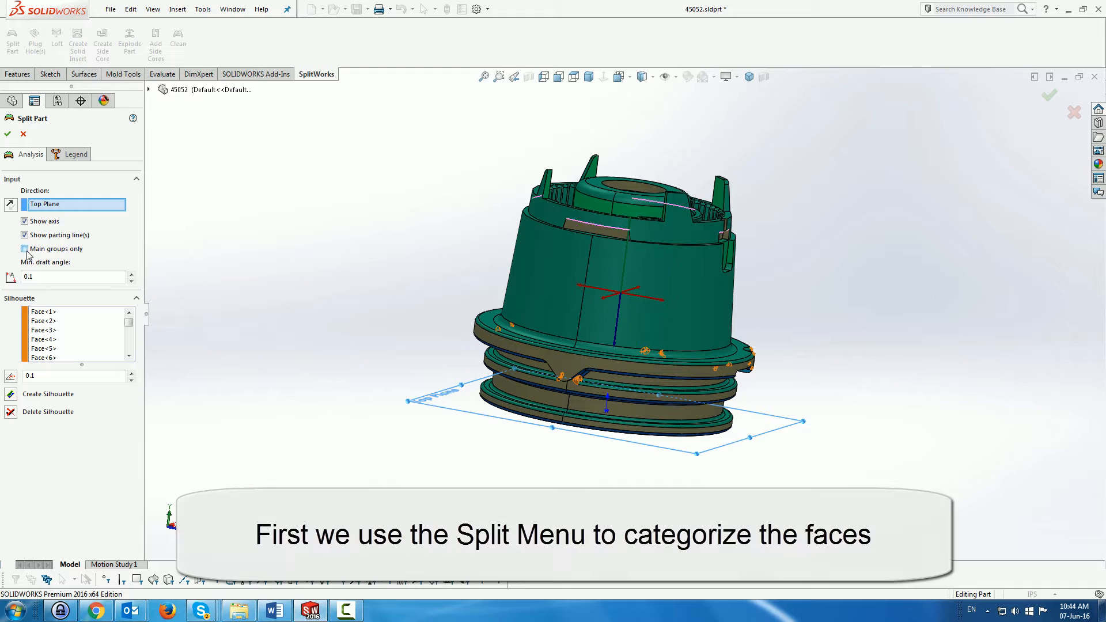
click(24, 249)
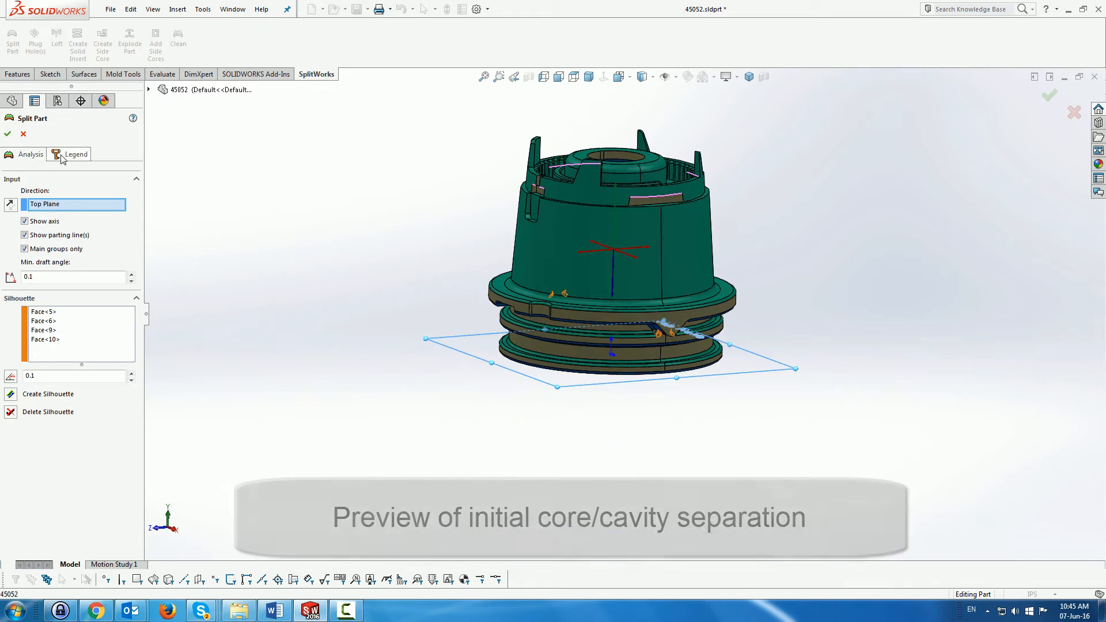
click(76, 154)
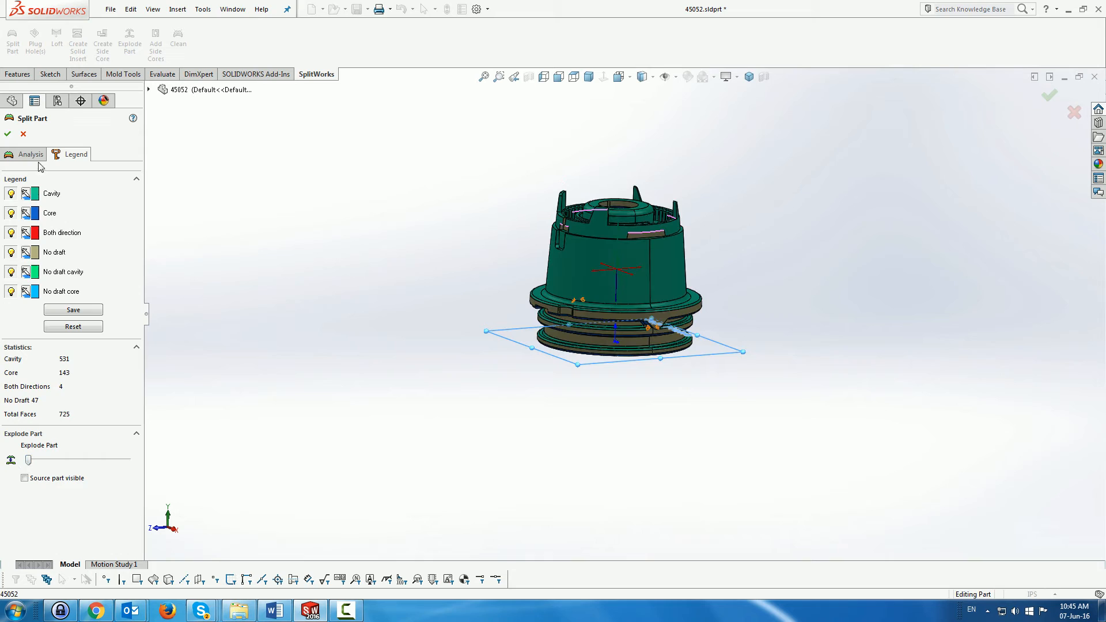
click(30, 155)
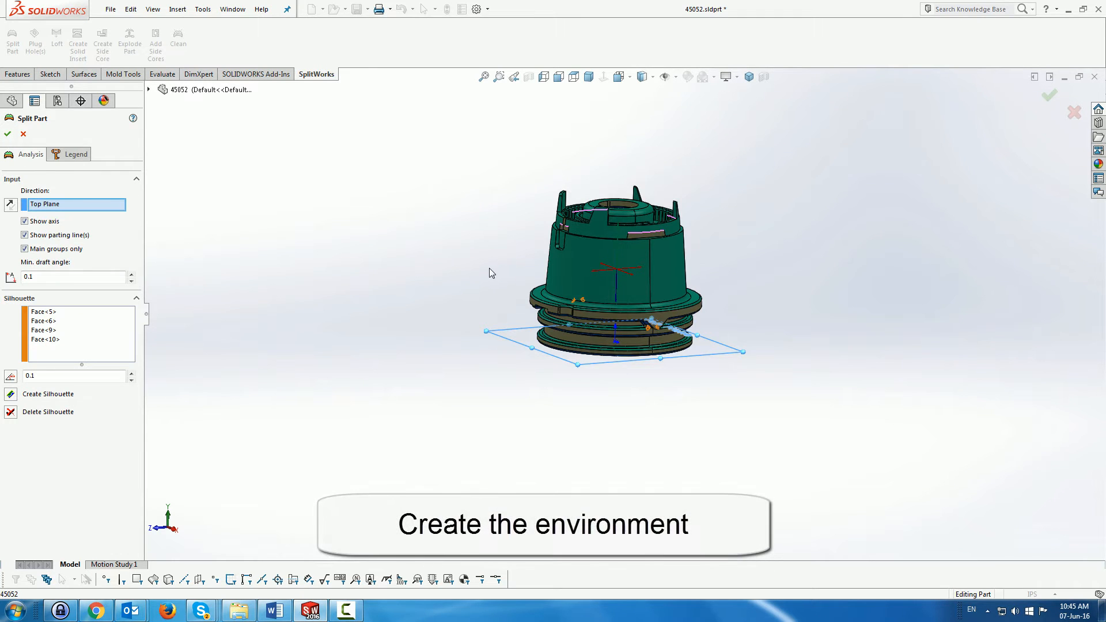
click(7, 133)
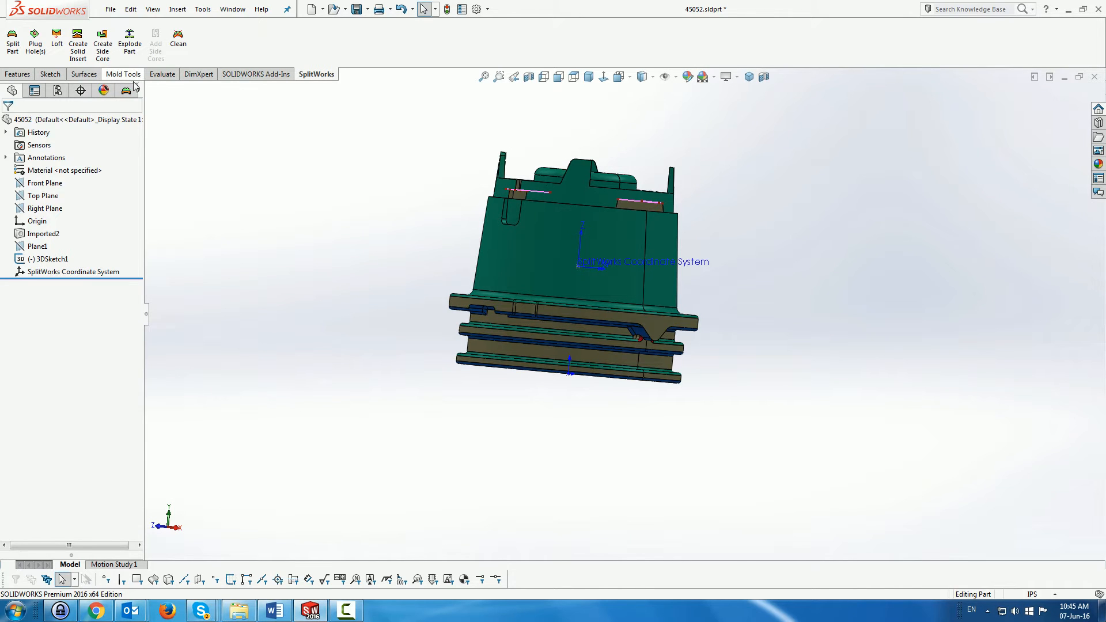
Reassign the No Draft and Both Directions faces into the Cavity group via the SplitWorks tree.
click(125, 89)
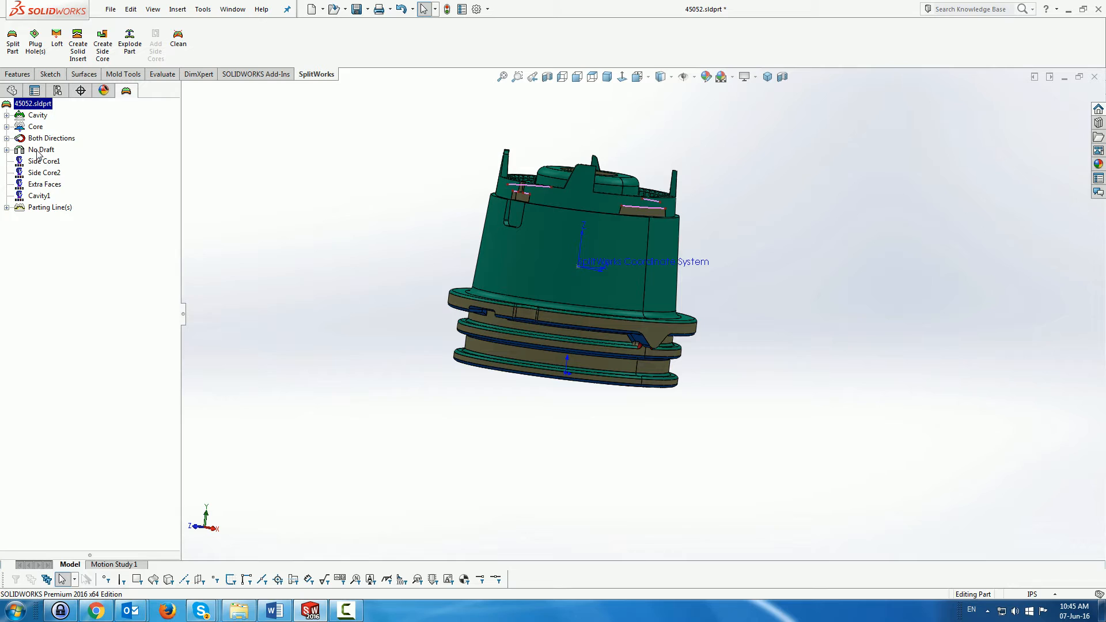
right_click(41, 150)
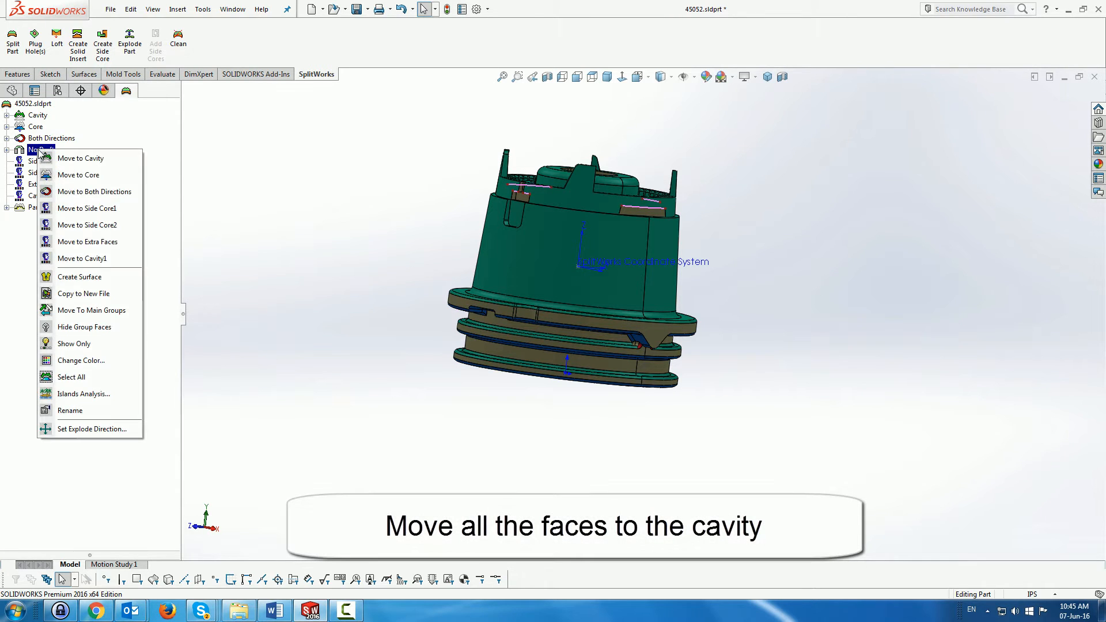
mouse_move(81, 174)
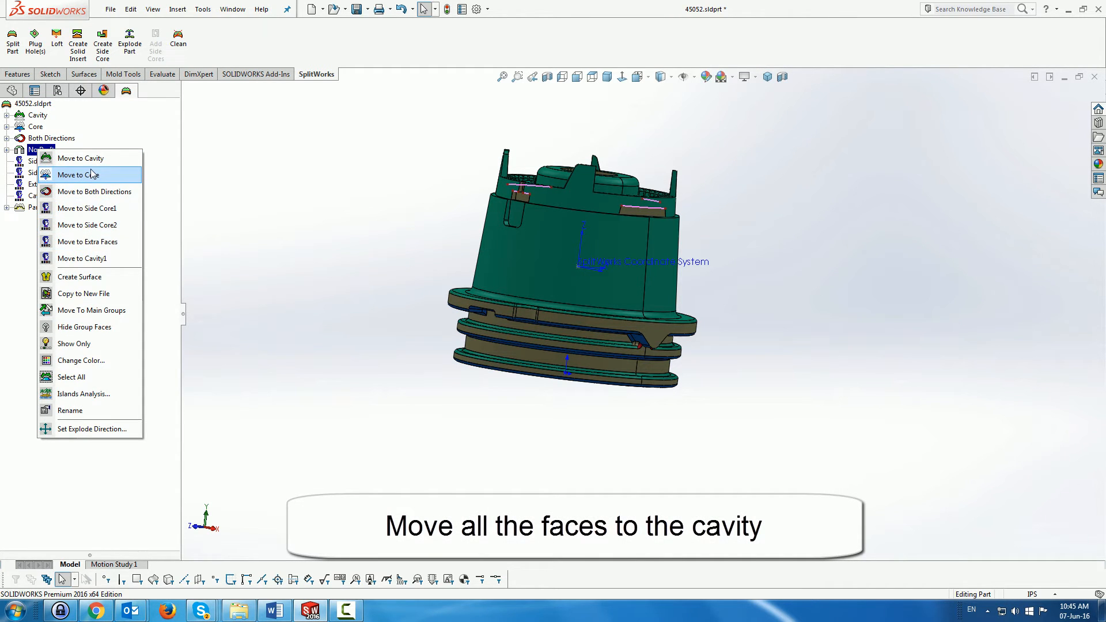
mouse_move(81, 158)
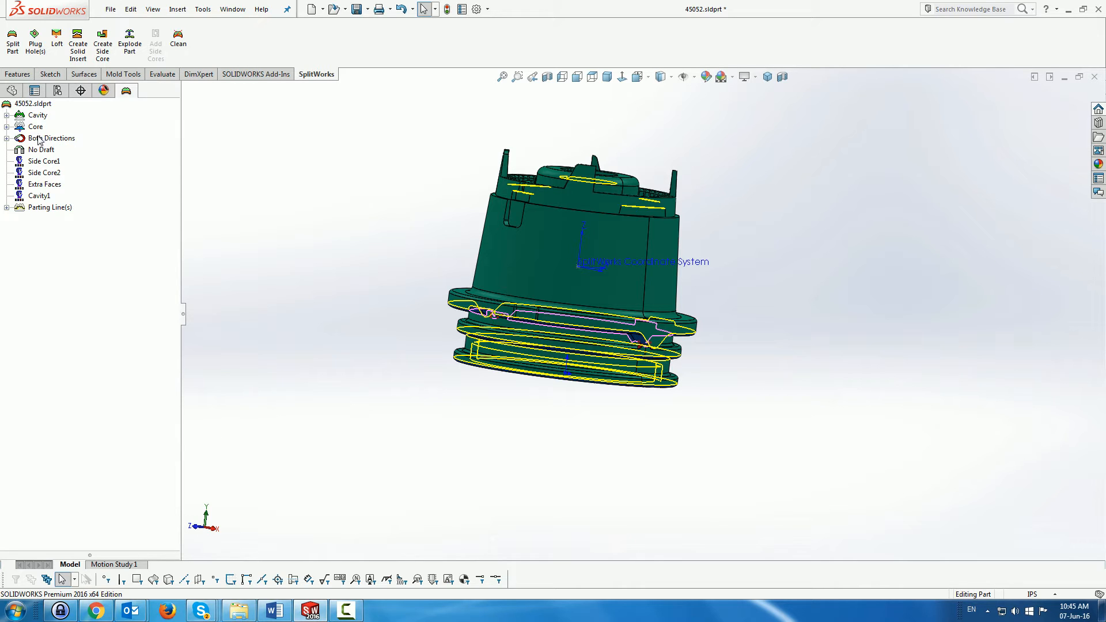
right_click(50, 137)
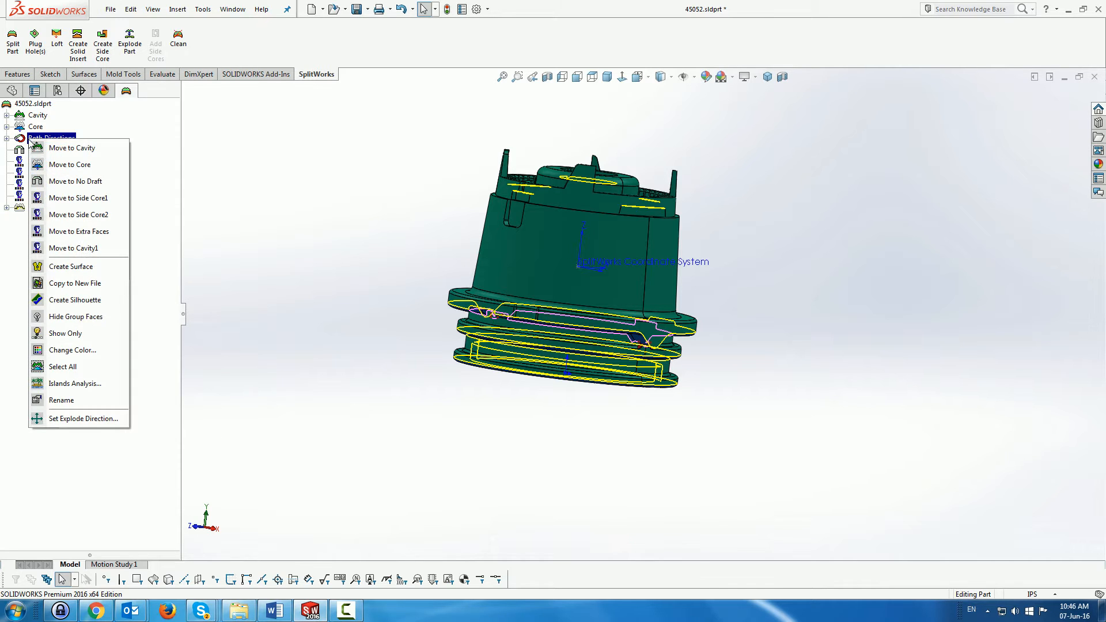
mouse_move(70, 232)
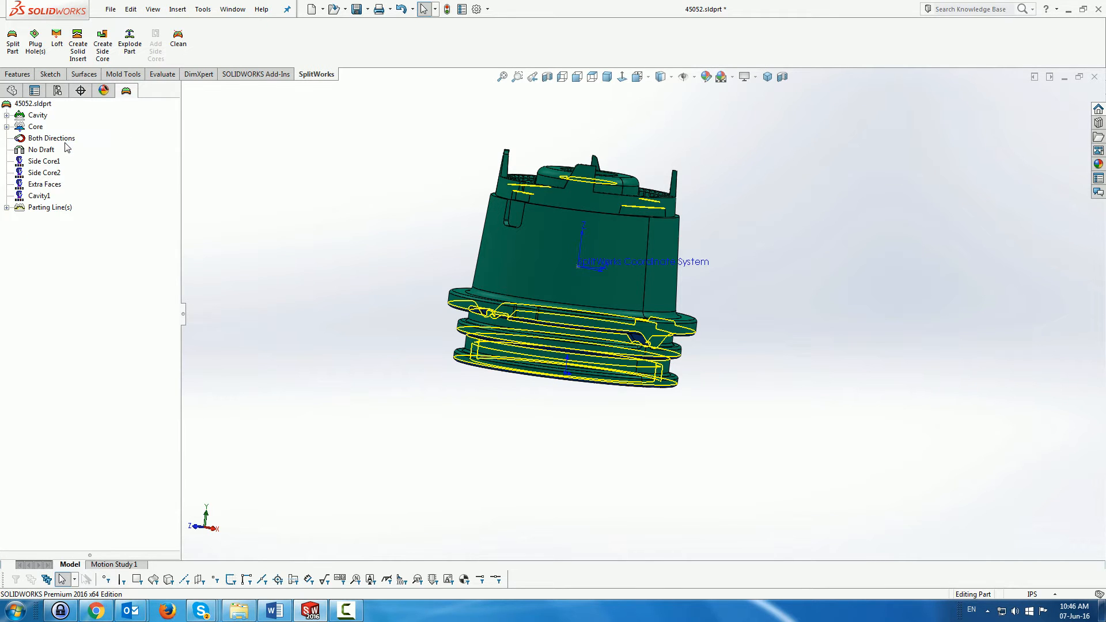
right_click(36, 127)
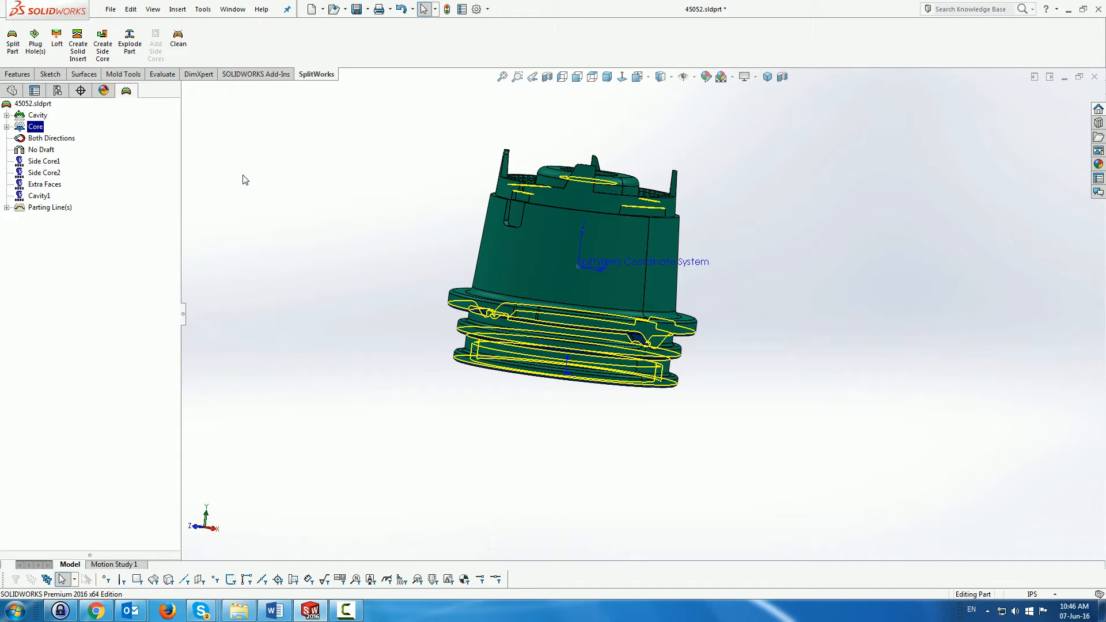
click(362, 271)
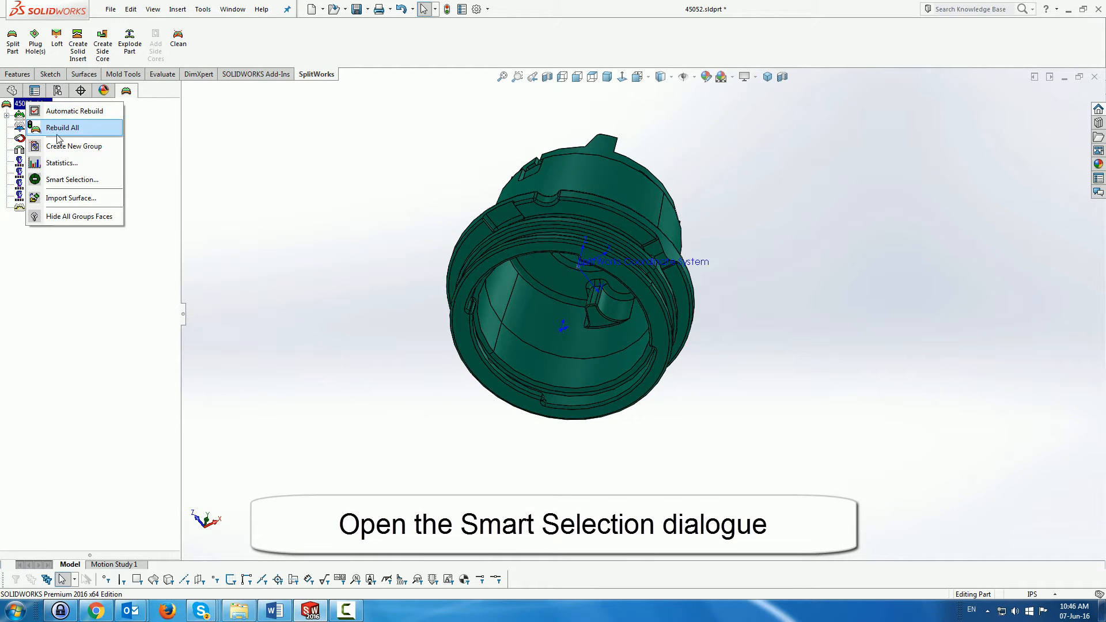
mouse_move(68, 197)
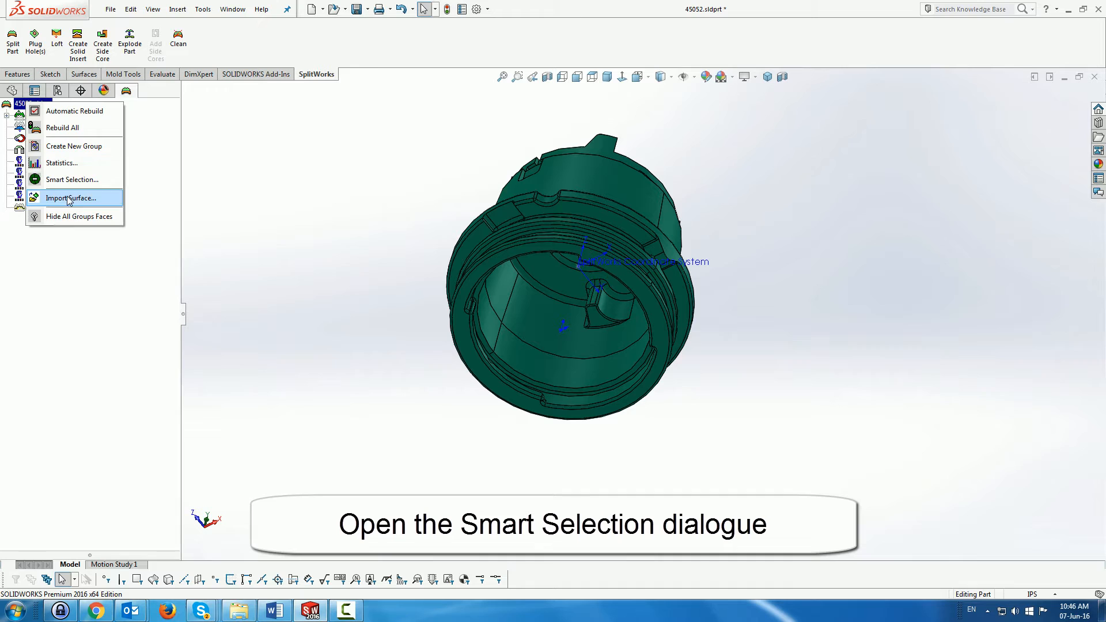
Start Smart Selection with one exterior loop face and one inner face as internal boundary.
click(71, 179)
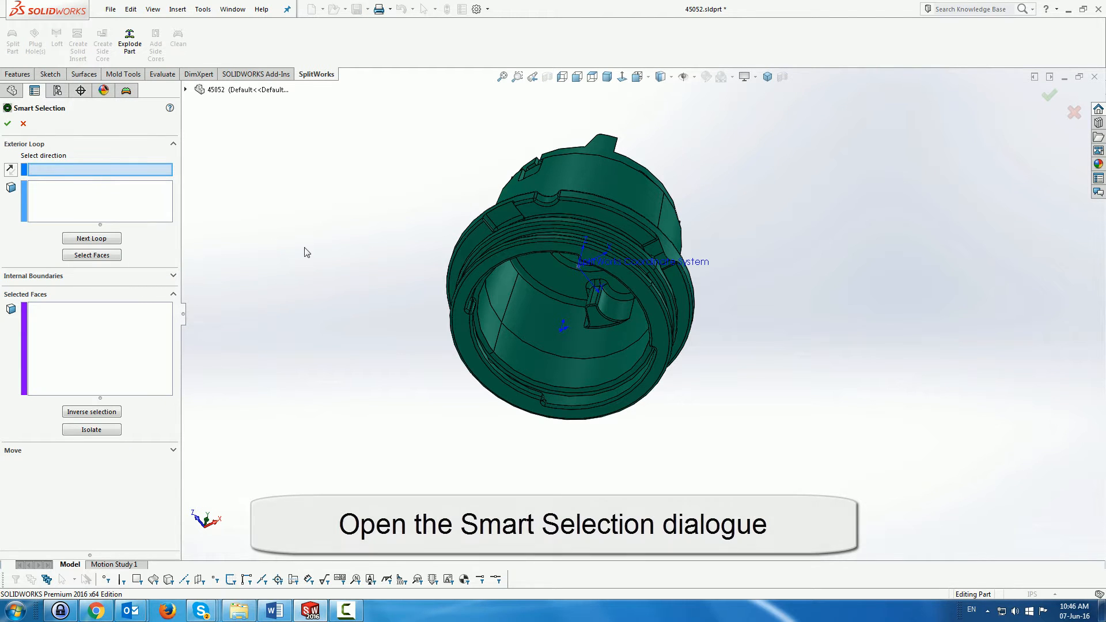
mouse_move(156, 214)
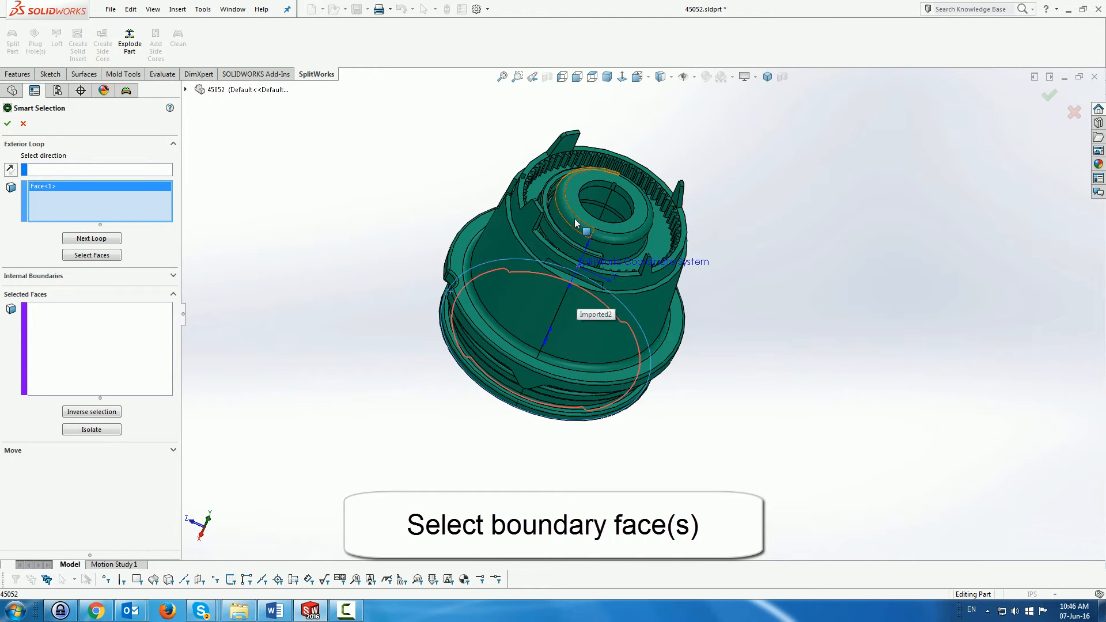
mouse_move(338, 215)
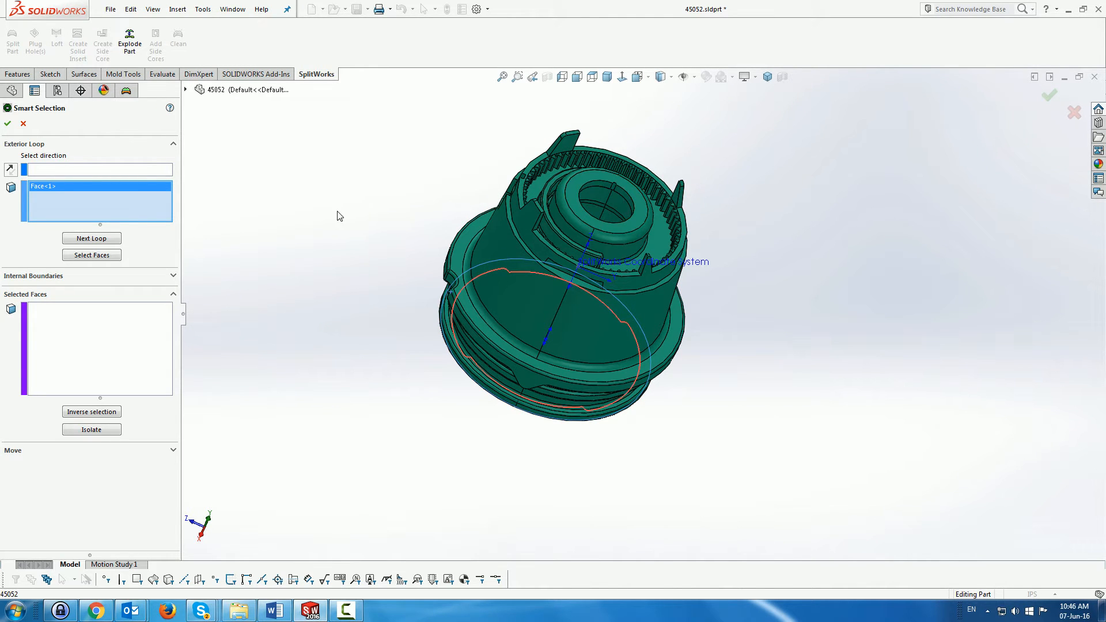
click(172, 275)
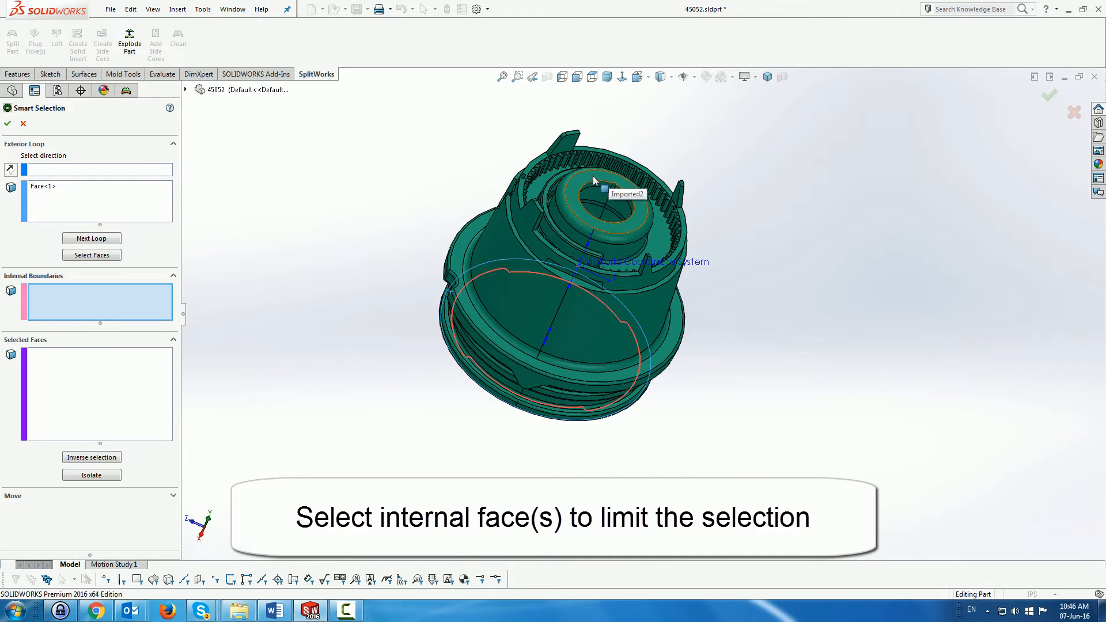
click(621, 205)
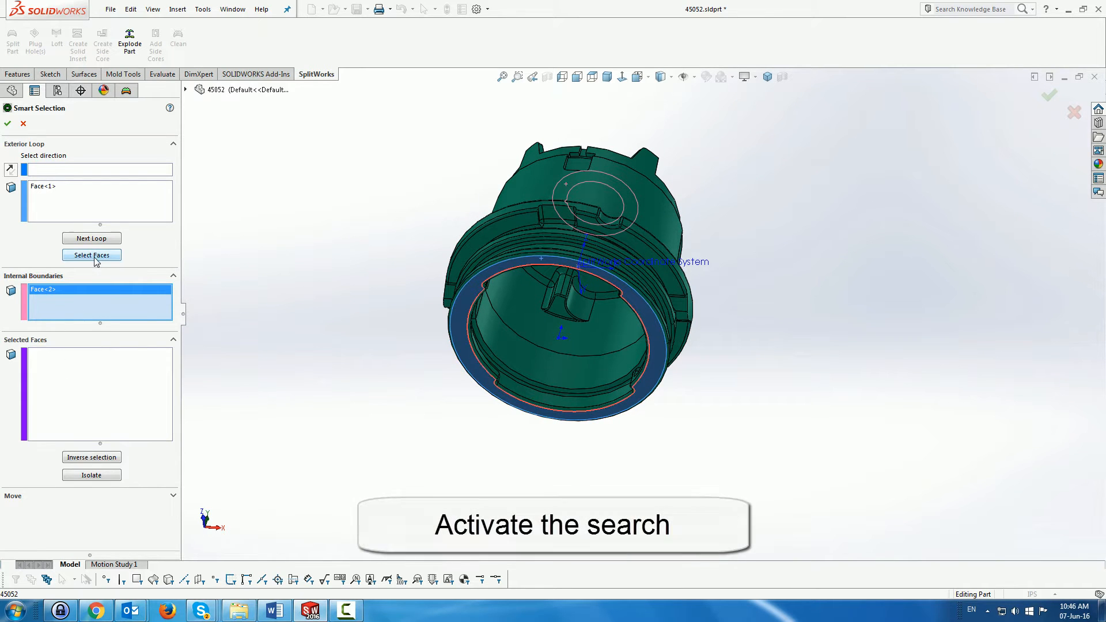
Select the enclosed faces plus the rim face, isolate them, and move them into the Core group.
click(91, 254)
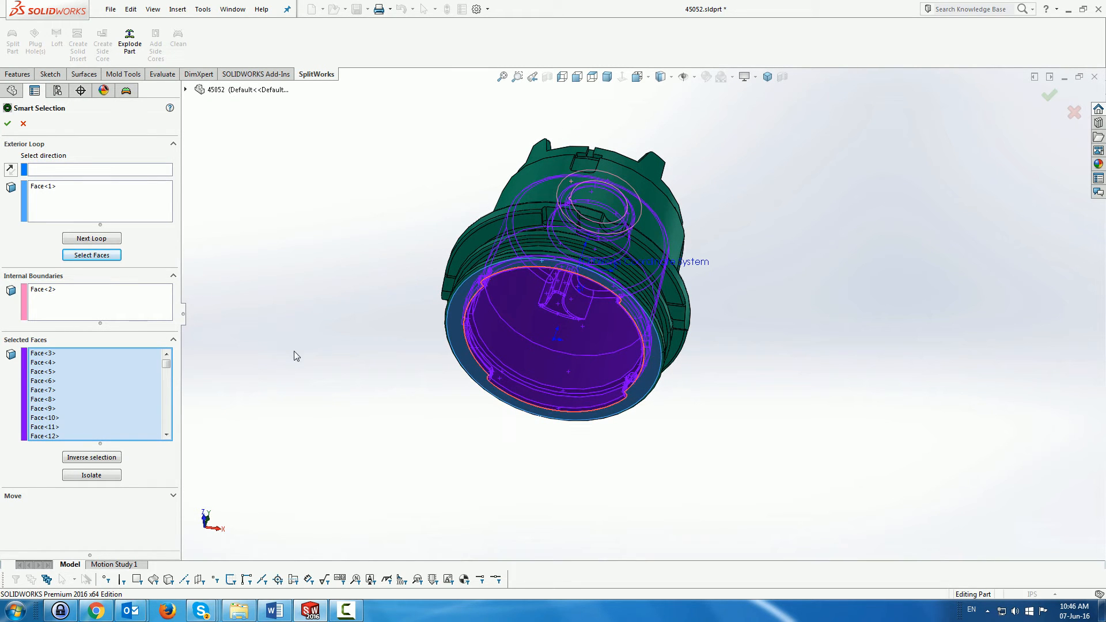
mouse_move(460, 337)
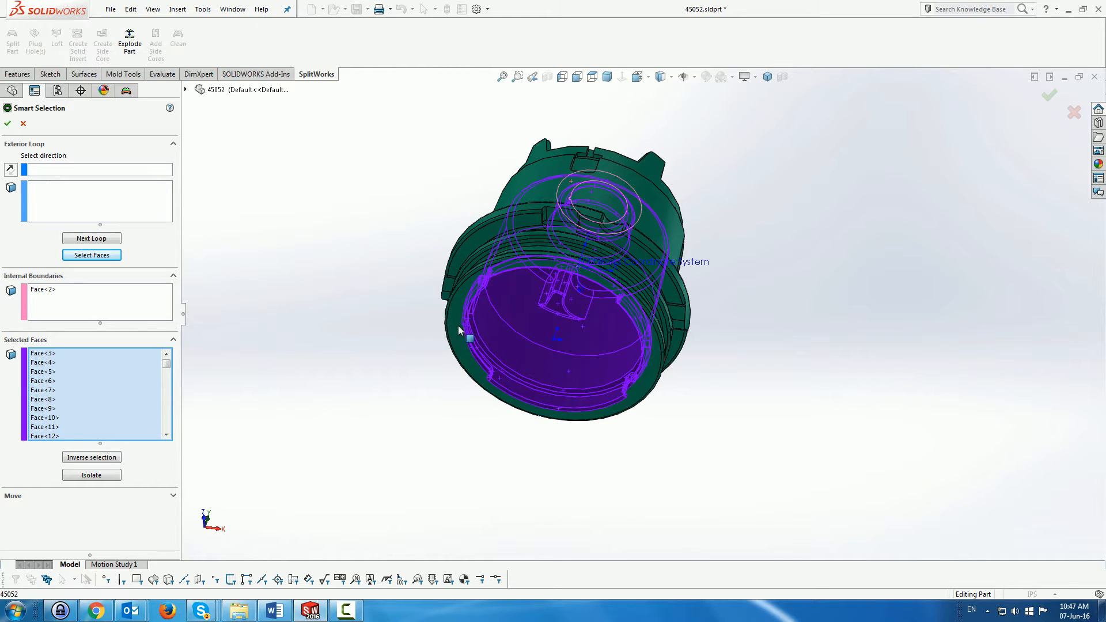
click(91, 475)
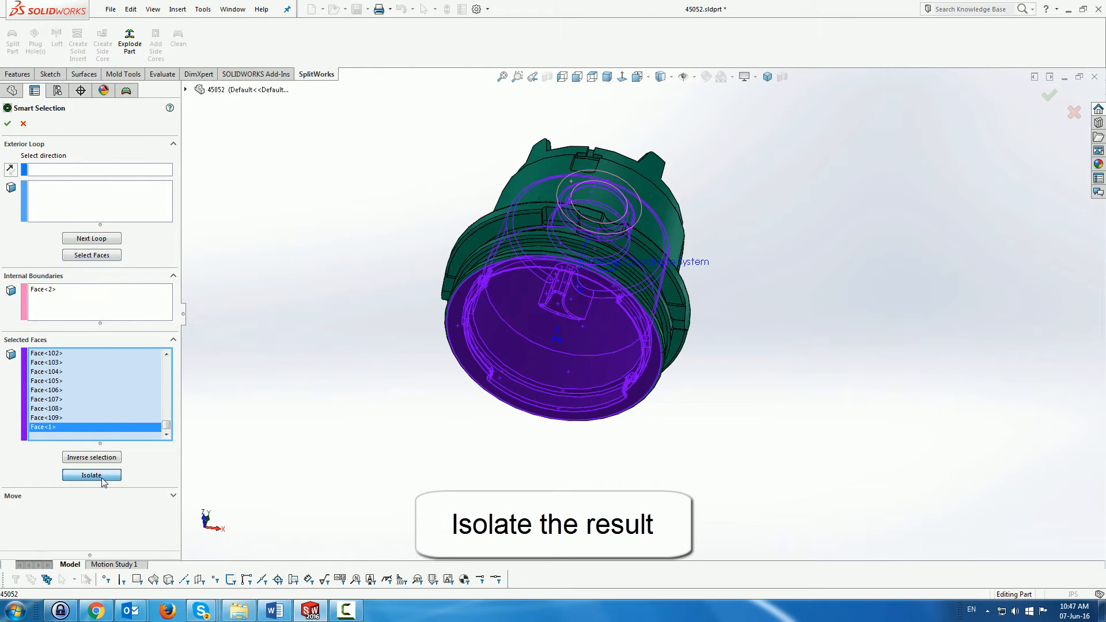
click(91, 475)
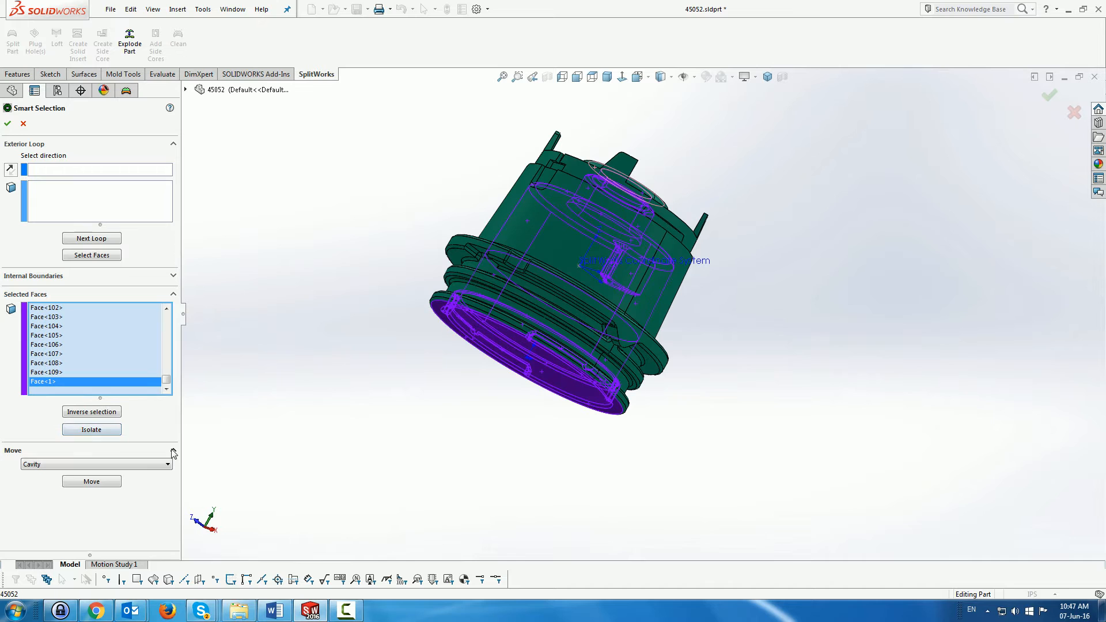
click(167, 463)
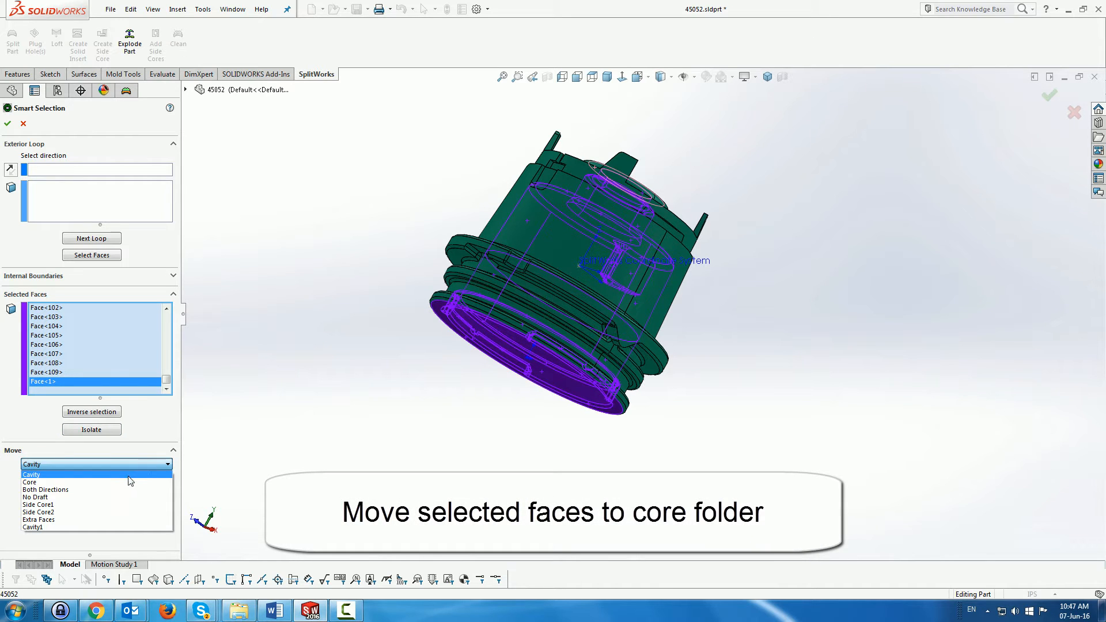
click(30, 481)
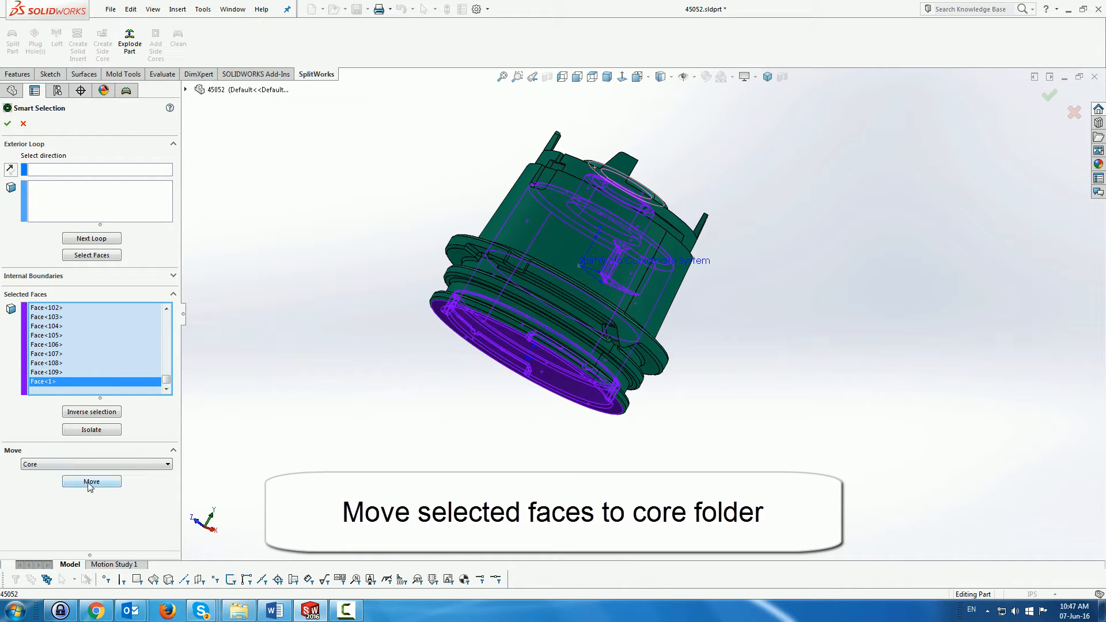
click(90, 481)
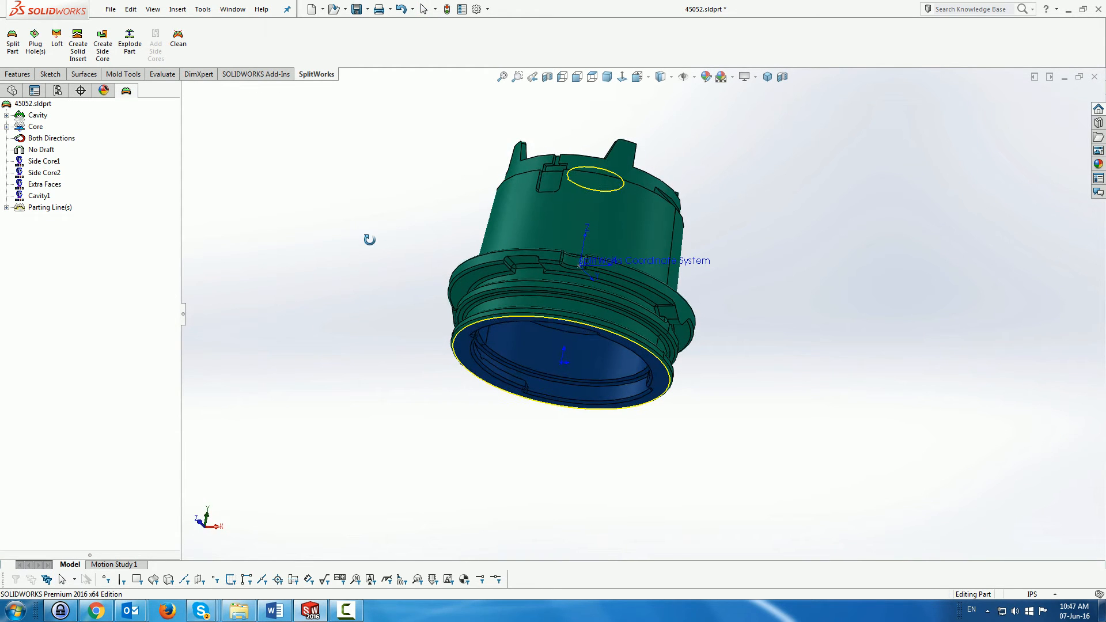
Plug the holes in Core-Surface1 with SplitWorks Plug Hole(s).
scroll(up, 3)
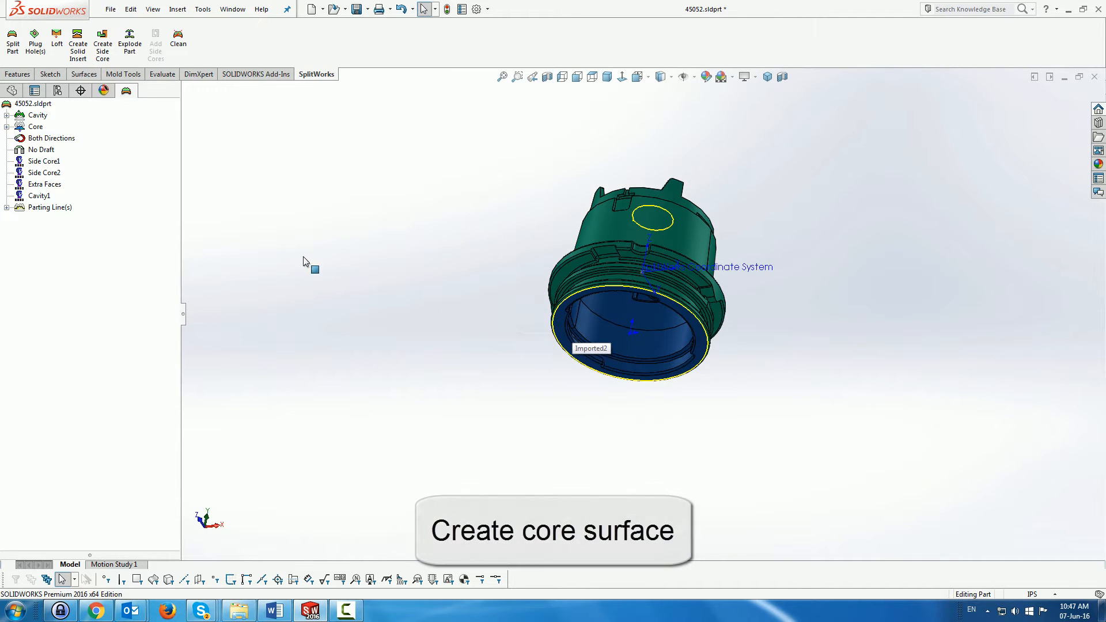
right_click(36, 127)
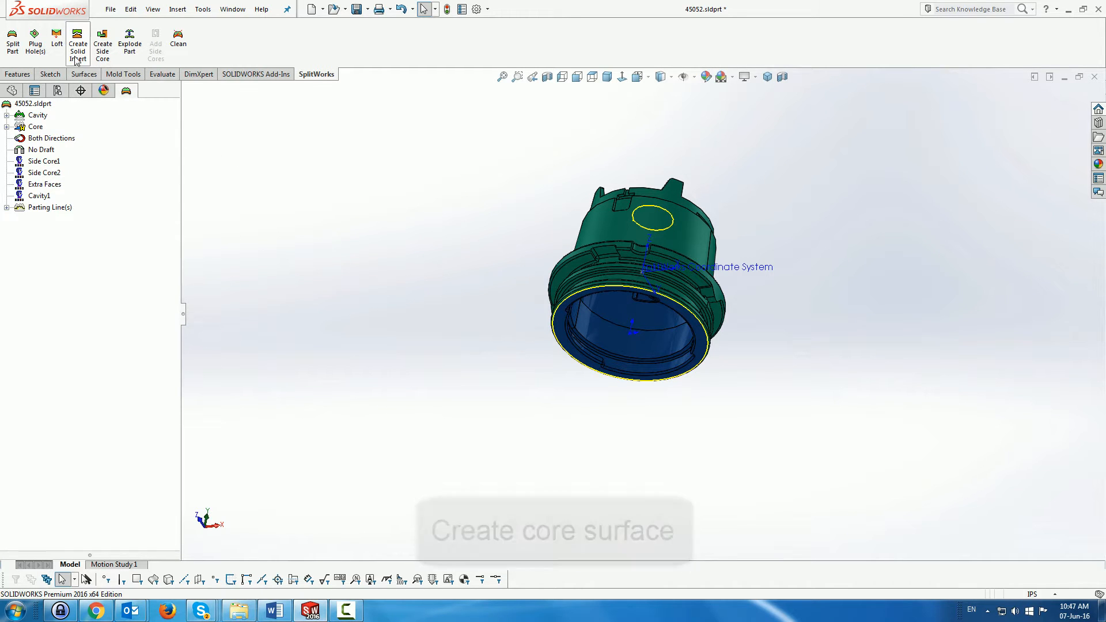
click(35, 39)
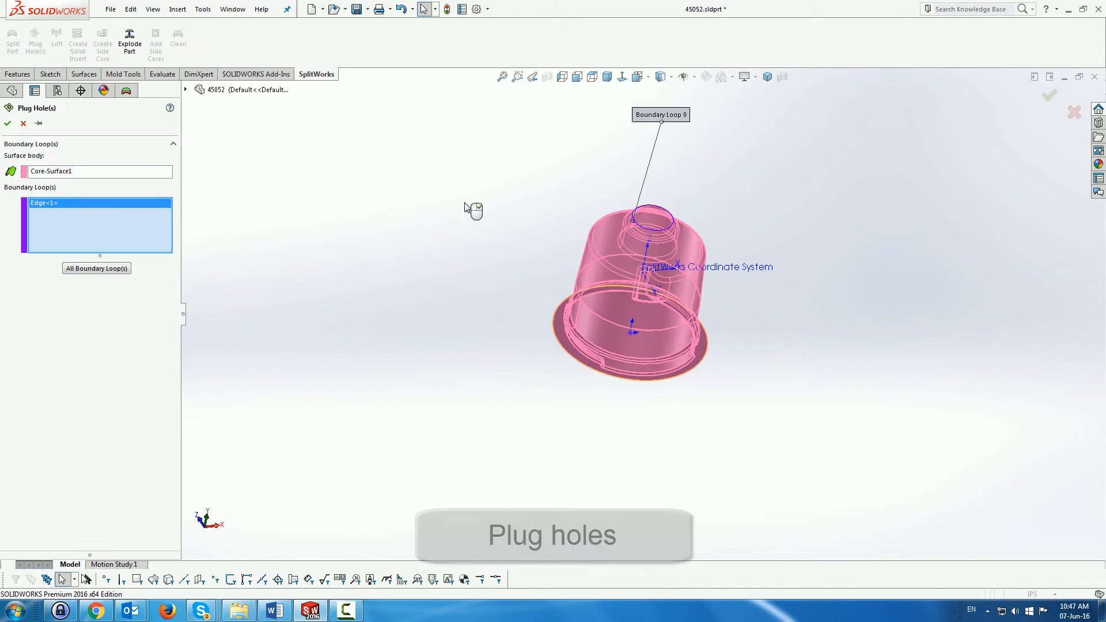
click(8, 123)
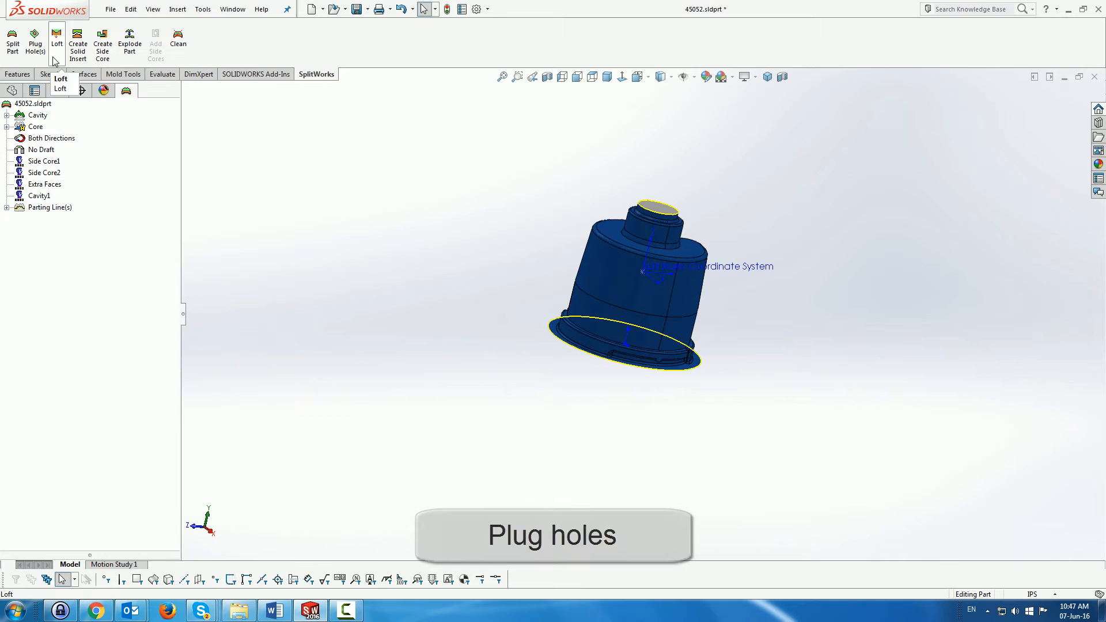
Create the flat lofted parting surface around the part's base edge.
click(56, 36)
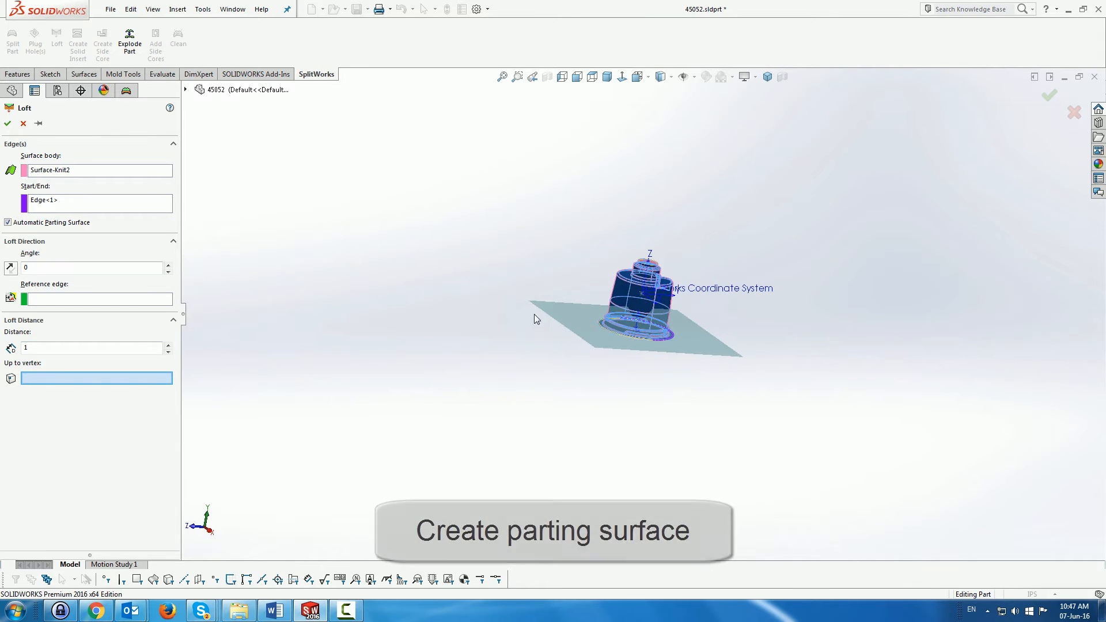
click(8, 123)
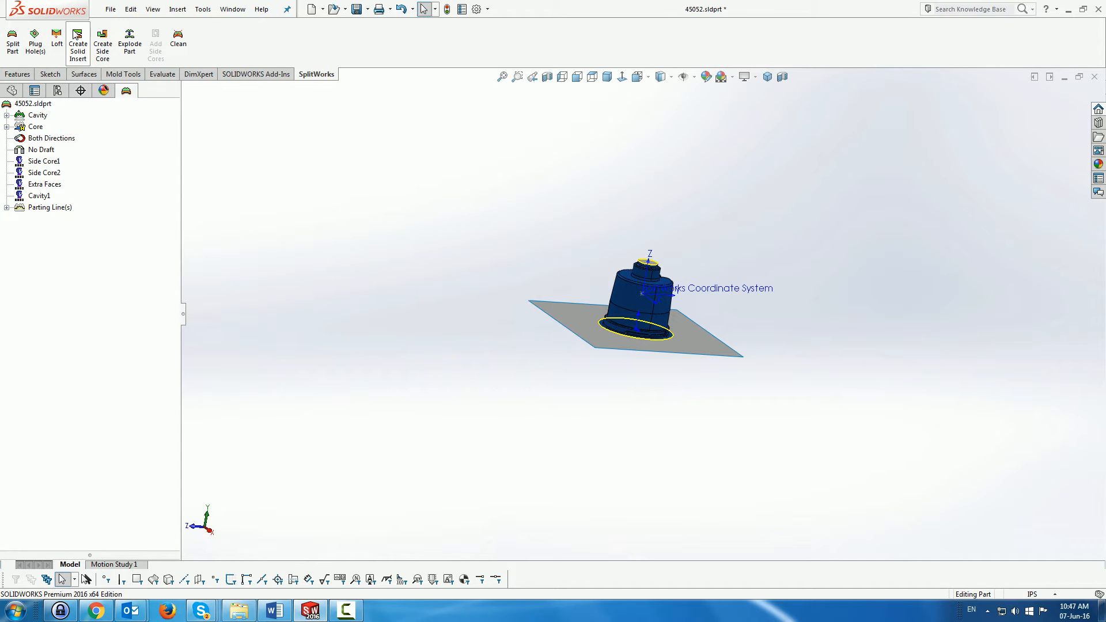
Create a symmetric box blank solid insert with main parameters based on CavityInsert_1.
click(77, 39)
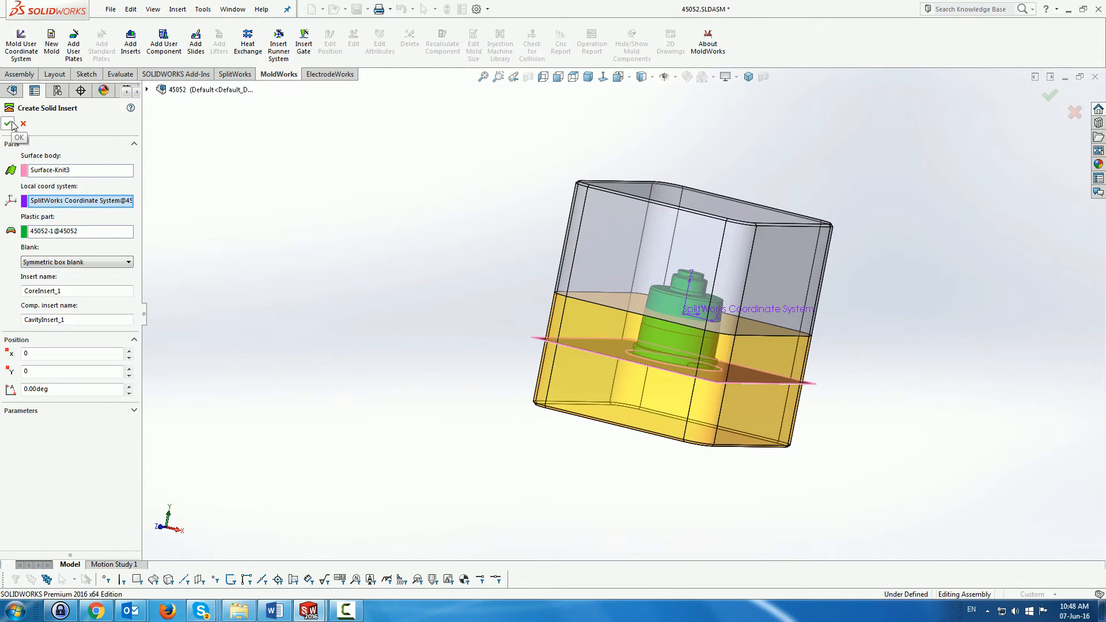
mouse_move(68, 253)
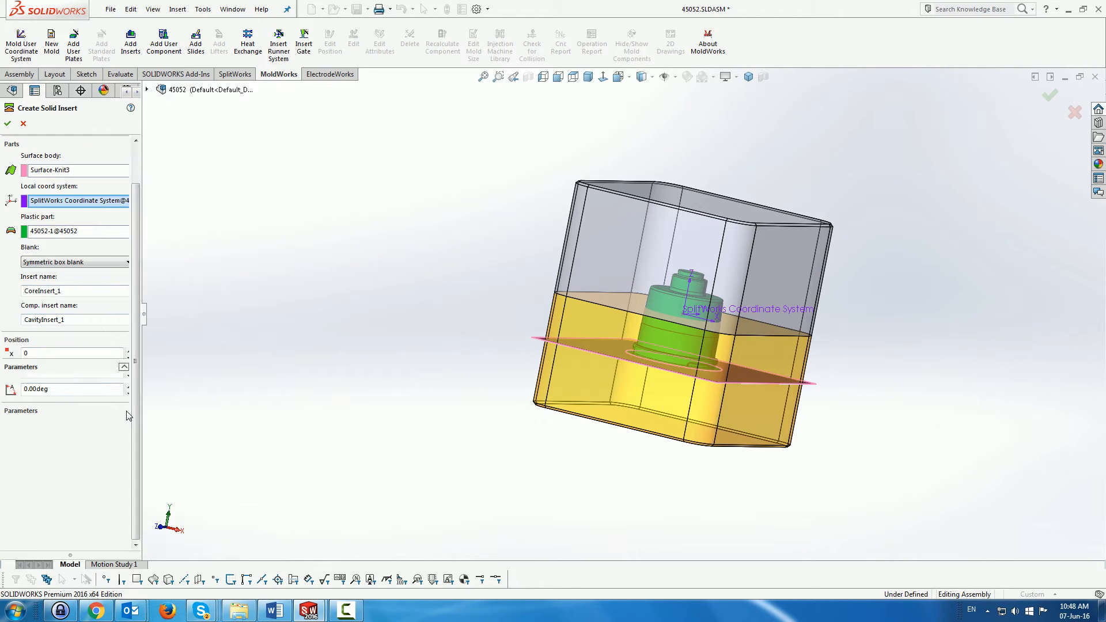
click(66, 450)
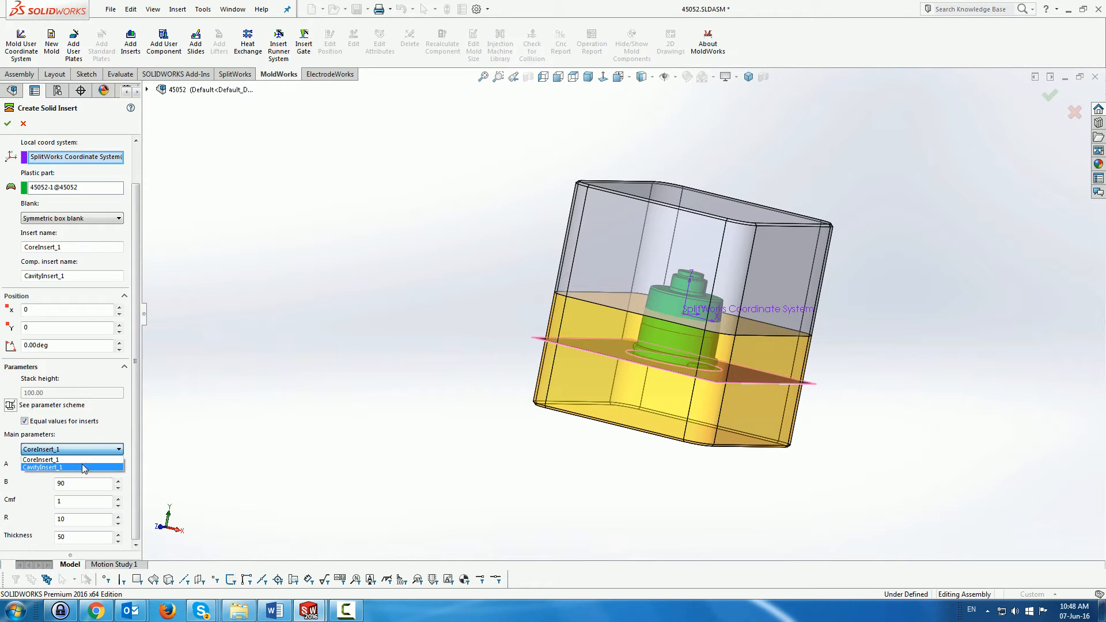
click(44, 468)
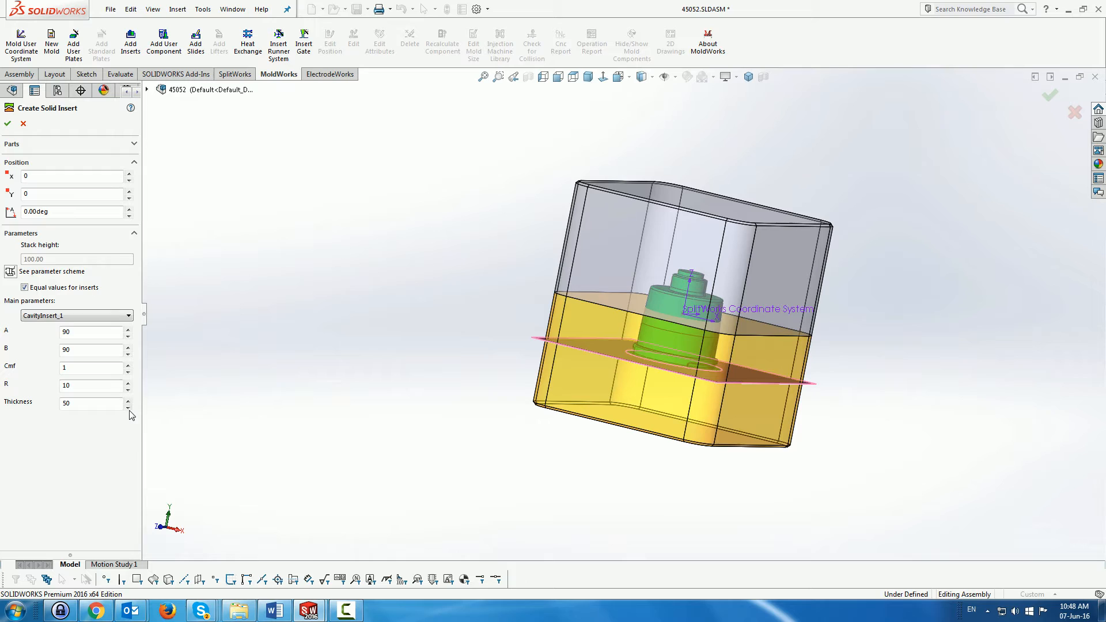
click(128, 406)
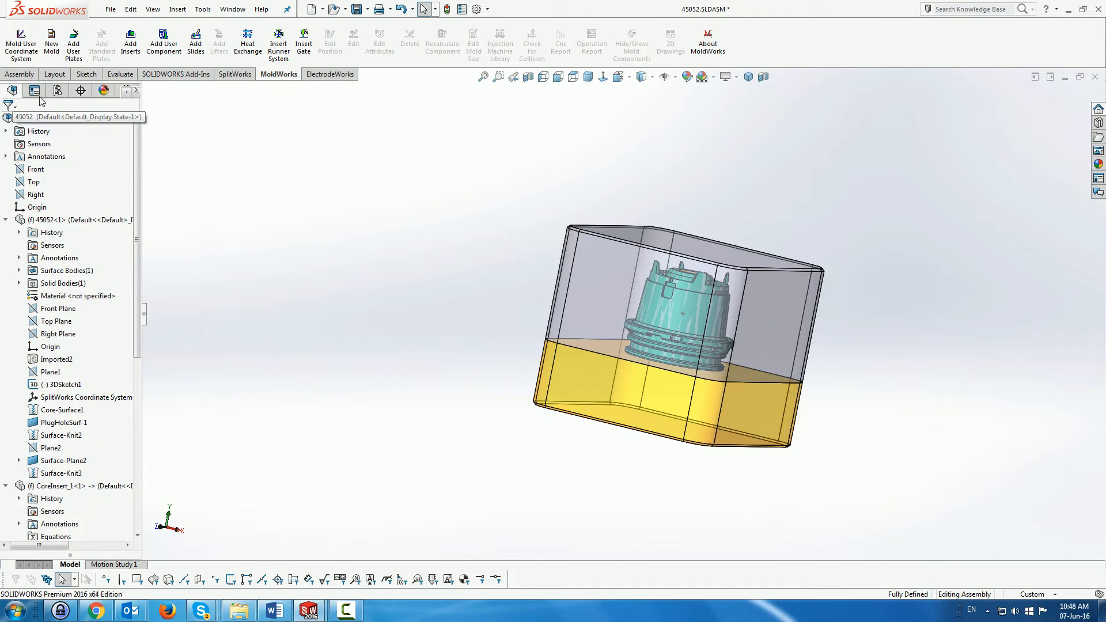
Start a new exploded view from the Default configuration in the ConfigurationManager.
click(34, 90)
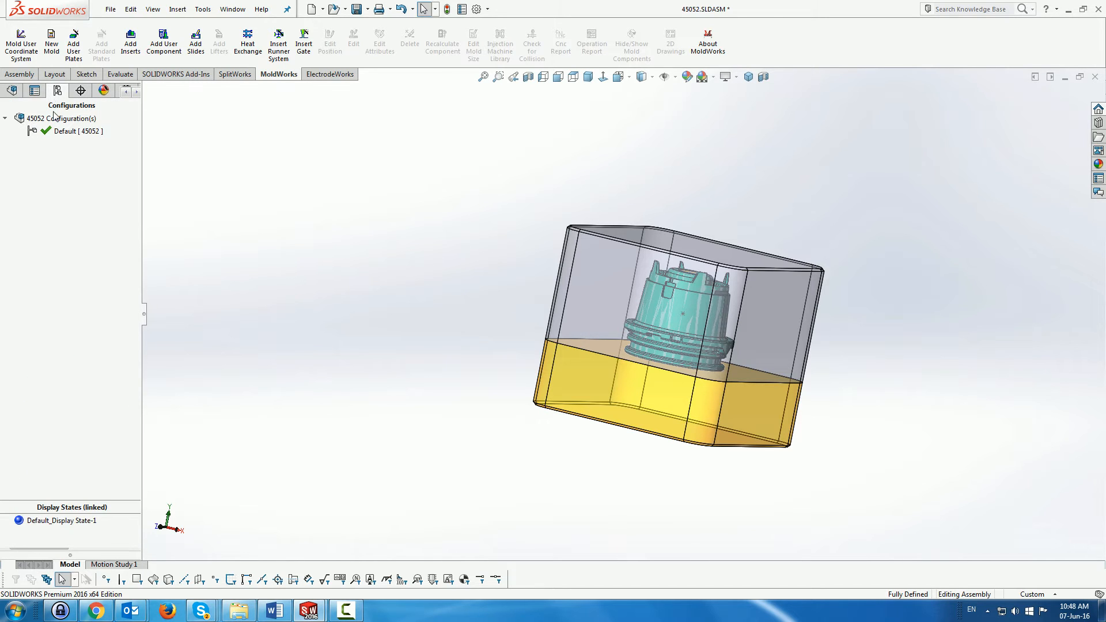
right_click(73, 131)
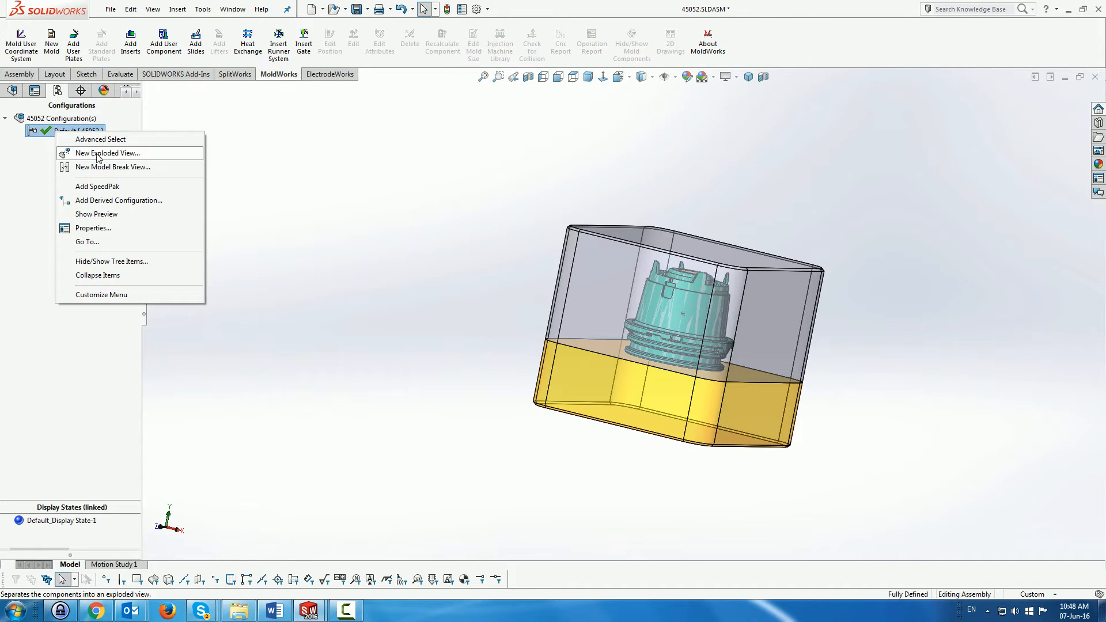
click(107, 153)
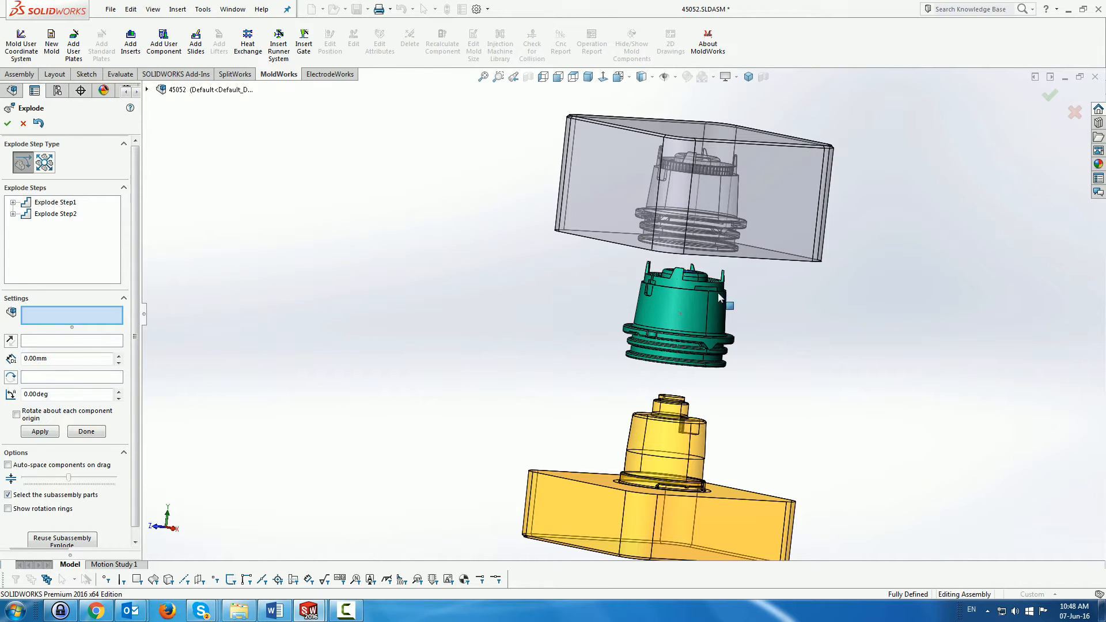
mouse_move(711, 283)
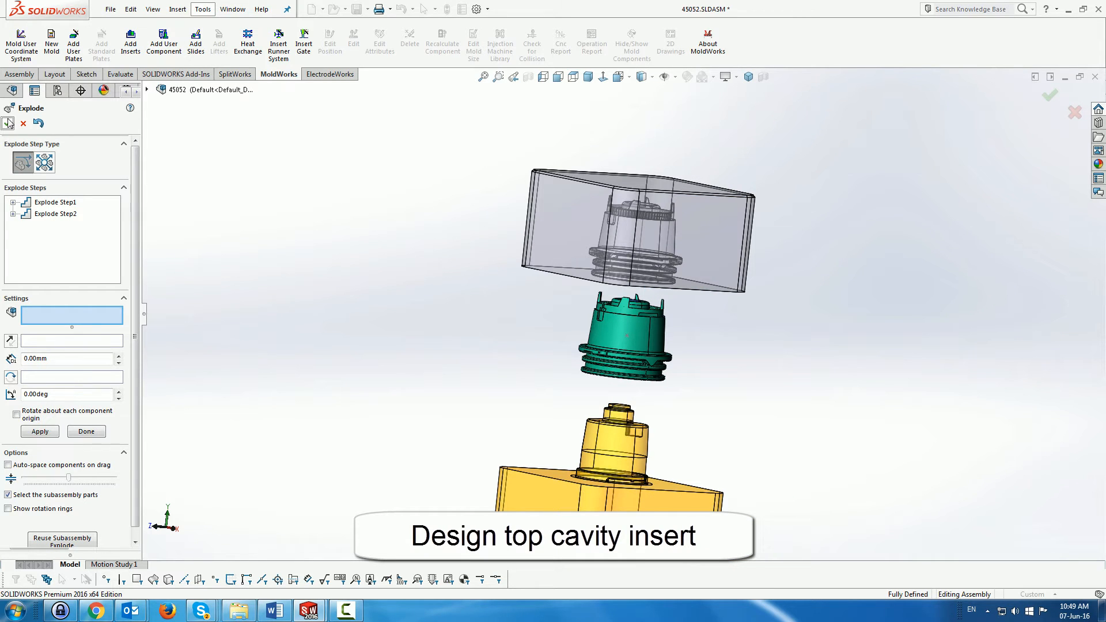
Accept the exploded view and switch back to the 45052.sldprt part document.
click(1051, 96)
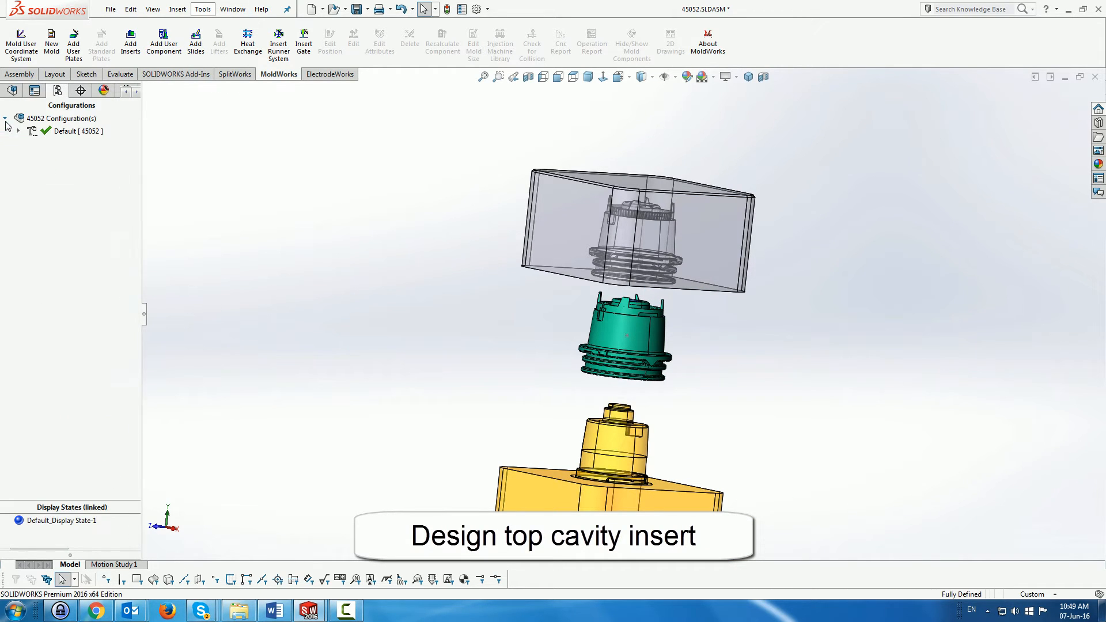
click(232, 8)
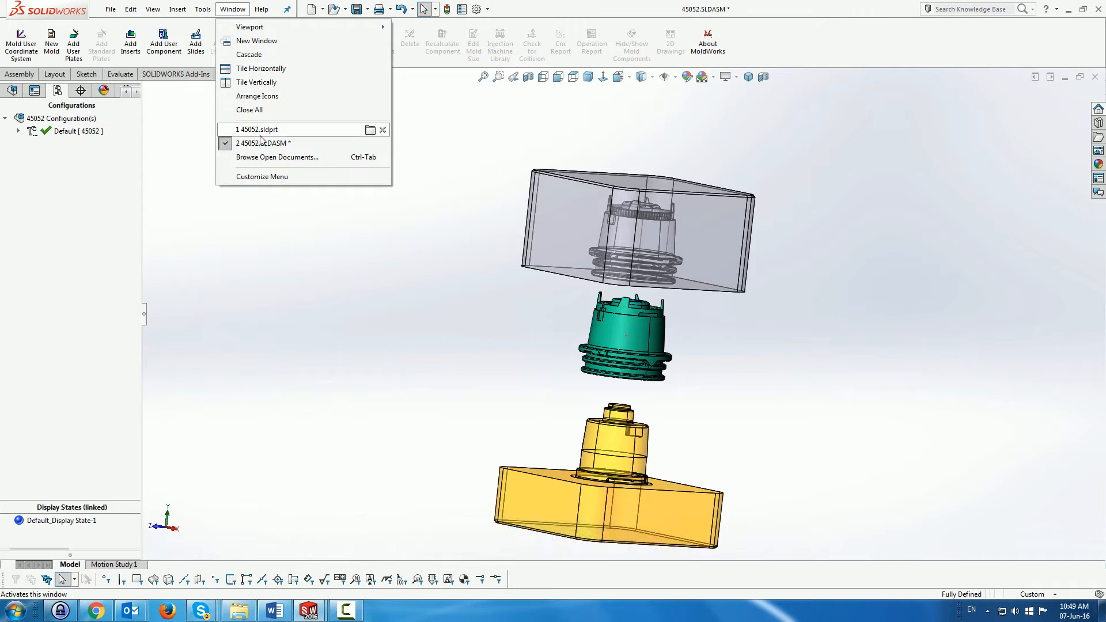
click(256, 129)
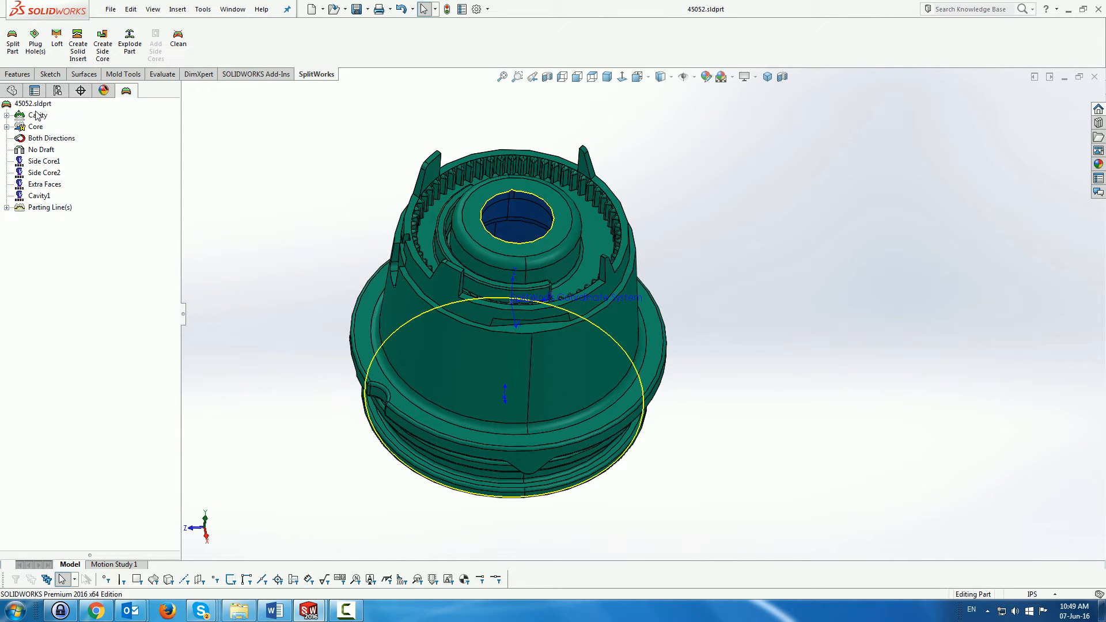
Start Smart Selection from the tree root and pick two hole faces as internal boundaries.
right_click(32, 104)
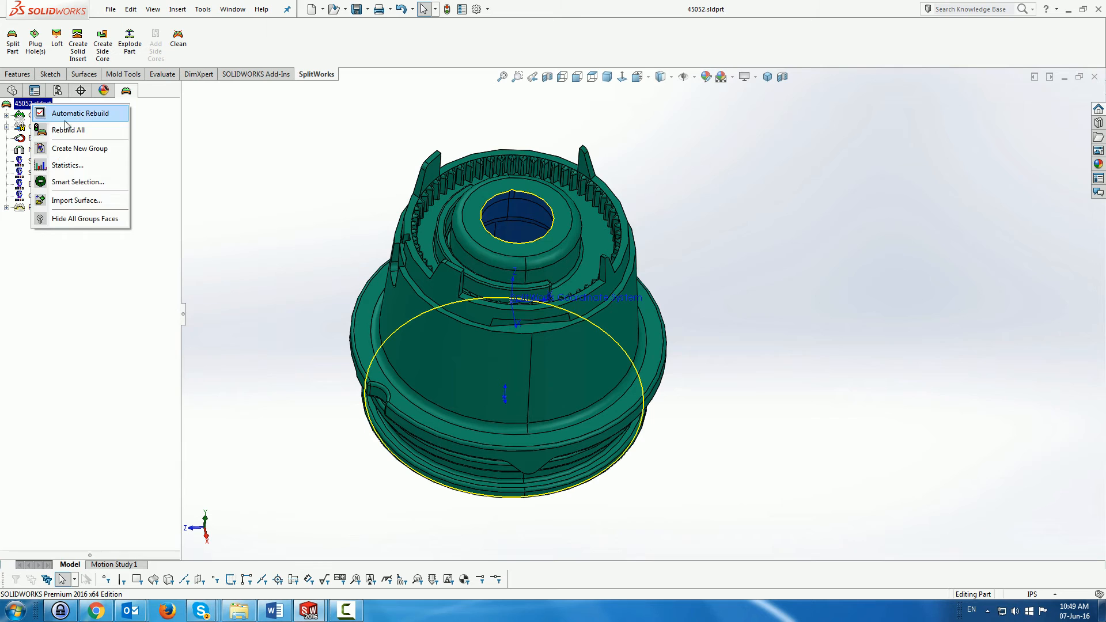
click(79, 181)
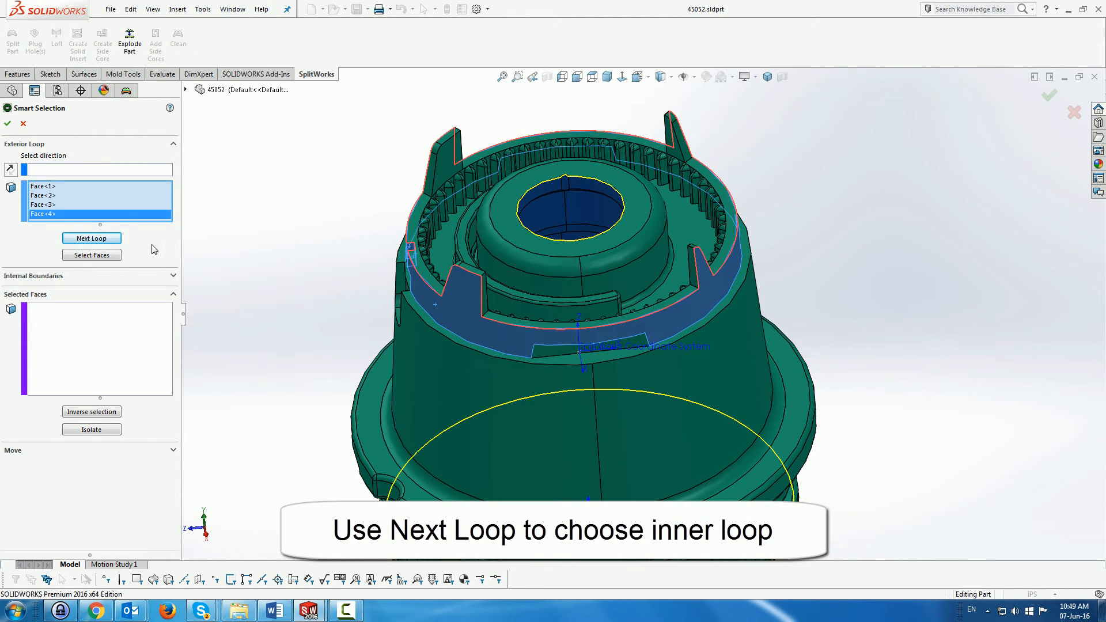
click(91, 238)
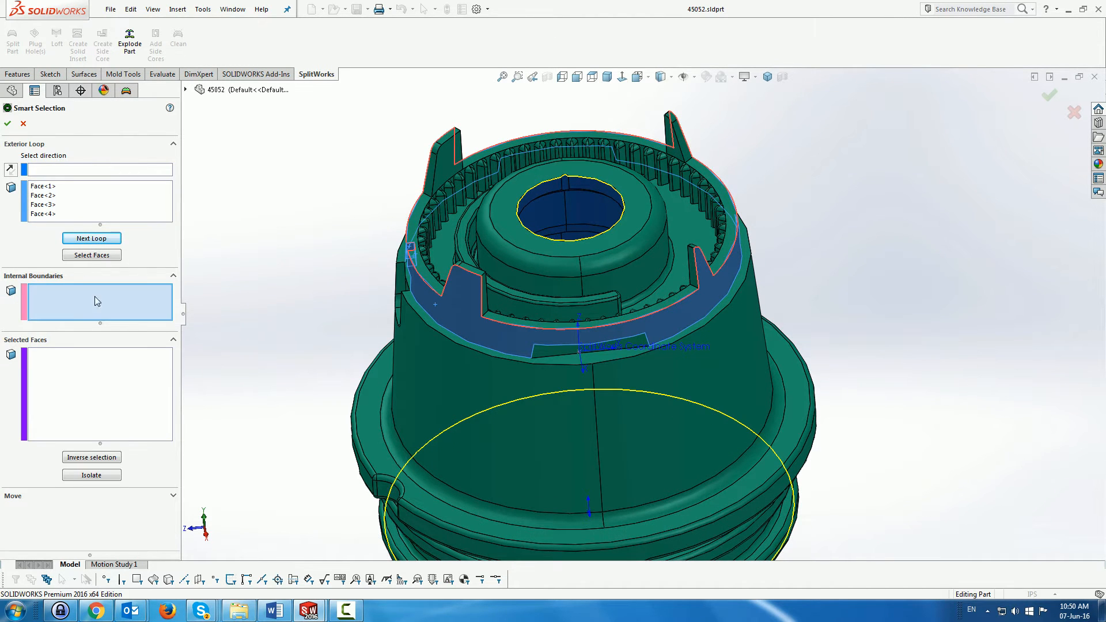
click(552, 196)
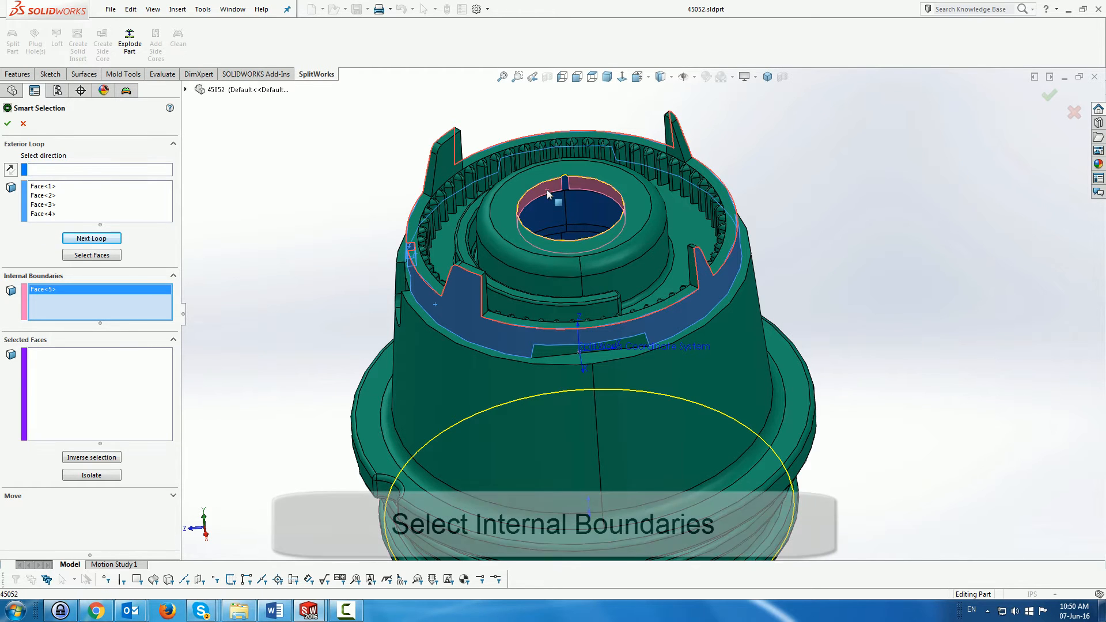
scroll(up, 3)
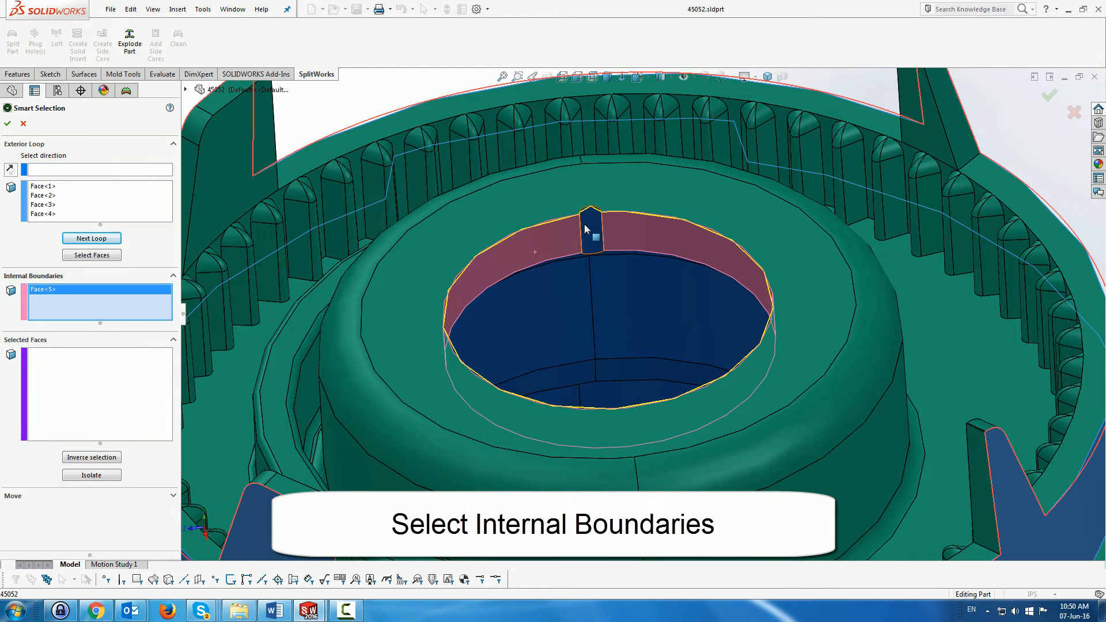
click(590, 231)
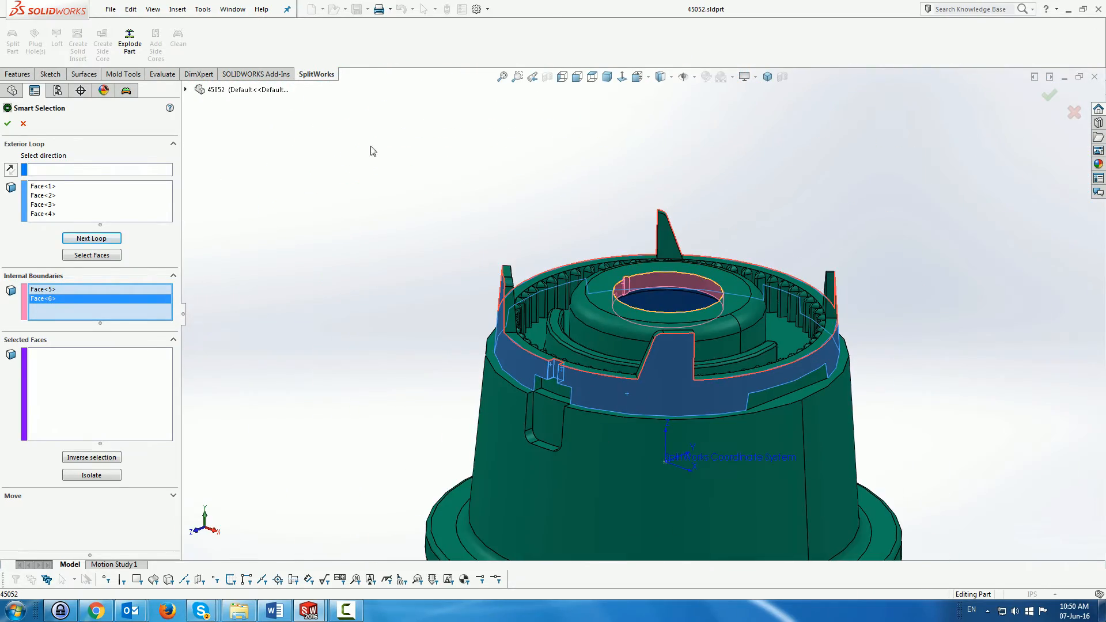
Collect the faces within the boundaries and isolate them on screen.
click(91, 255)
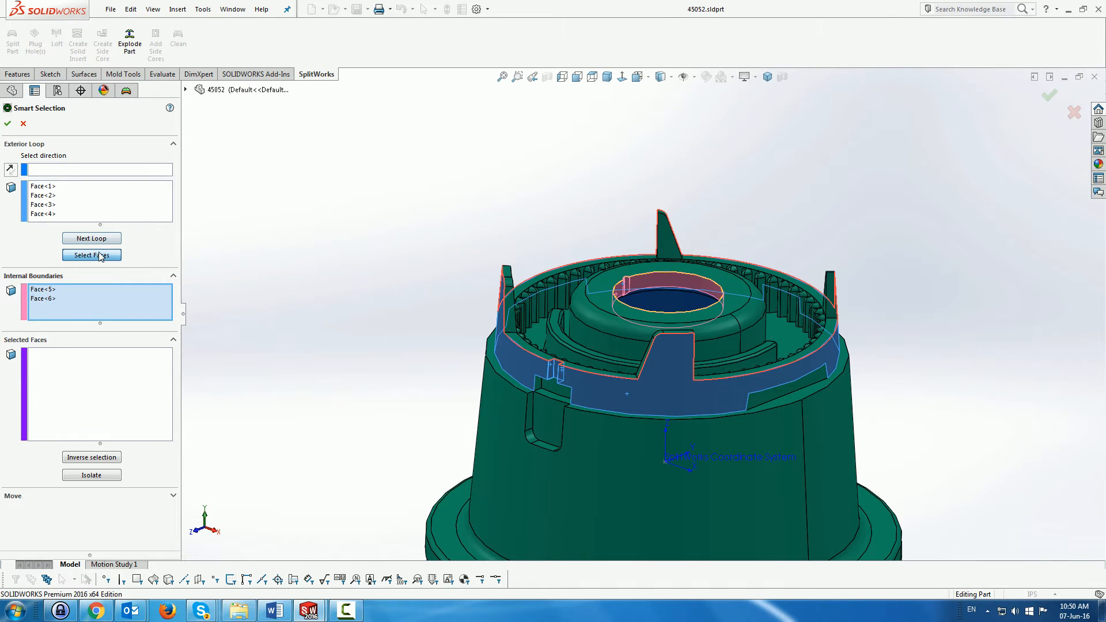
click(91, 254)
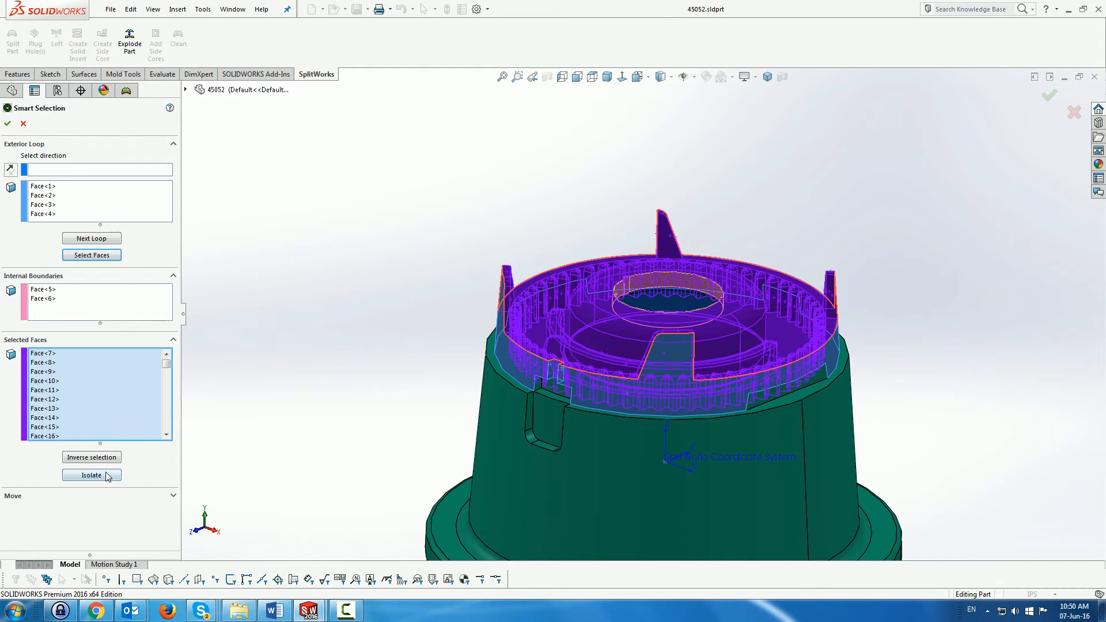
click(91, 475)
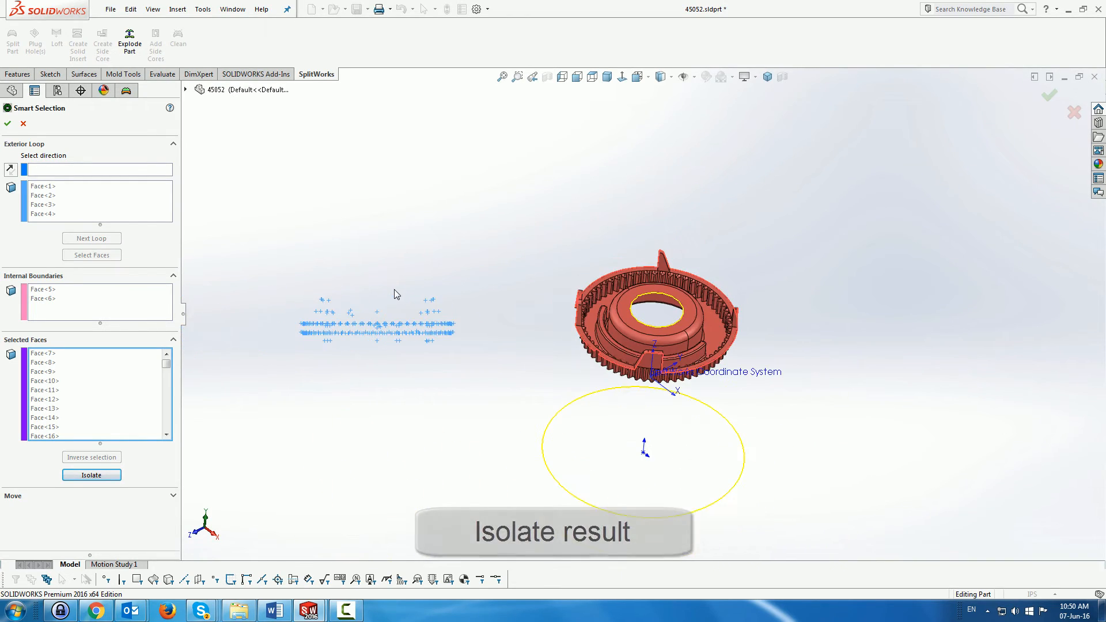
Move the collected top-ring faces into the Side Core1 group, turning them yellow on the part.
click(91, 475)
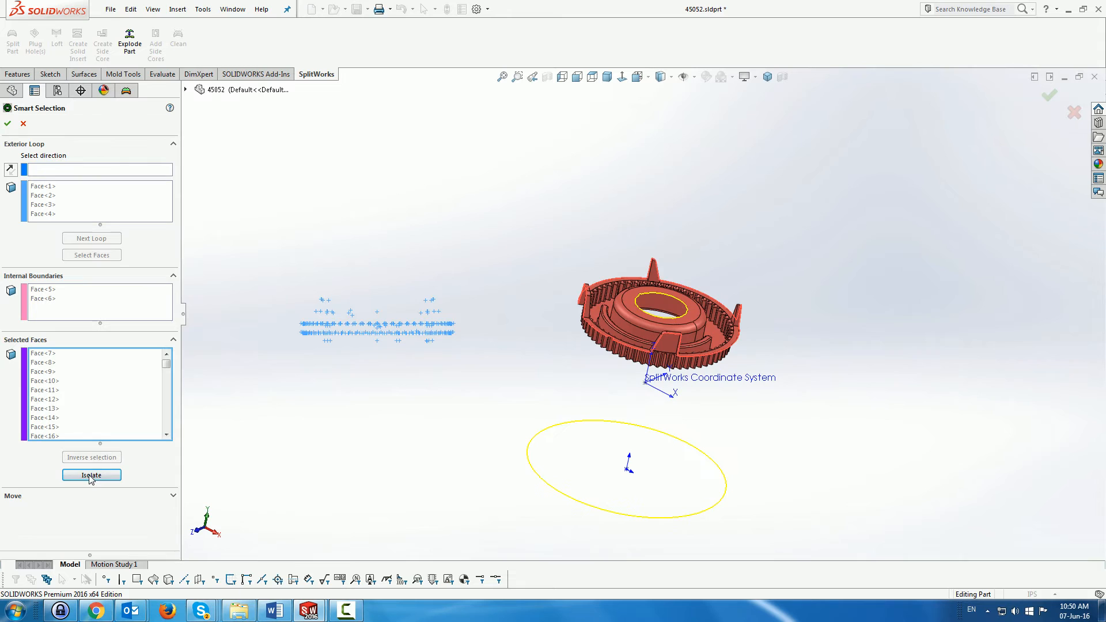
click(91, 474)
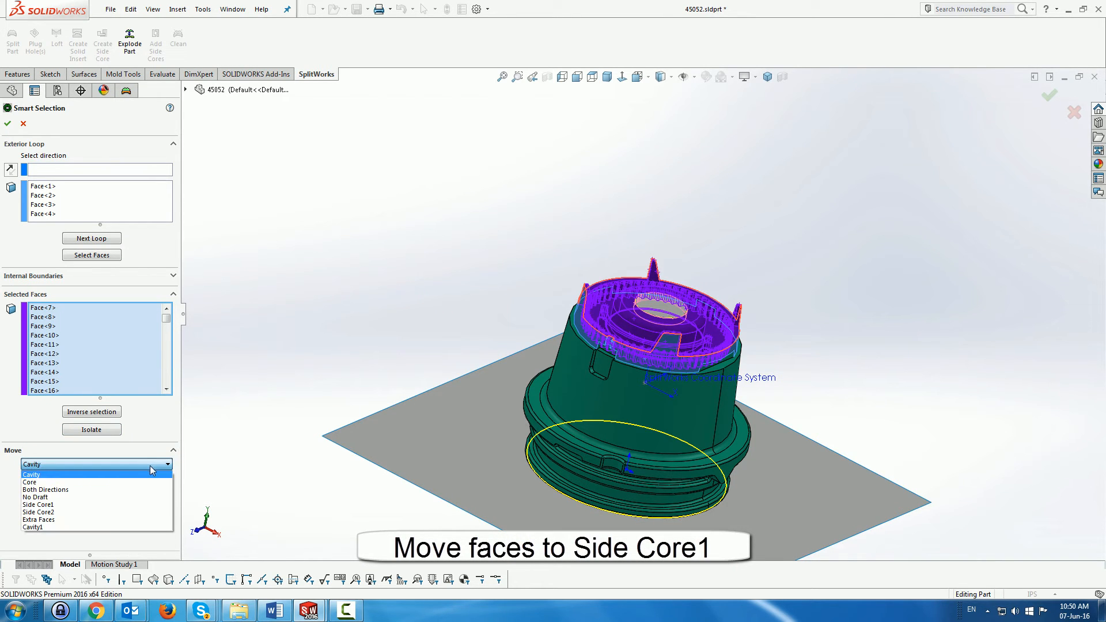
click(38, 504)
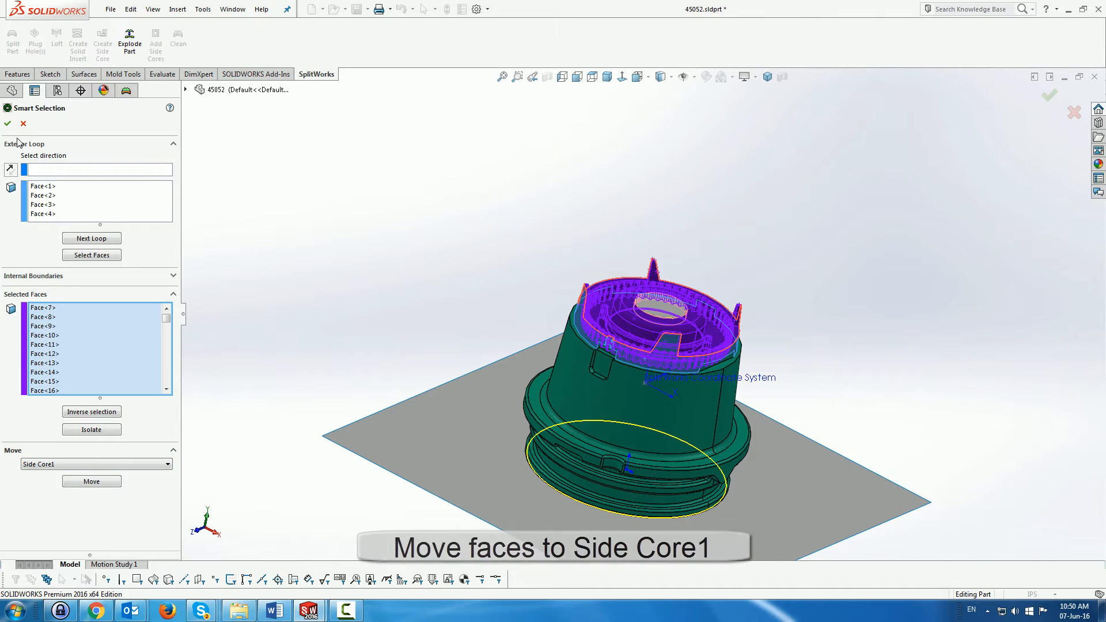
click(91, 481)
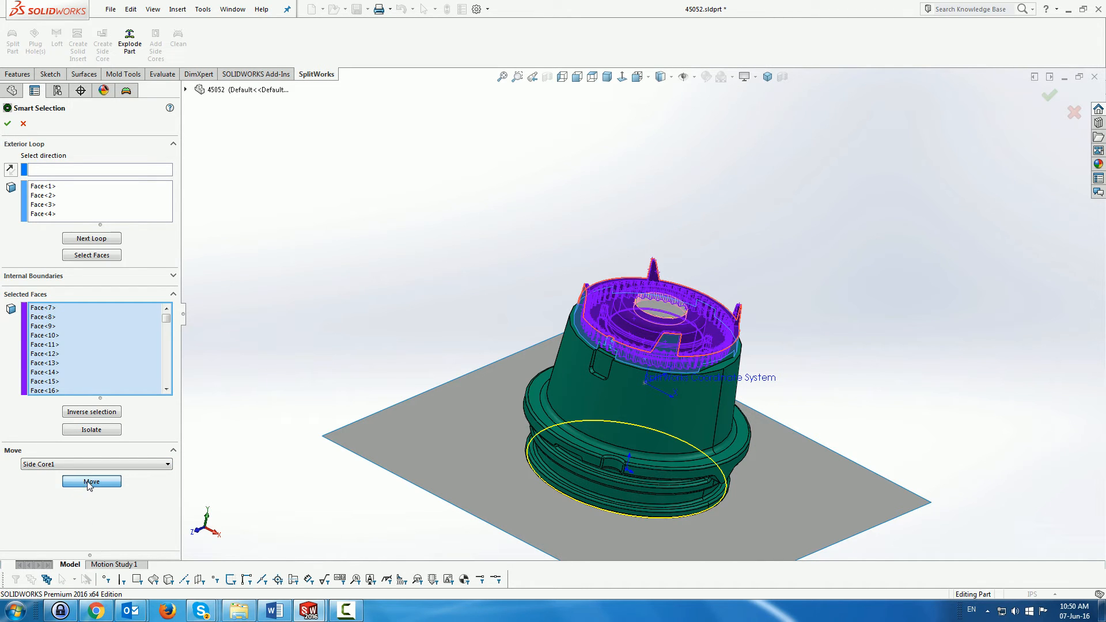
click(91, 481)
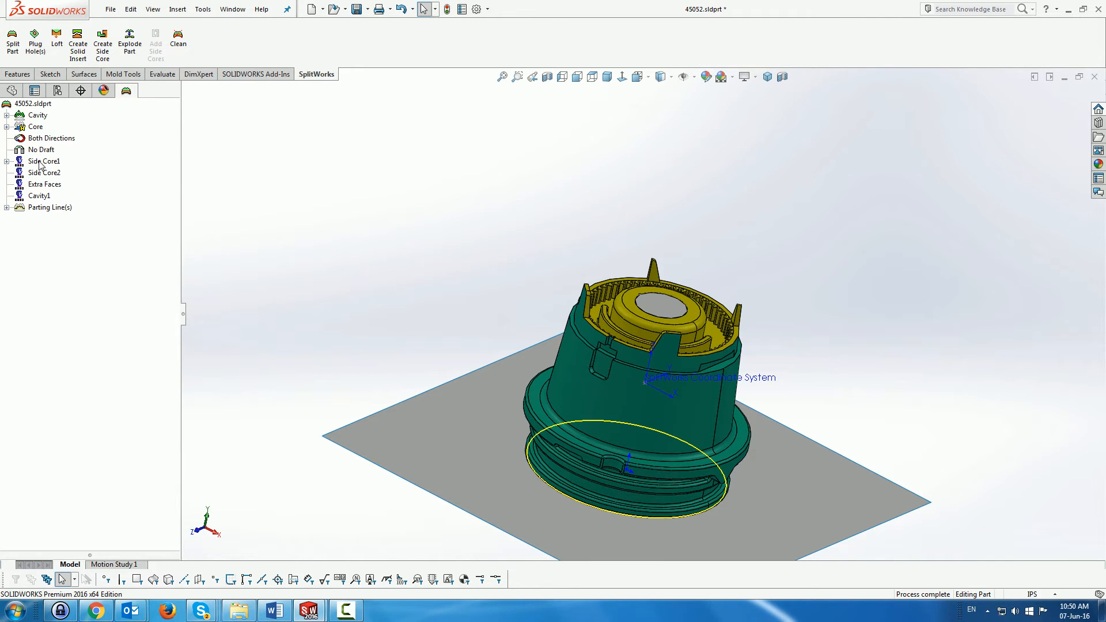
Create a surface from the Side Core1 face group and reopen its context menu.
right_click(45, 162)
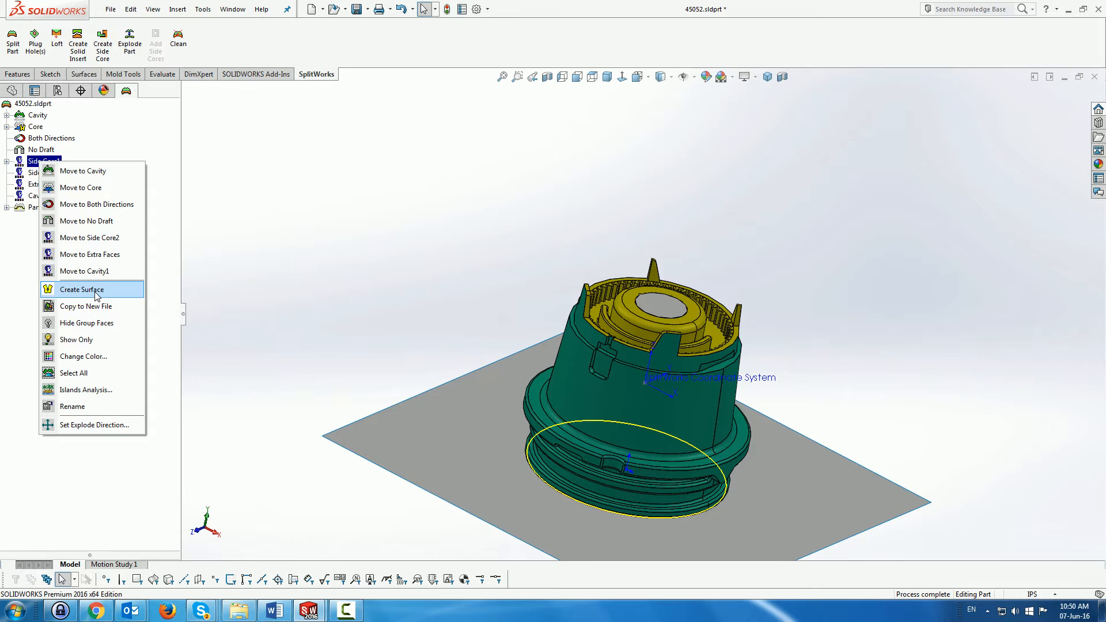
click(81, 289)
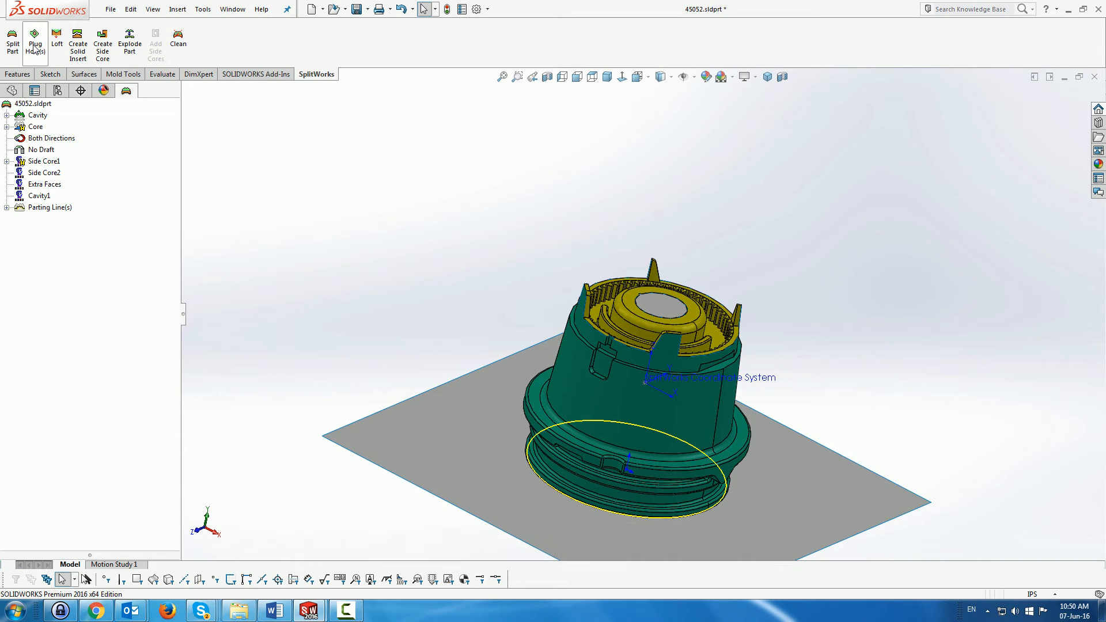
click(34, 42)
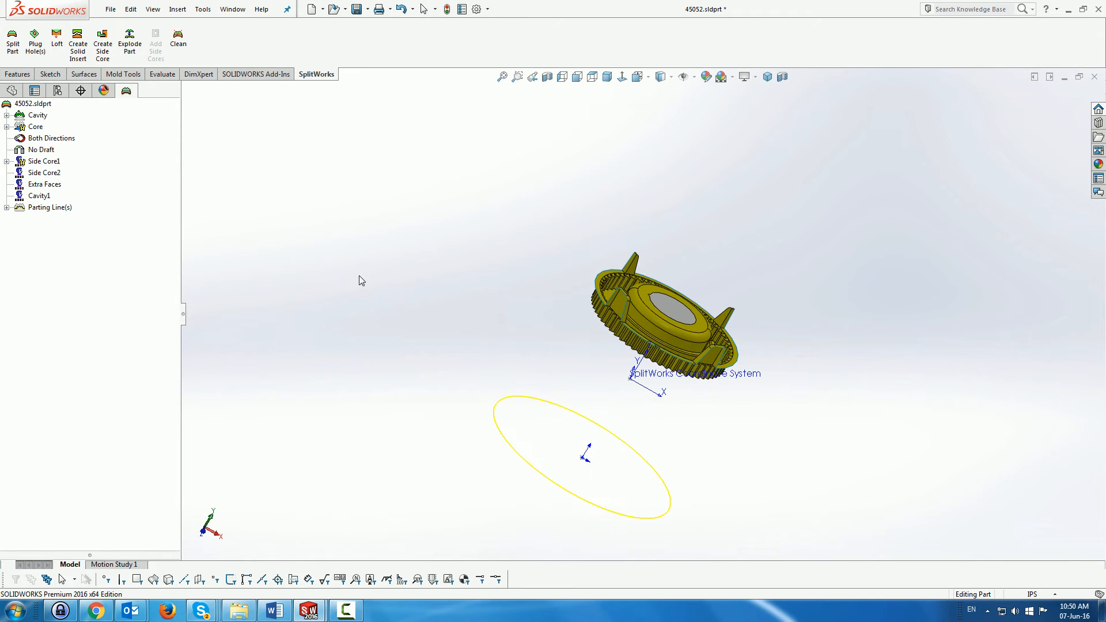
right_click(44, 162)
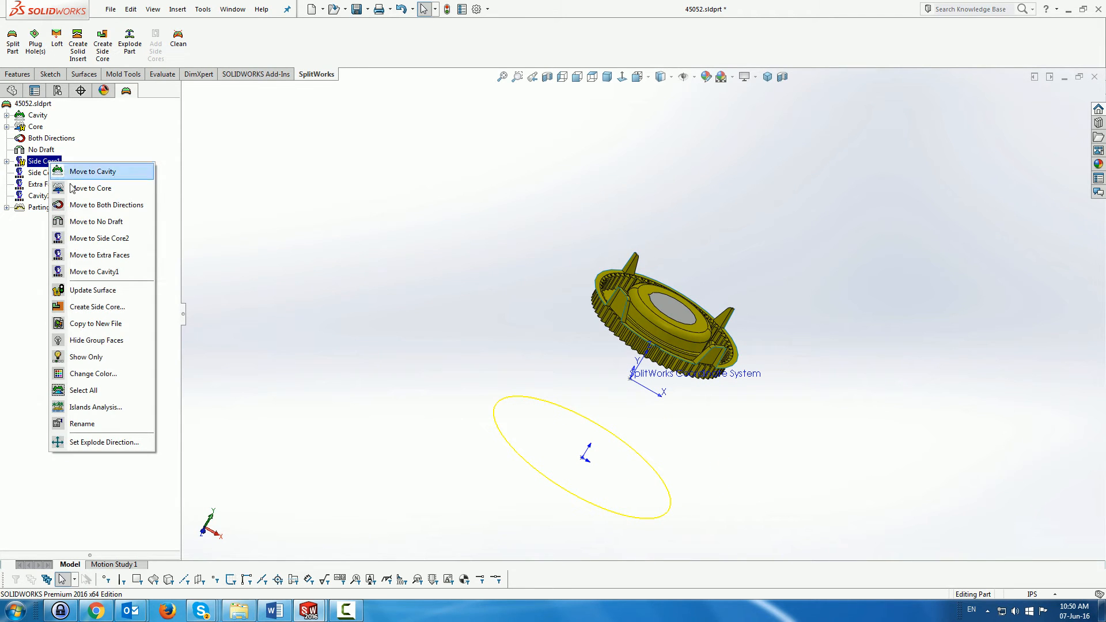
mouse_move(92, 290)
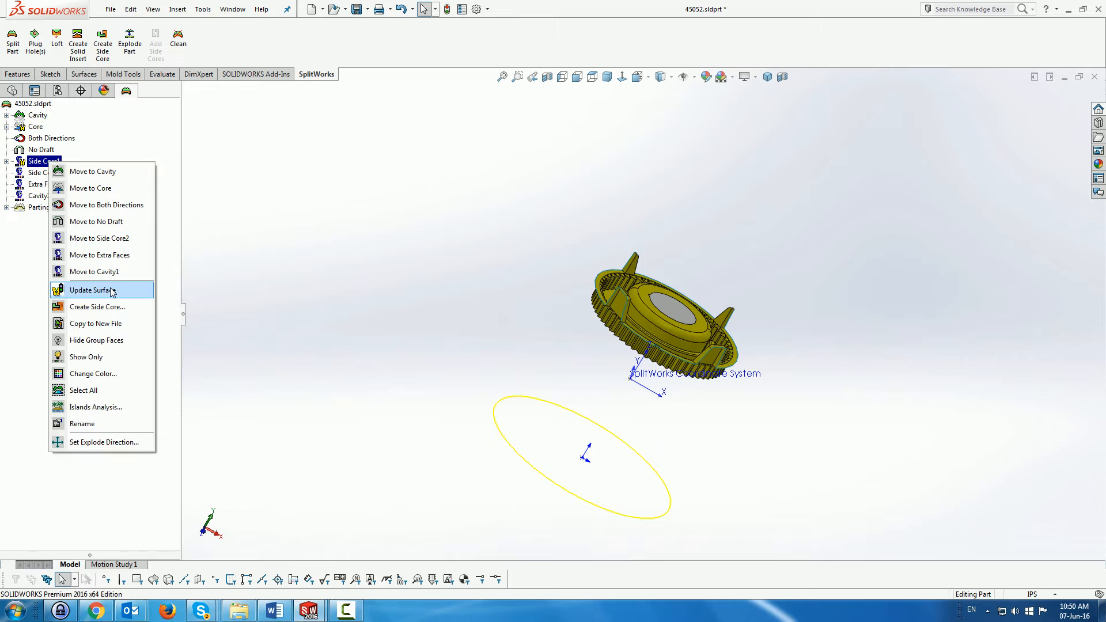
mouse_move(96, 306)
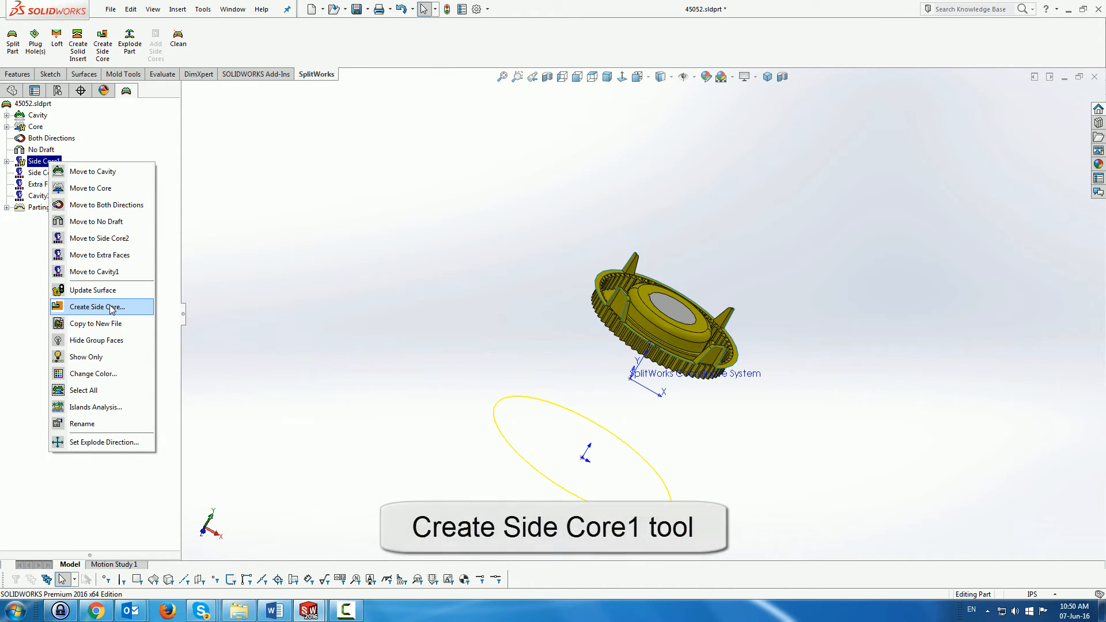
Create Side Core1 with length 0.80in and a 0.10in cylinder extension, then confirm.
click(96, 306)
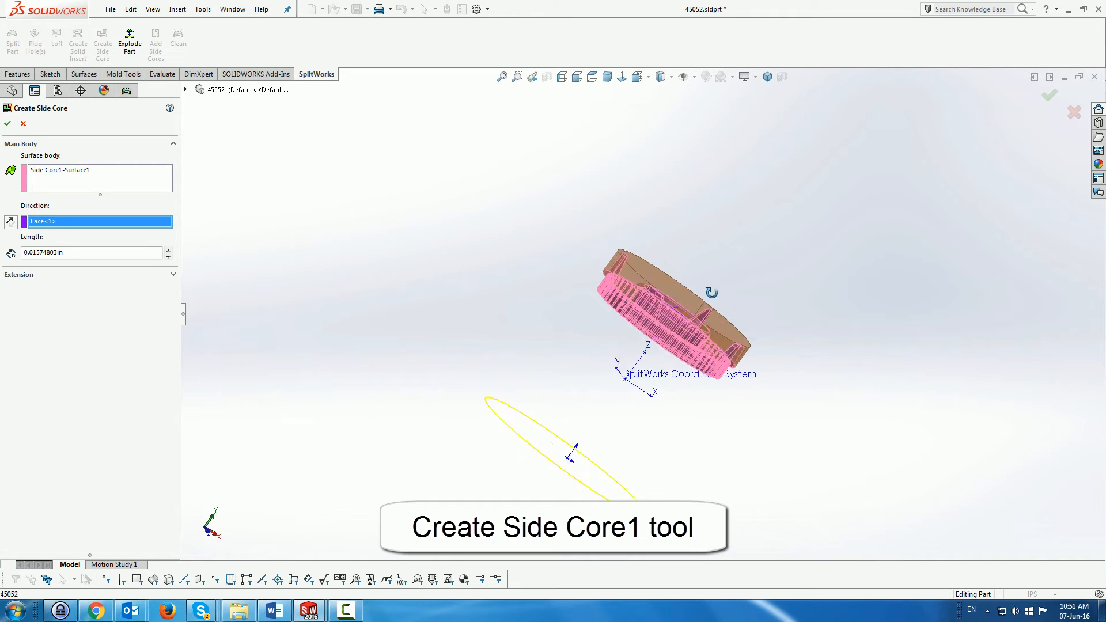
click(168, 250)
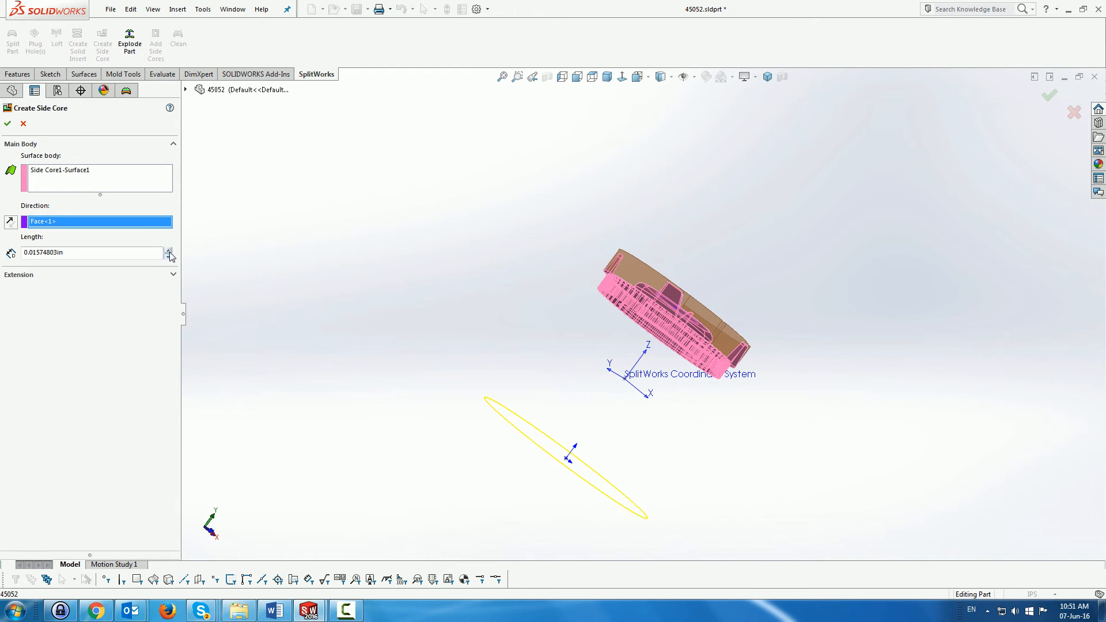
click(169, 251)
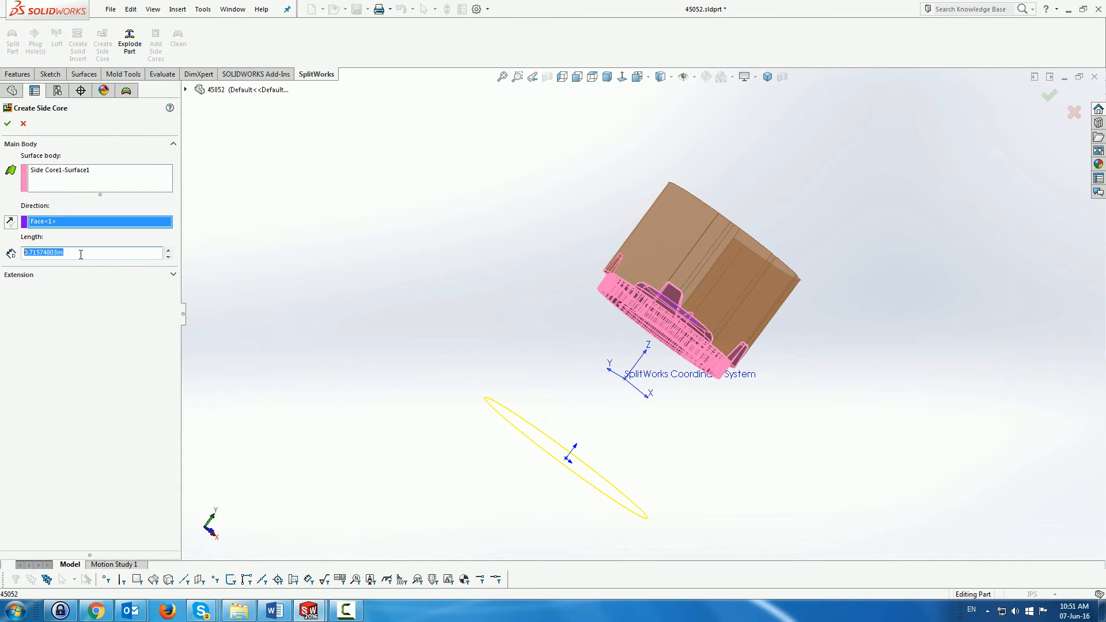
text(0.80in)
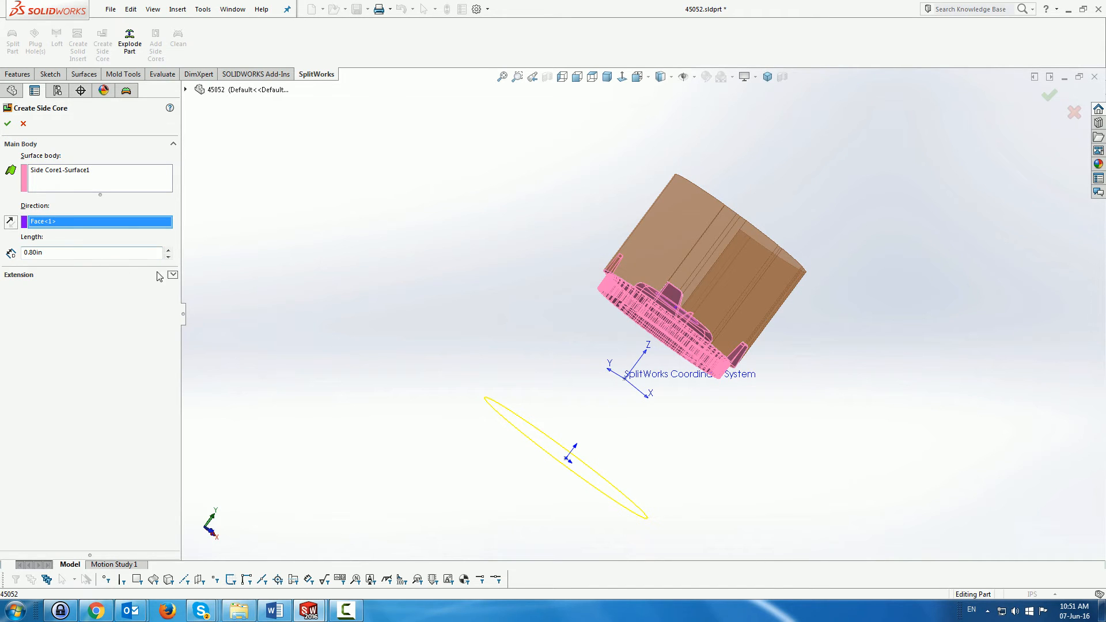
click(172, 276)
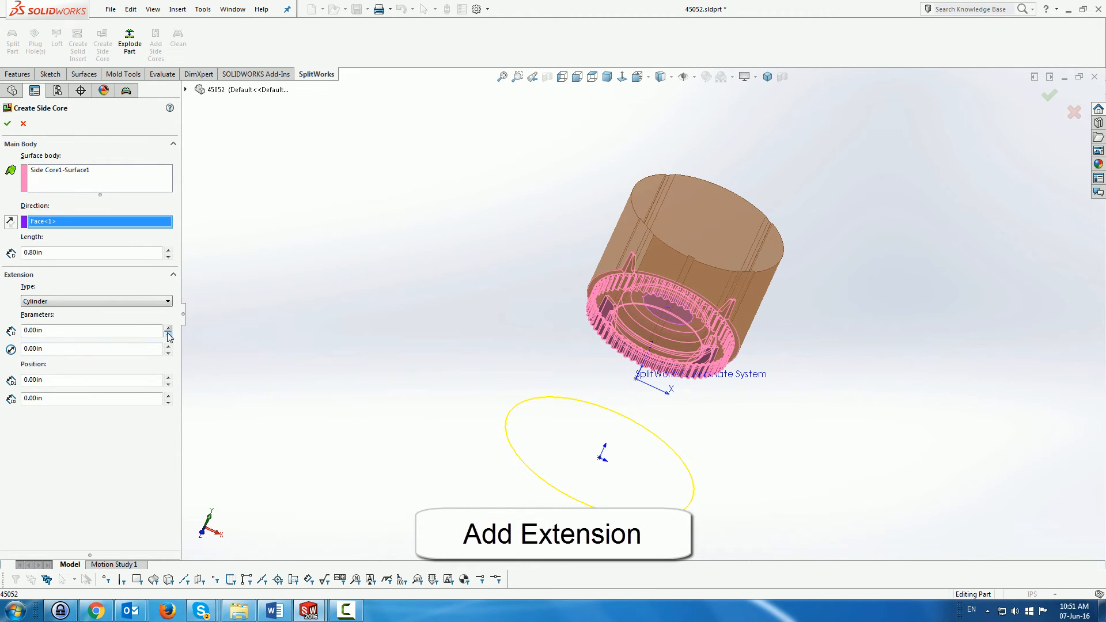
click(168, 327)
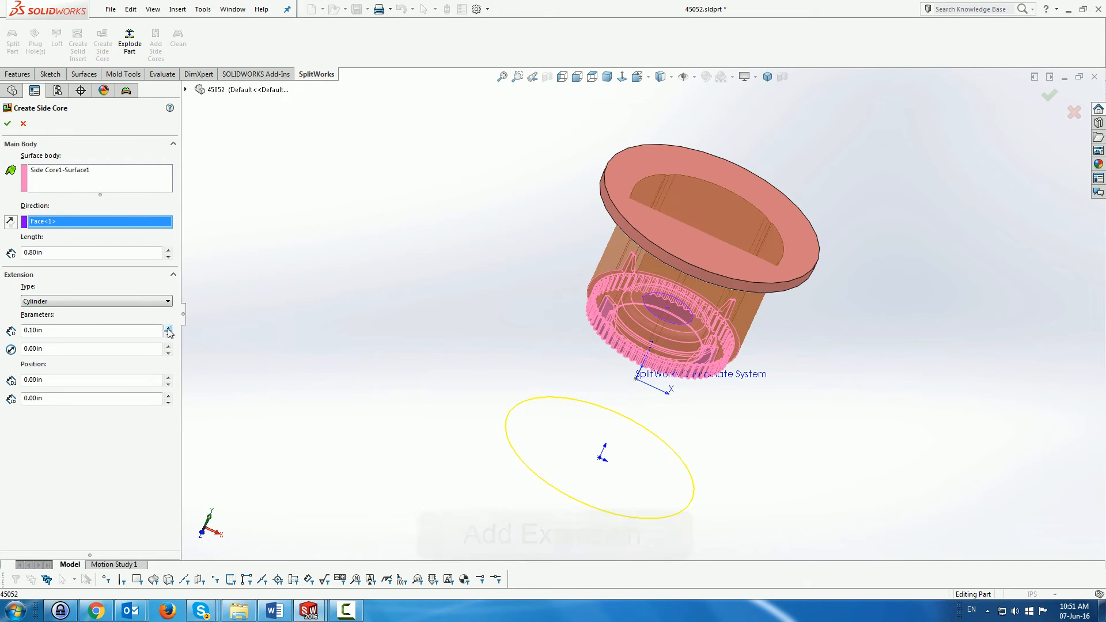
click(170, 327)
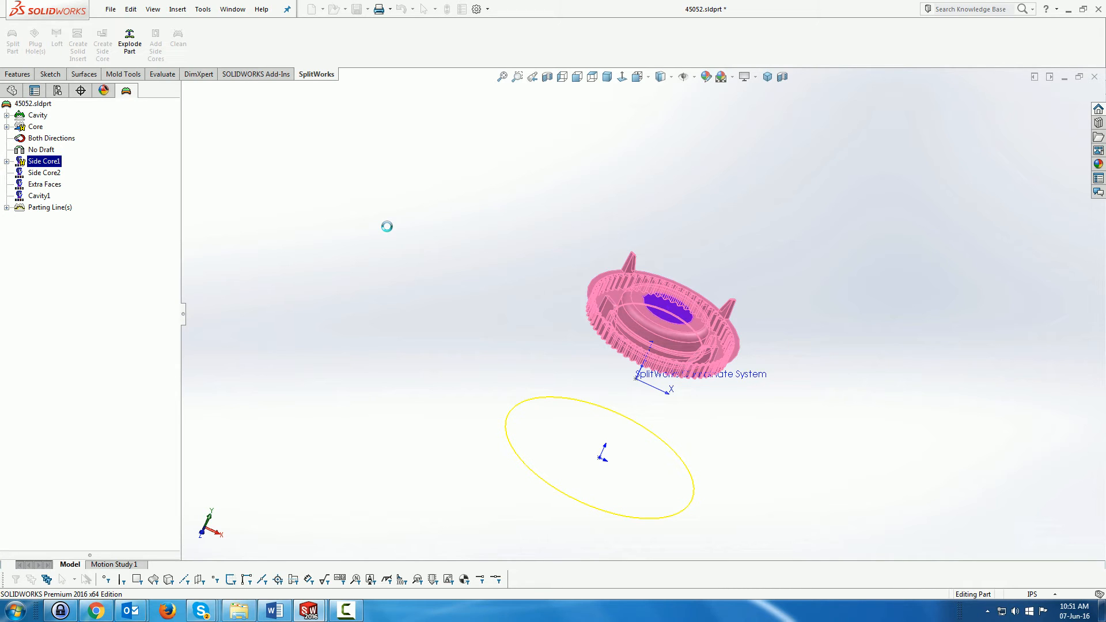
mouse_move(388, 232)
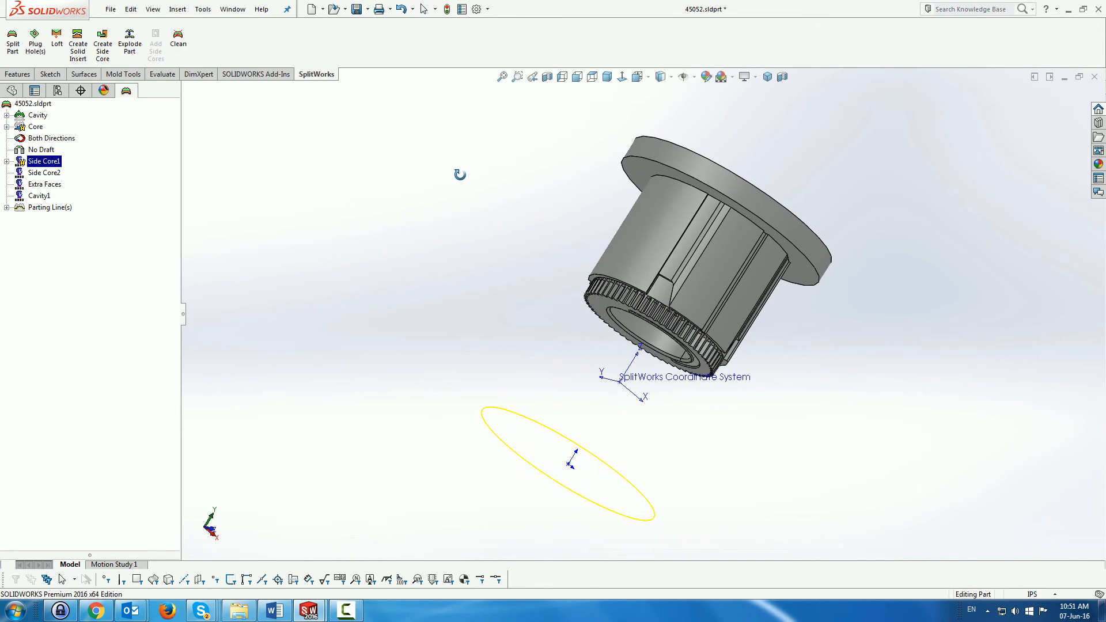
Switch to the 45052.SLDASM window and open the CavityInsert_1 component as a part.
click(232, 9)
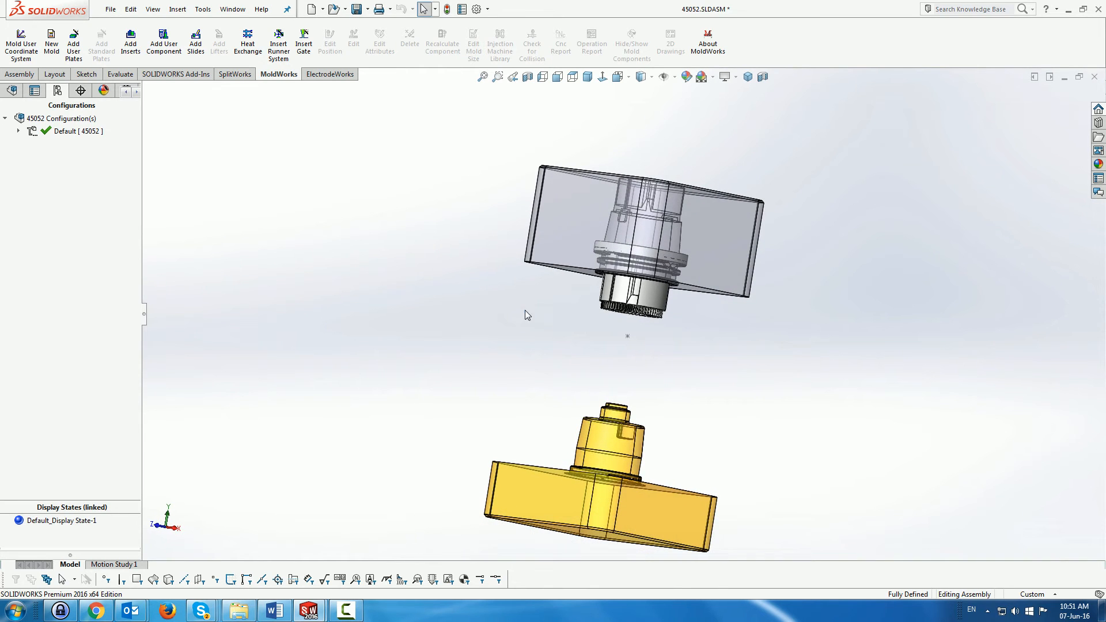
right_click(74, 131)
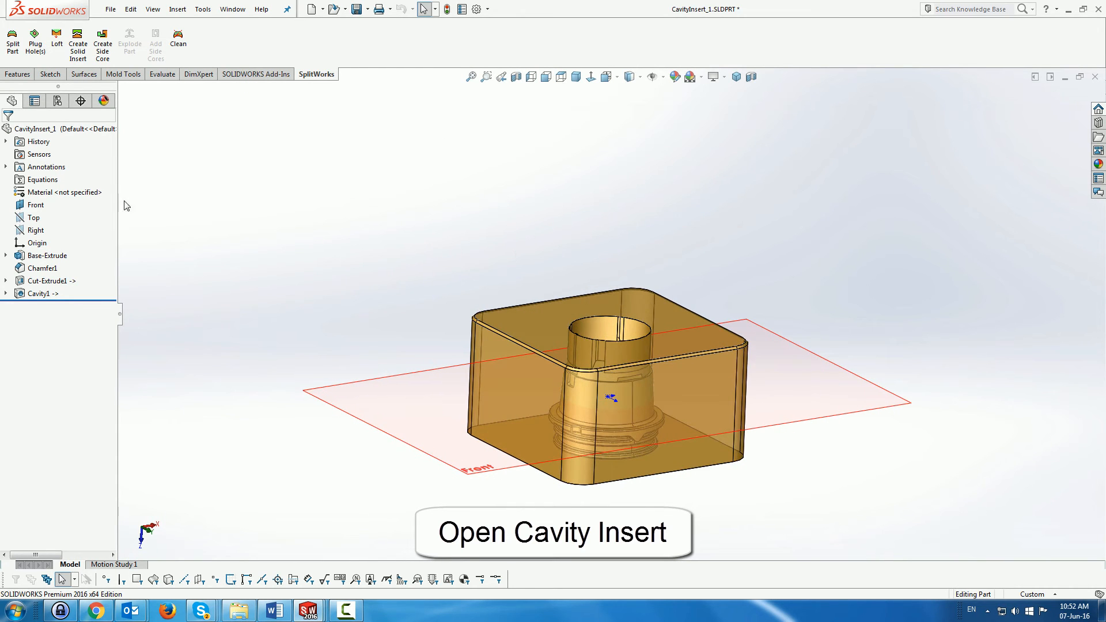
Select the Right plane and start the Split feature from Insert > Features.
click(33, 218)
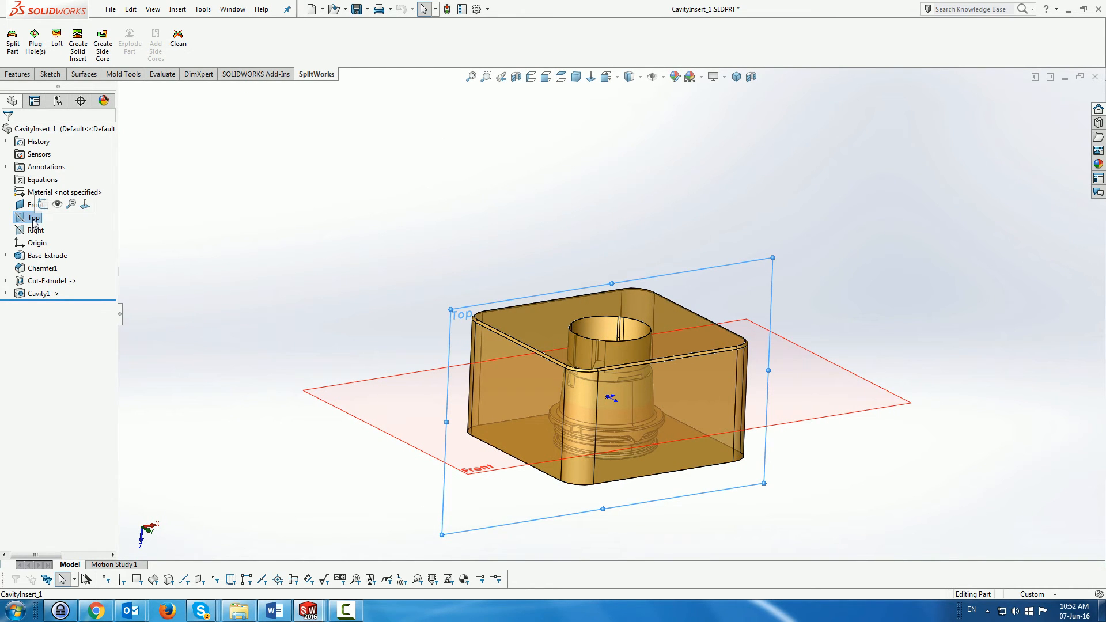
click(35, 218)
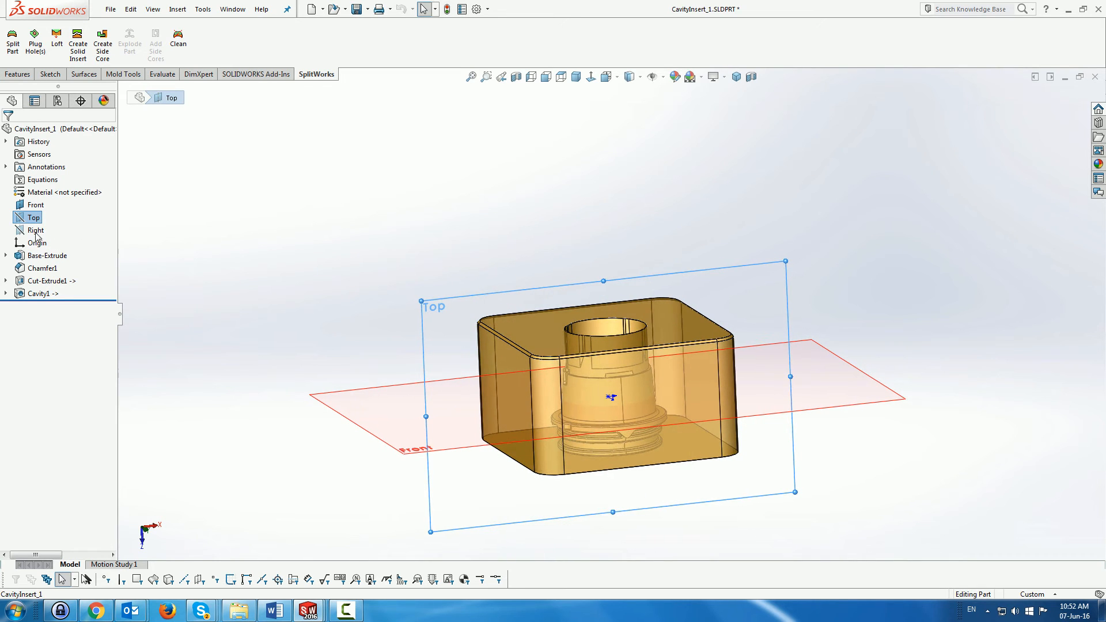
click(35, 230)
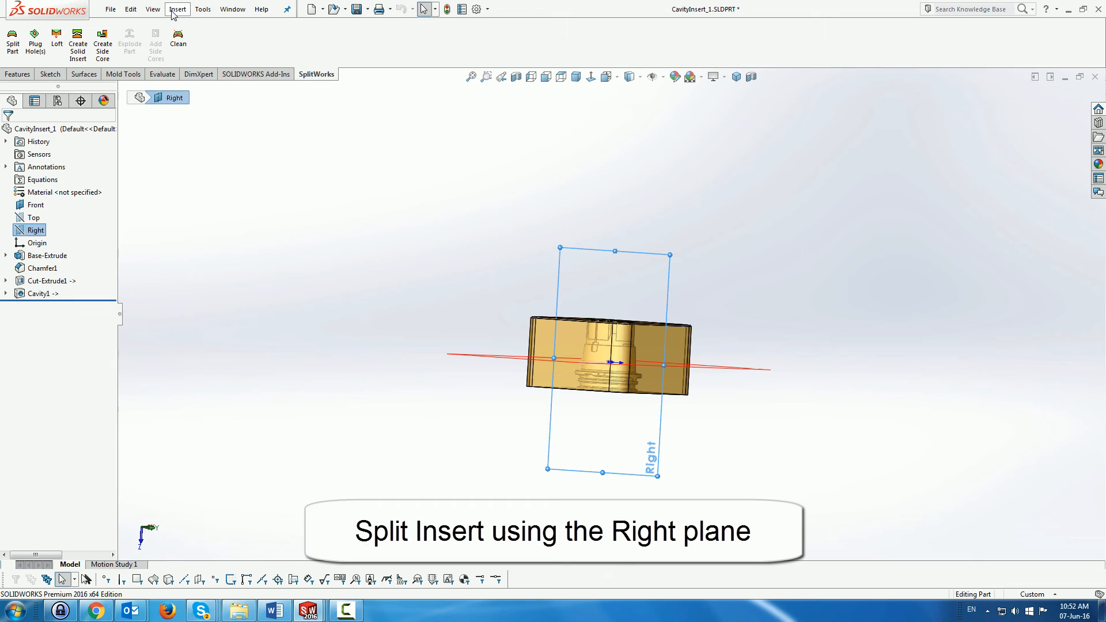
click(178, 8)
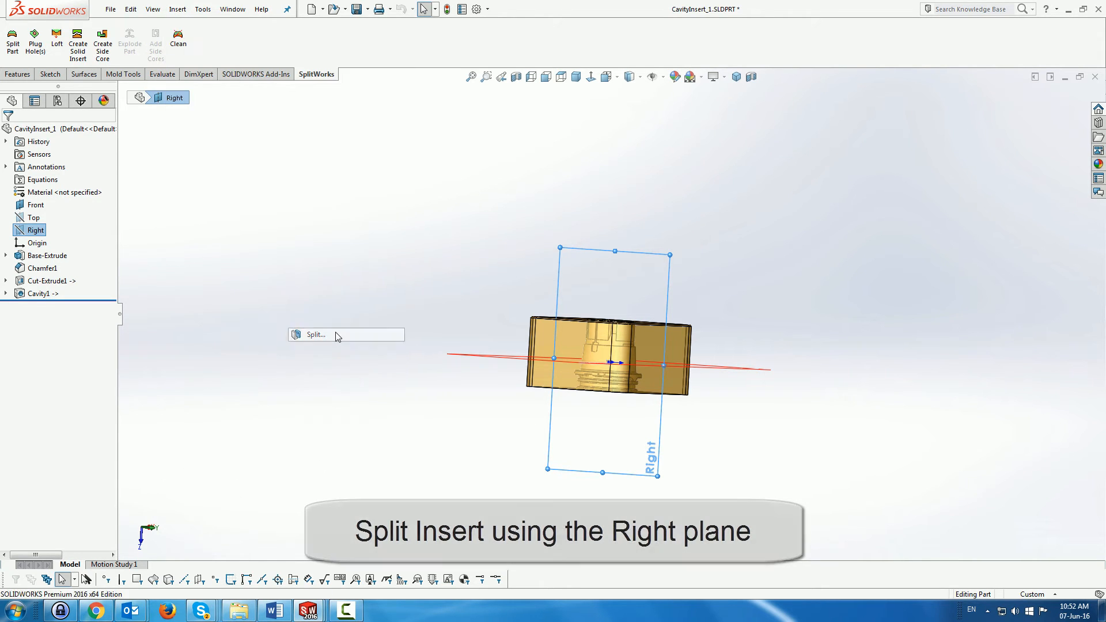
click(314, 334)
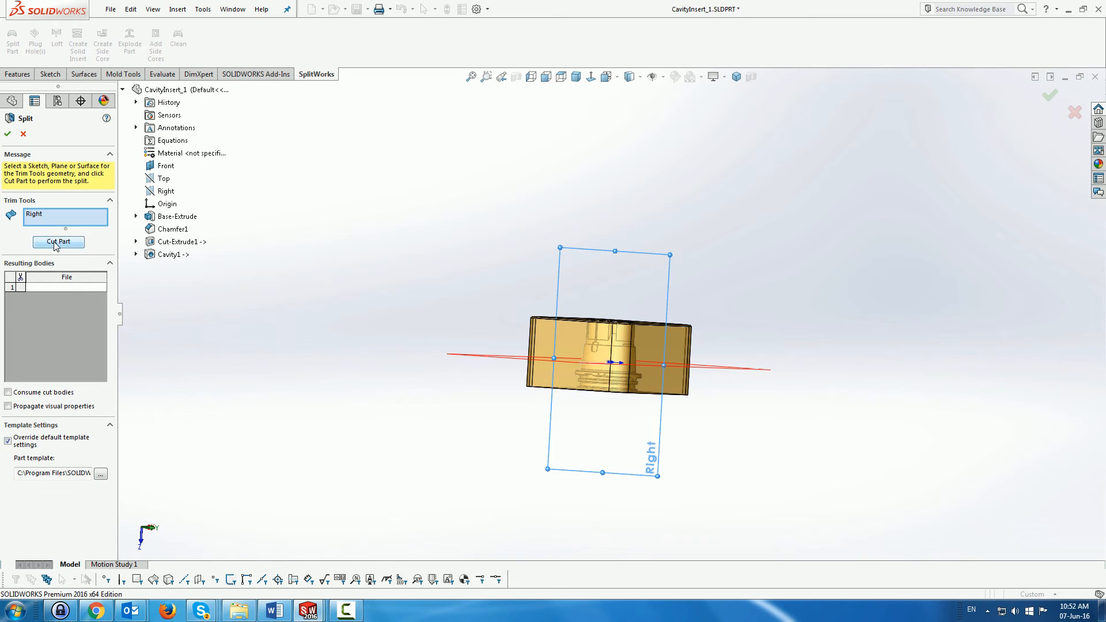
Cut the insert into two bodies, check both, auto-assign file names Body1/Body2 and confirm.
click(57, 242)
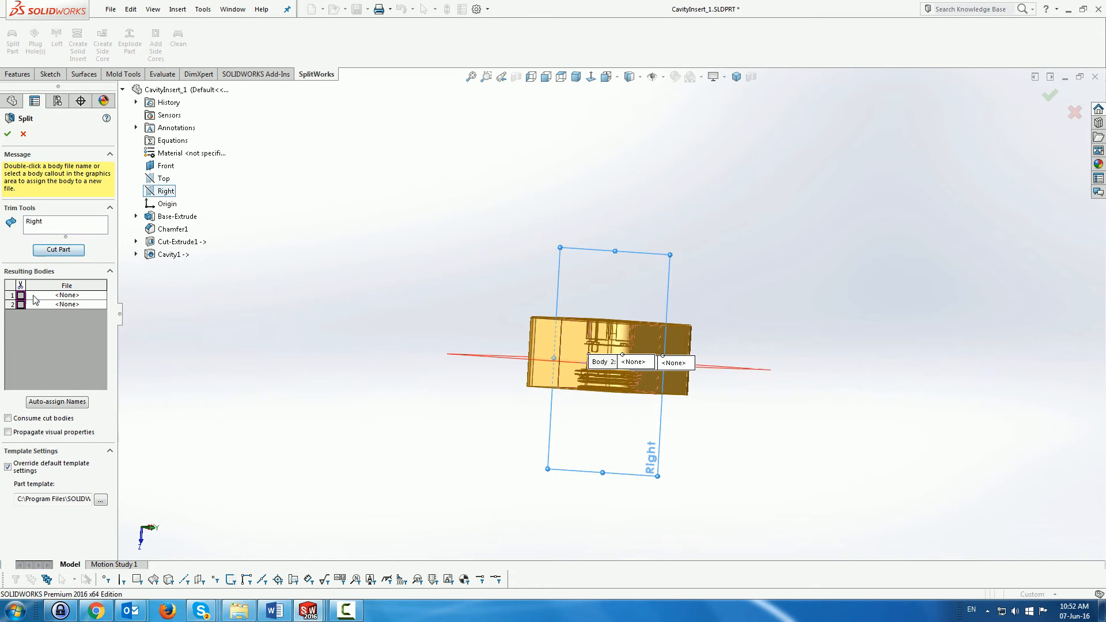
click(21, 304)
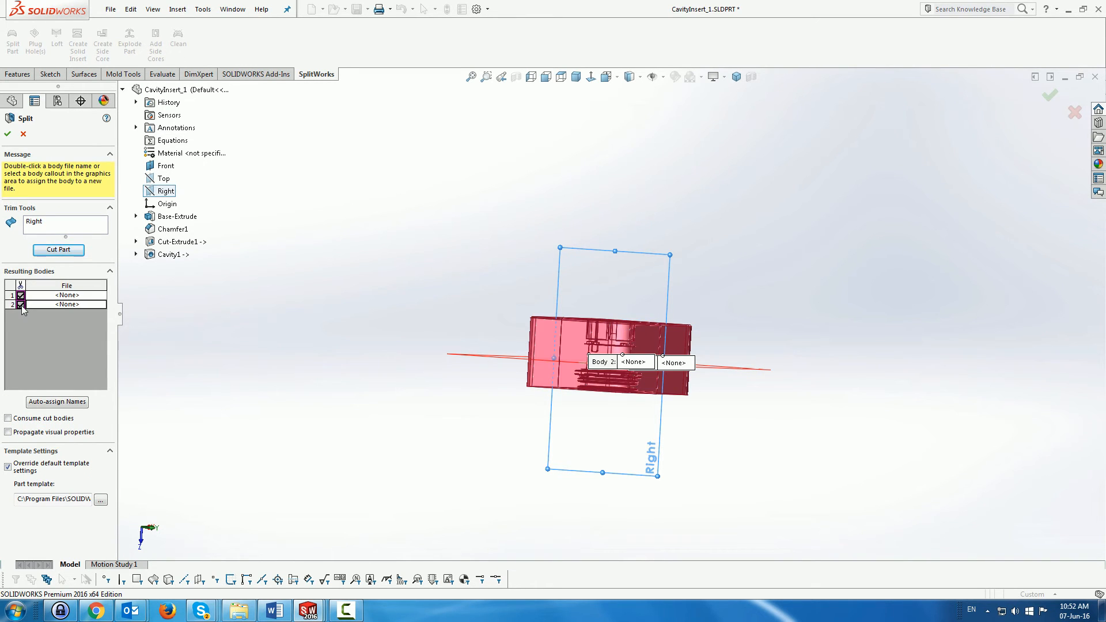
click(64, 294)
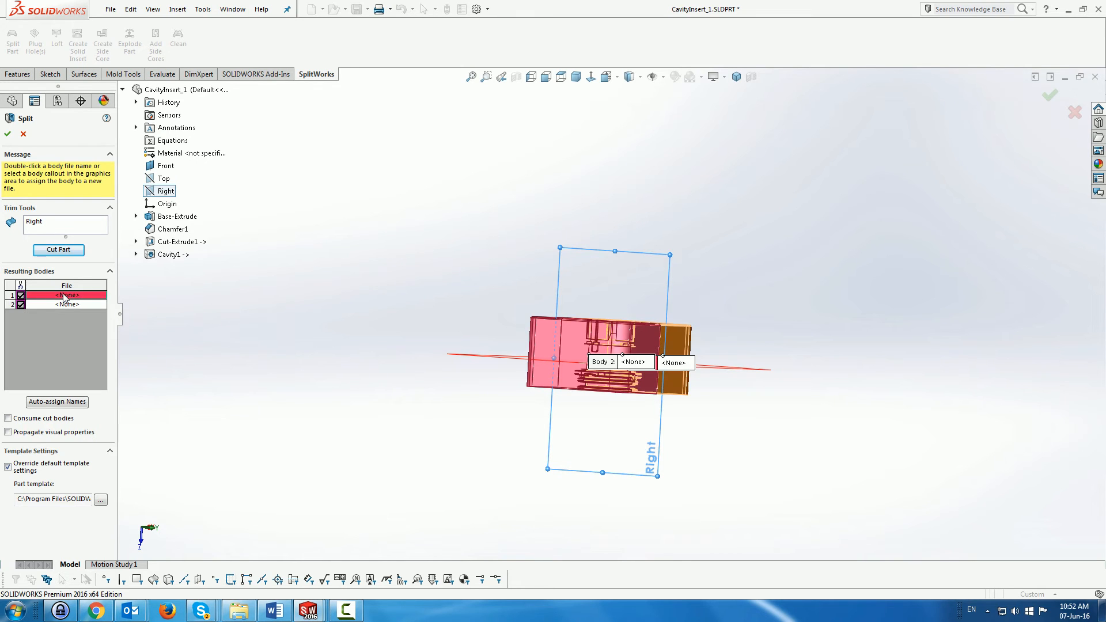
click(56, 401)
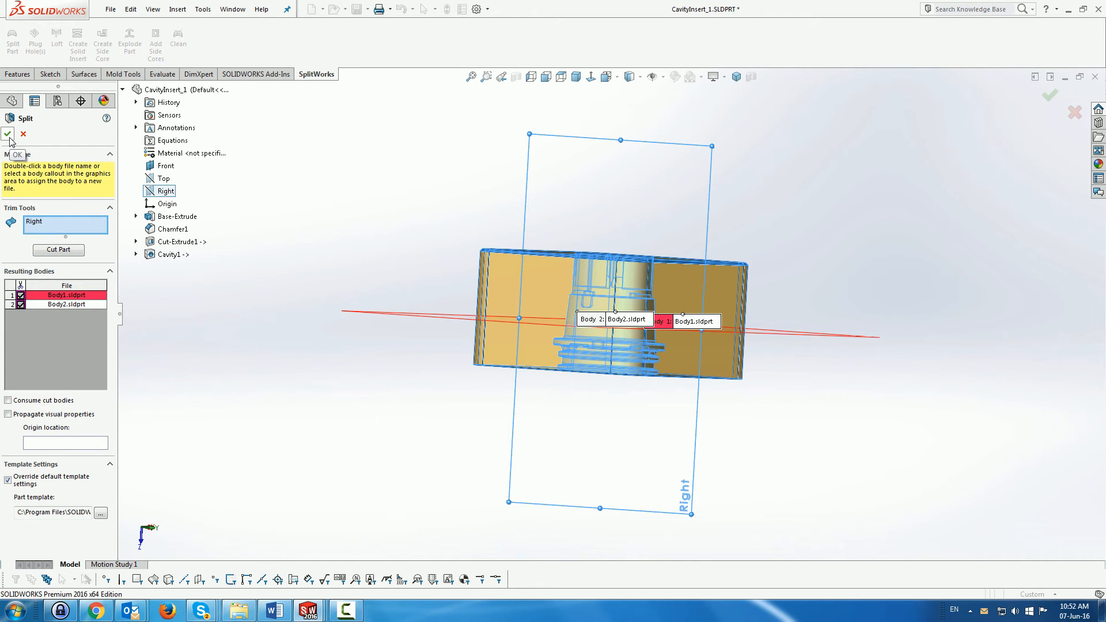
click(9, 133)
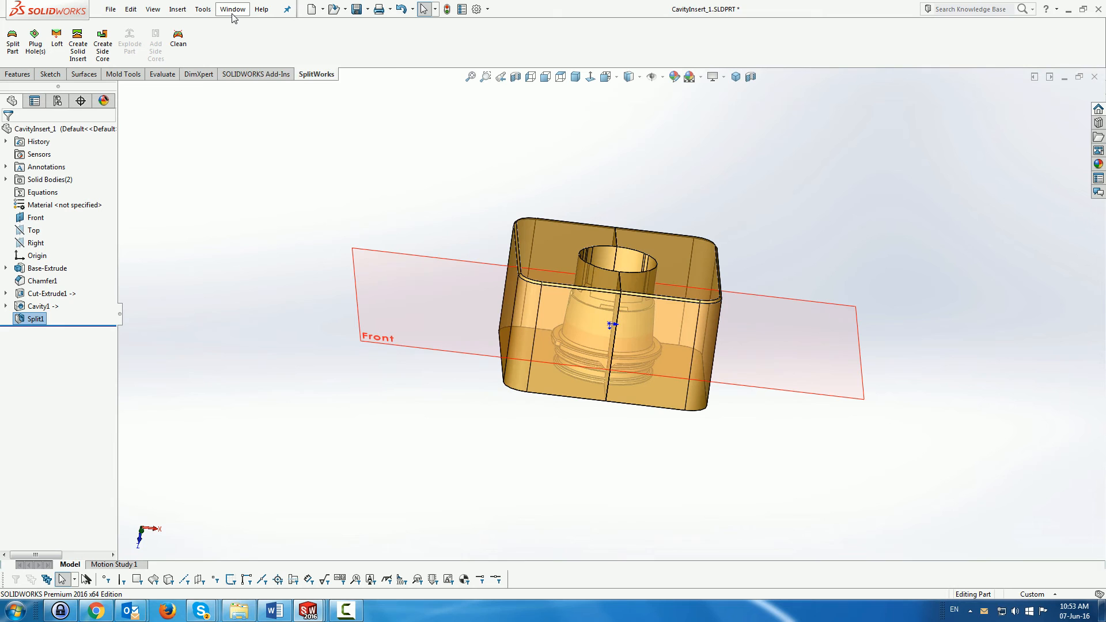
Switch to 45052.SLDASM via the Window menu and explode ExplView1.
click(232, 8)
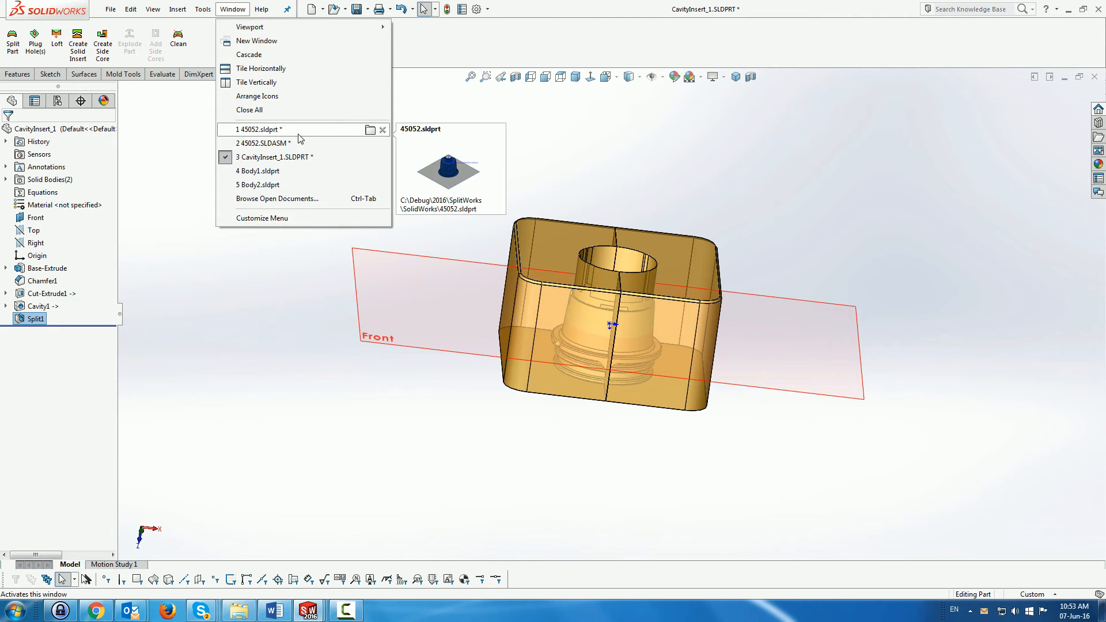
click(269, 142)
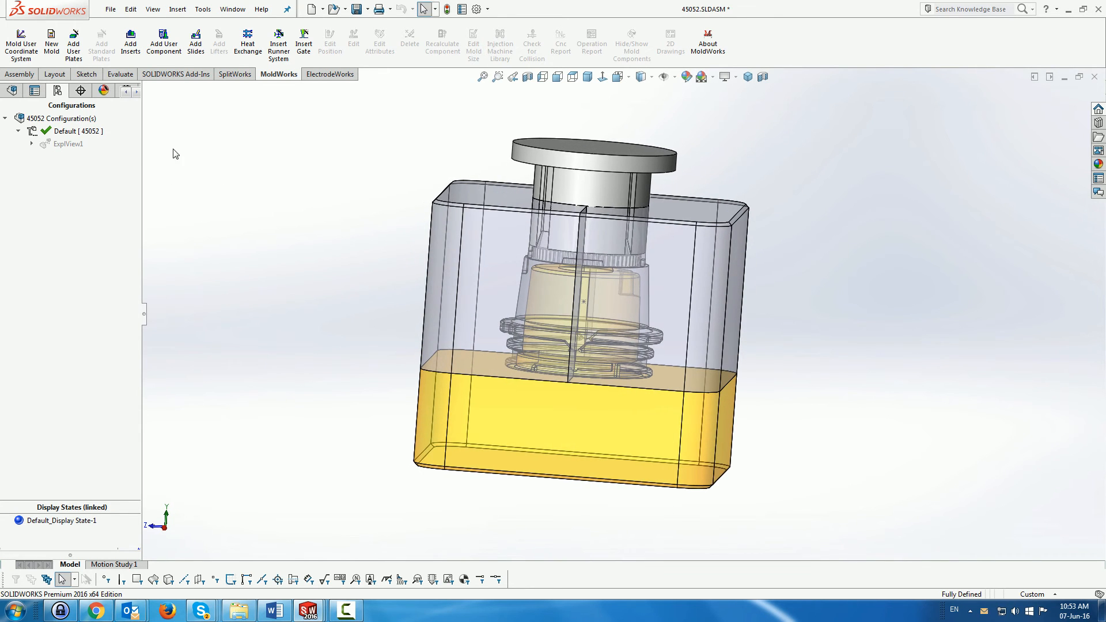
right_click(68, 144)
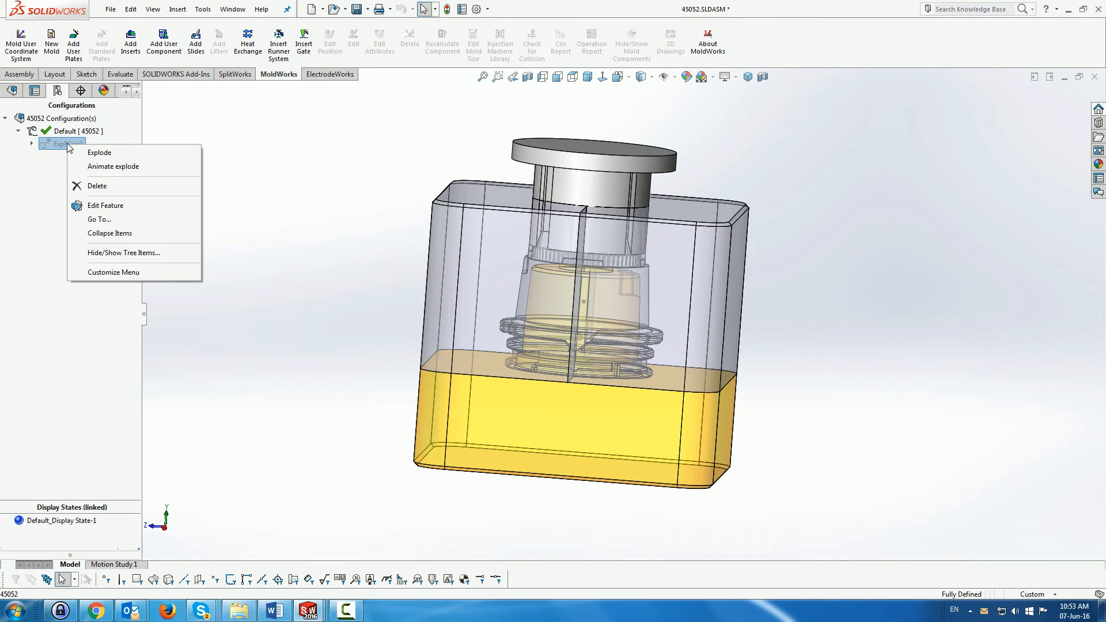
click(99, 152)
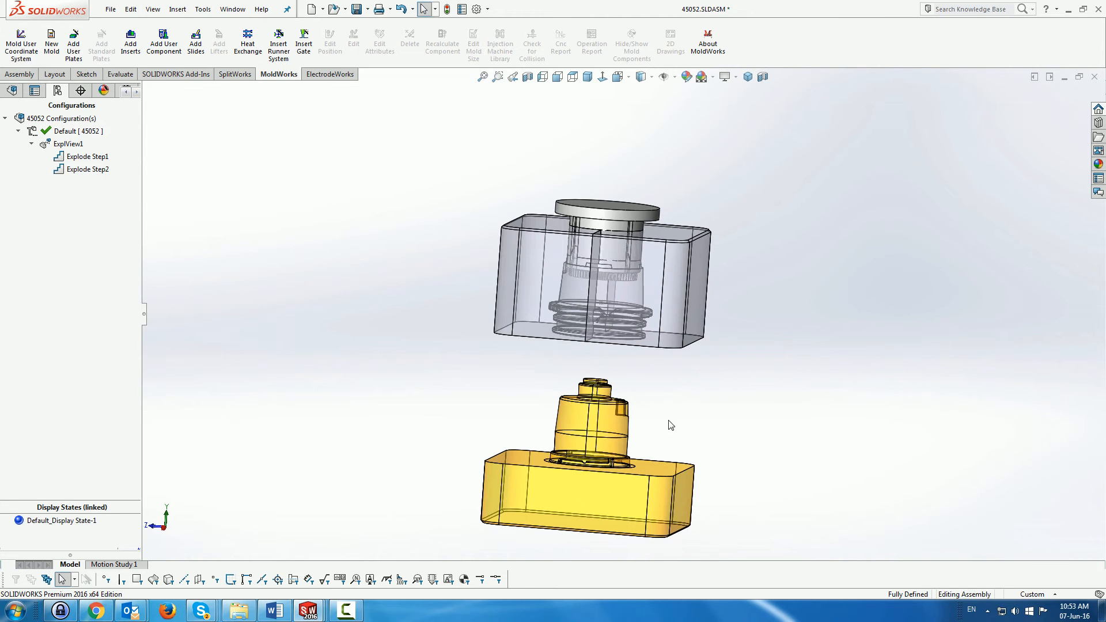
mouse_move(188, 87)
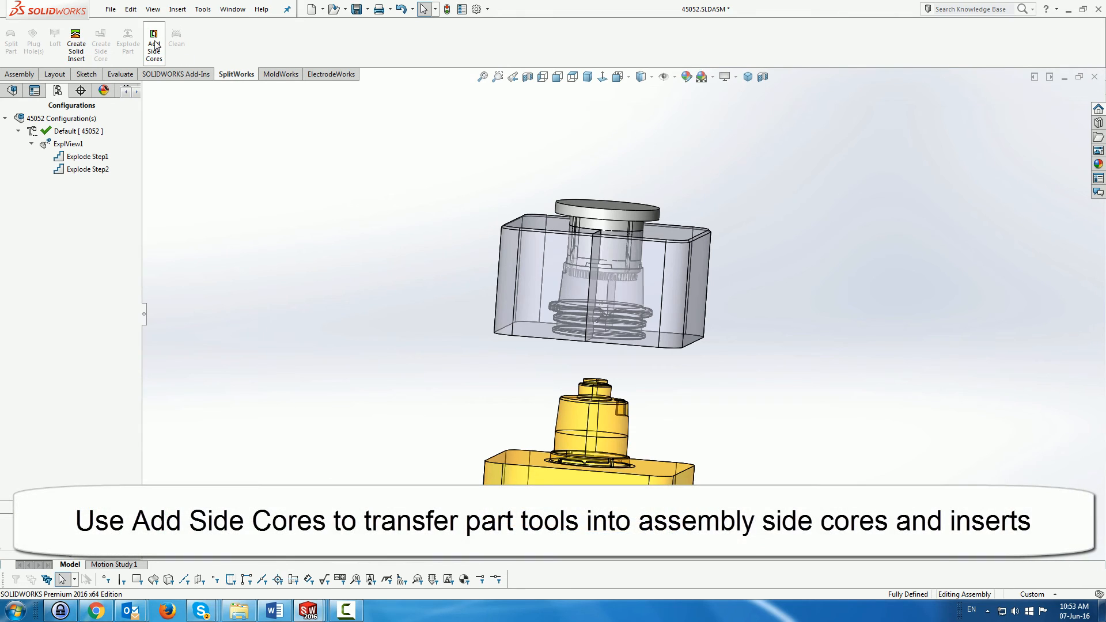
Run Add Side Cores, select both Split1 bodies and save the first one as SideCavity1.
click(153, 44)
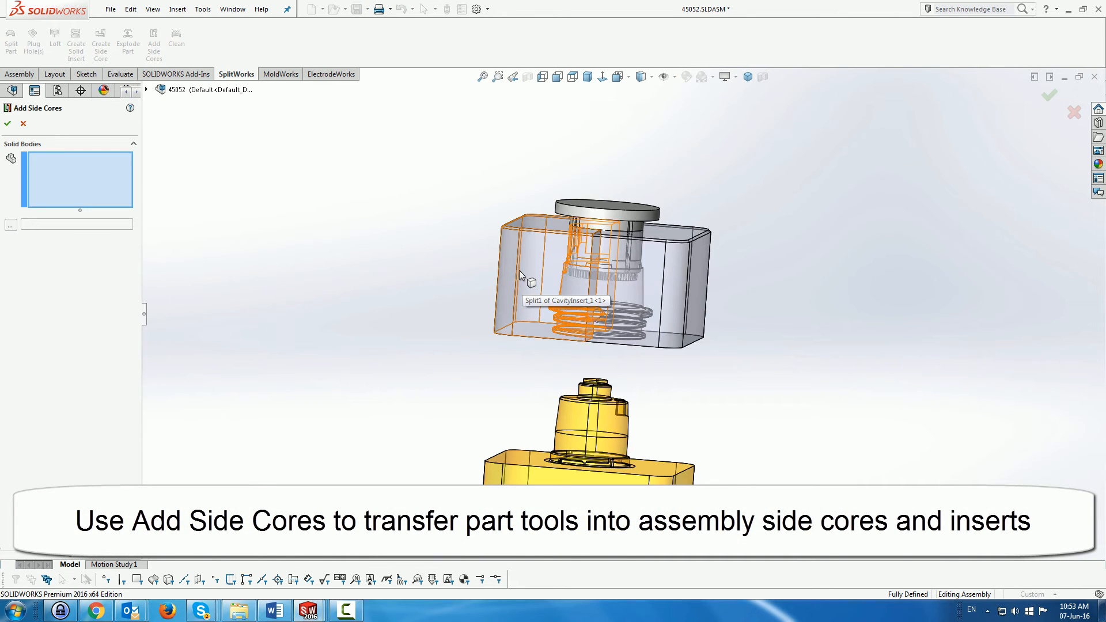
click(535, 275)
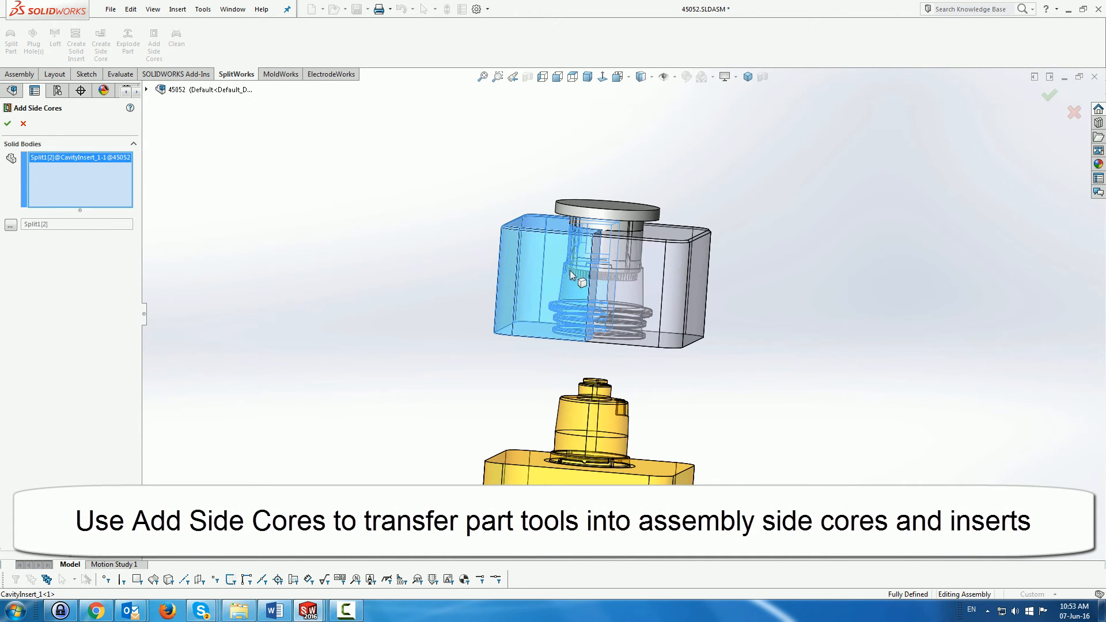
click(599, 282)
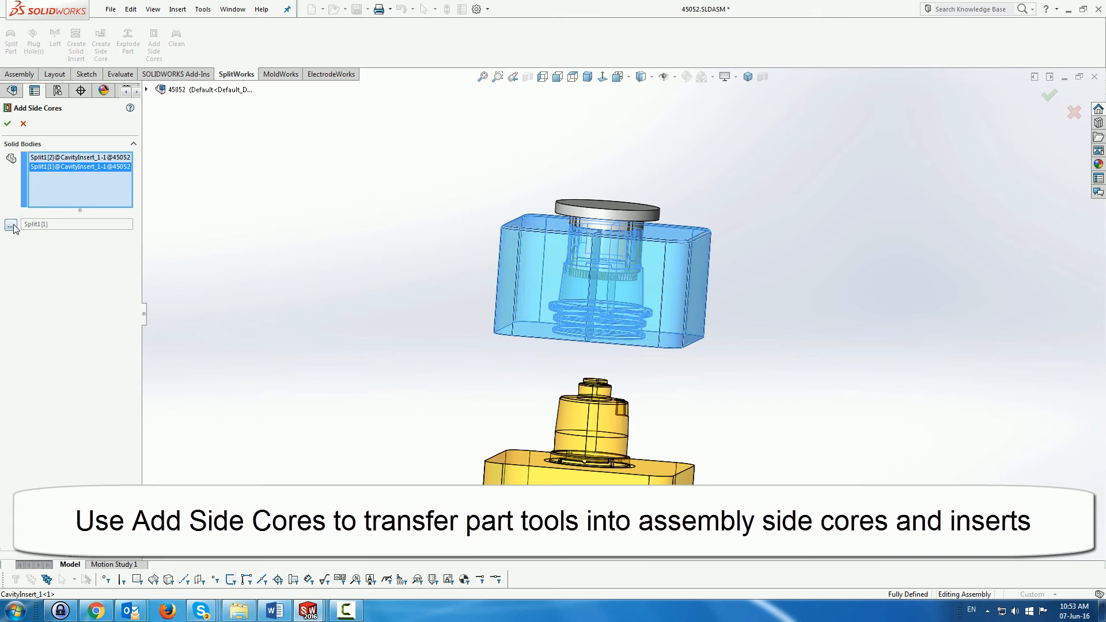
click(80, 156)
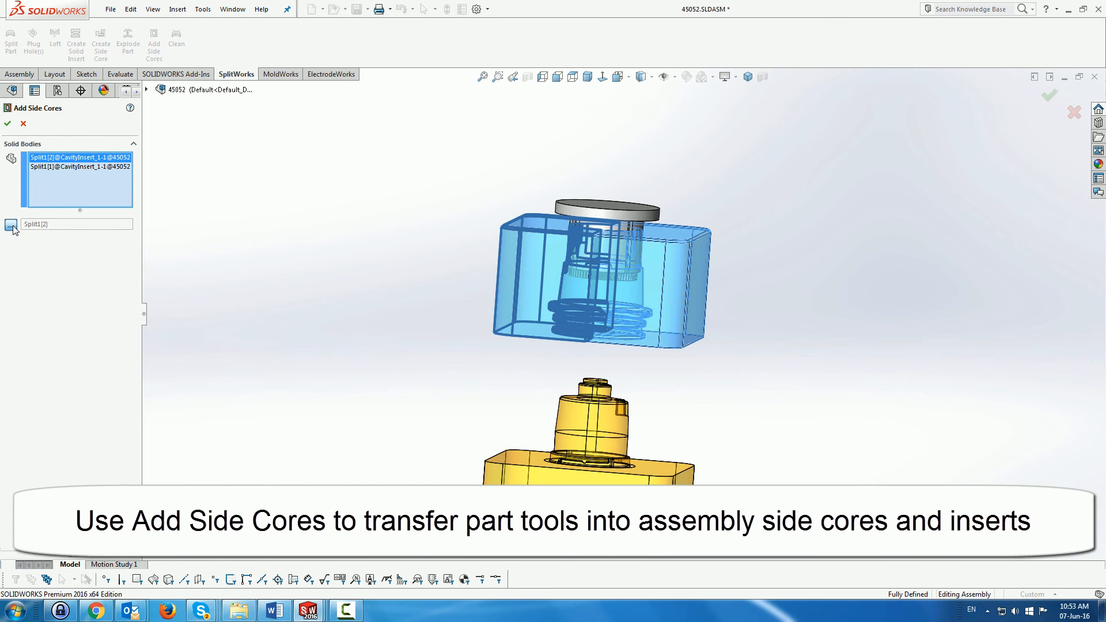
click(10, 224)
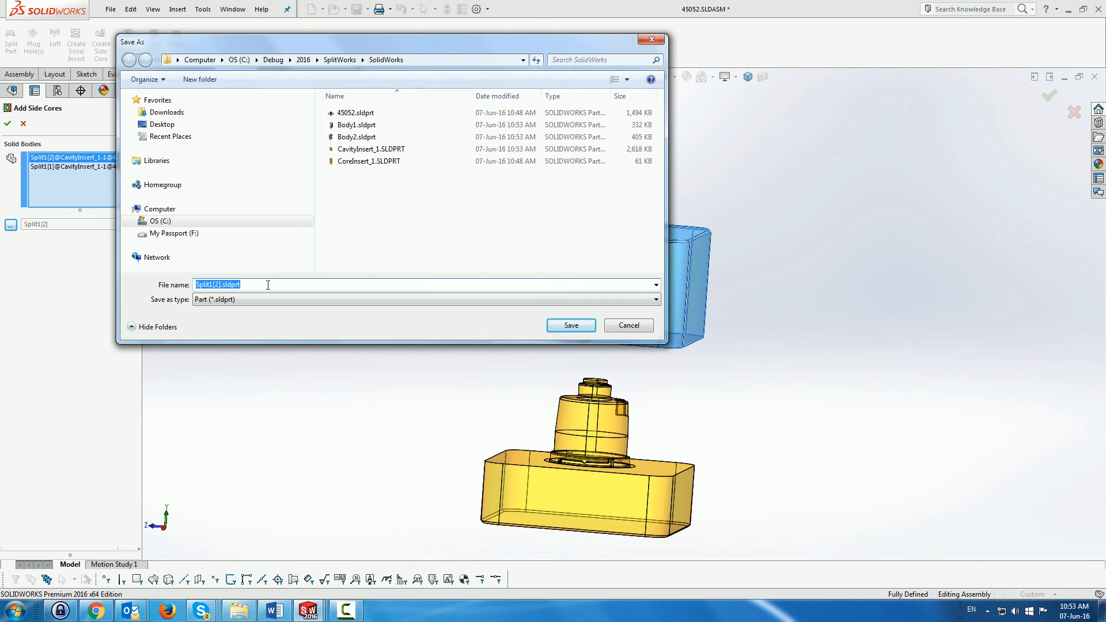
text(Bod)
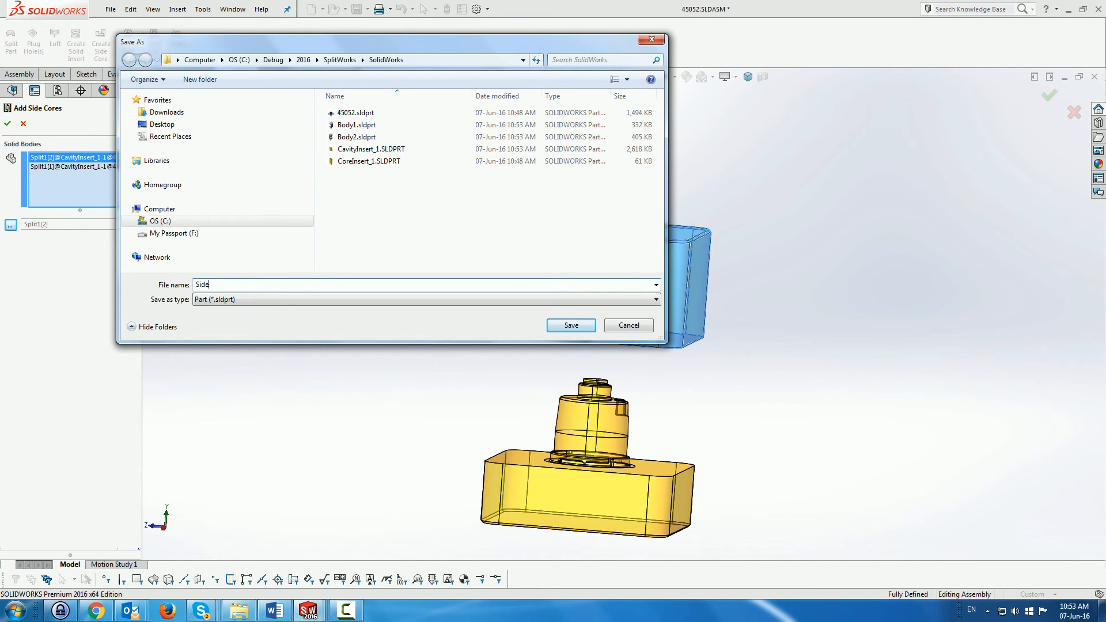
text(Cavity1)
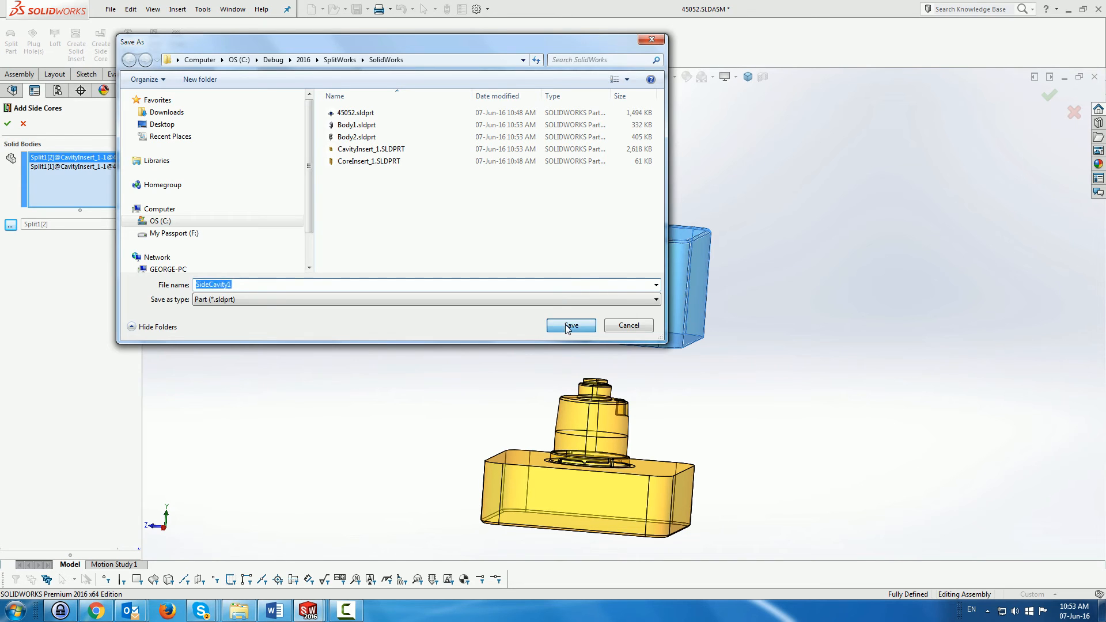
click(570, 325)
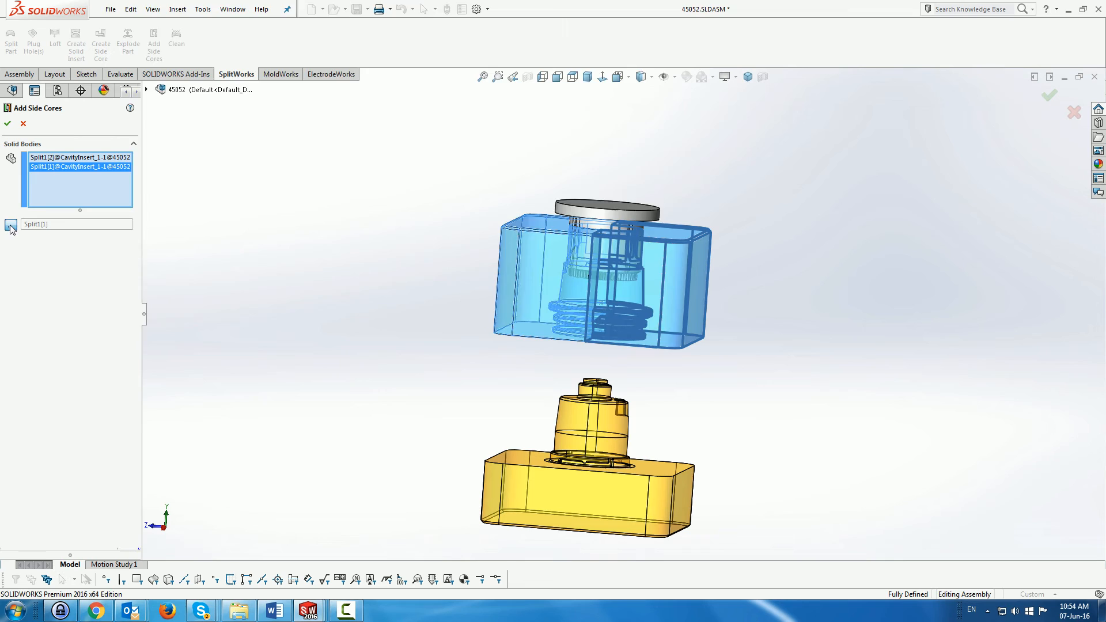
Save the second split body as SideCavity2 and confirm creating both side cavity parts.
click(10, 225)
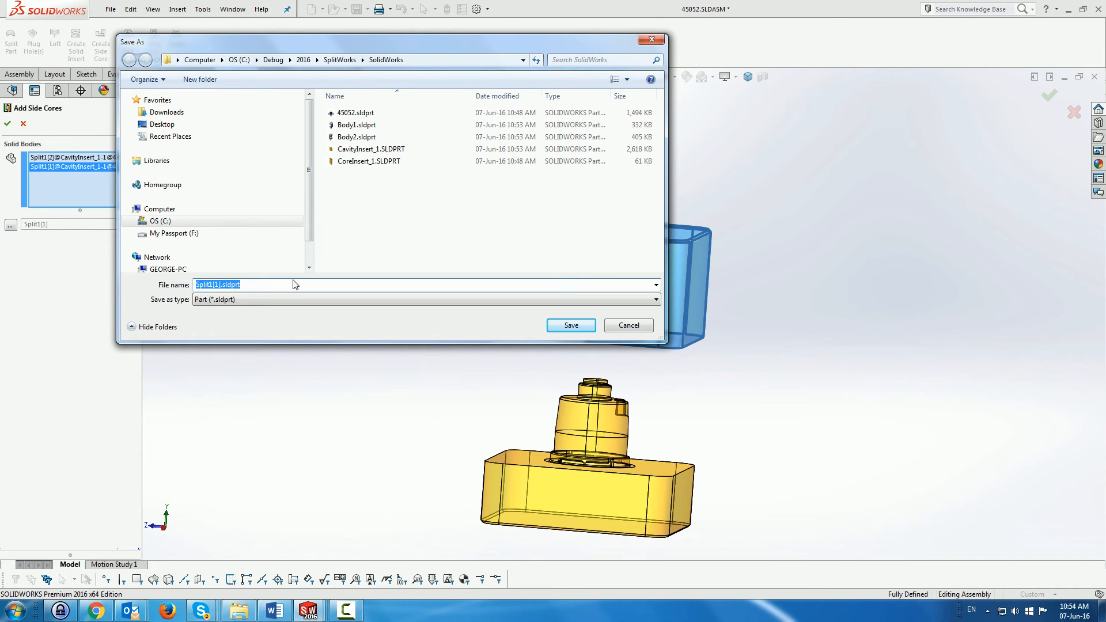
text(SideCav)
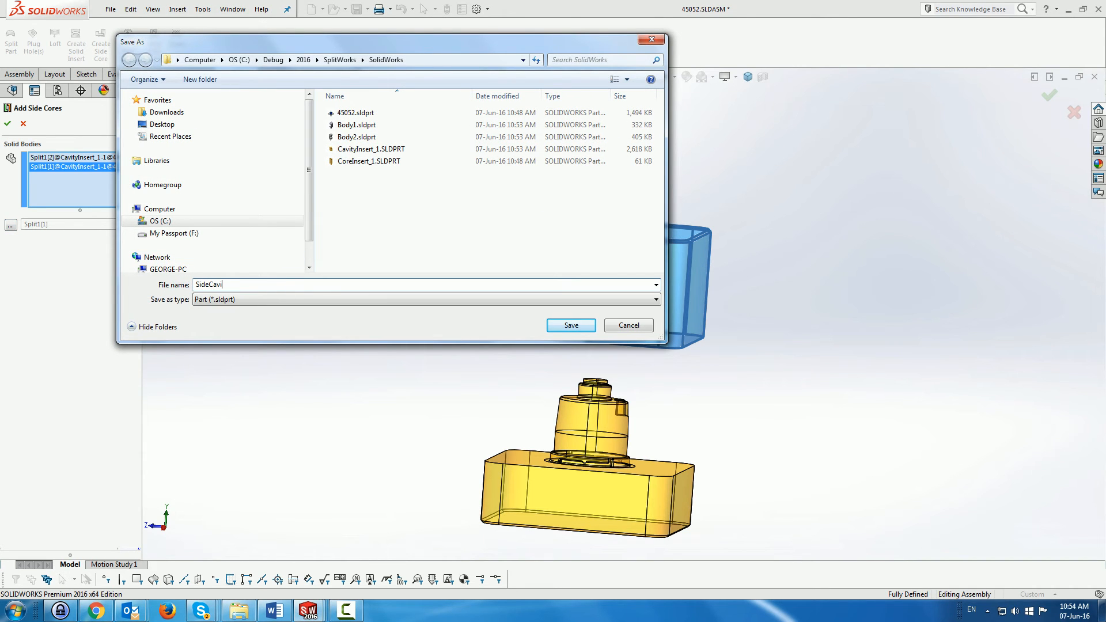
text(ity2)
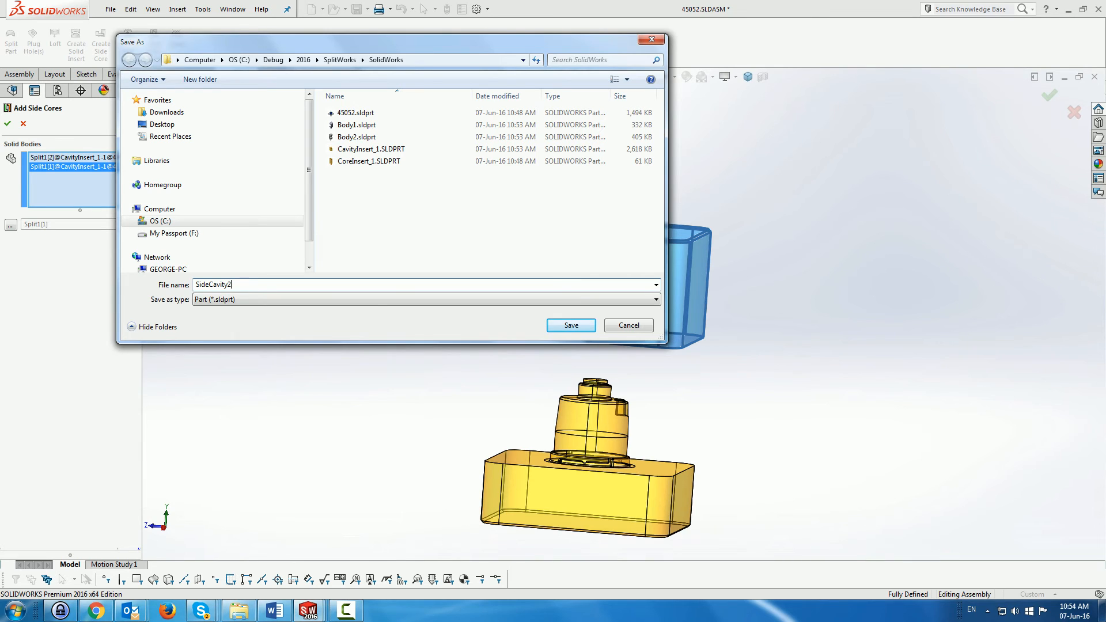
click(570, 325)
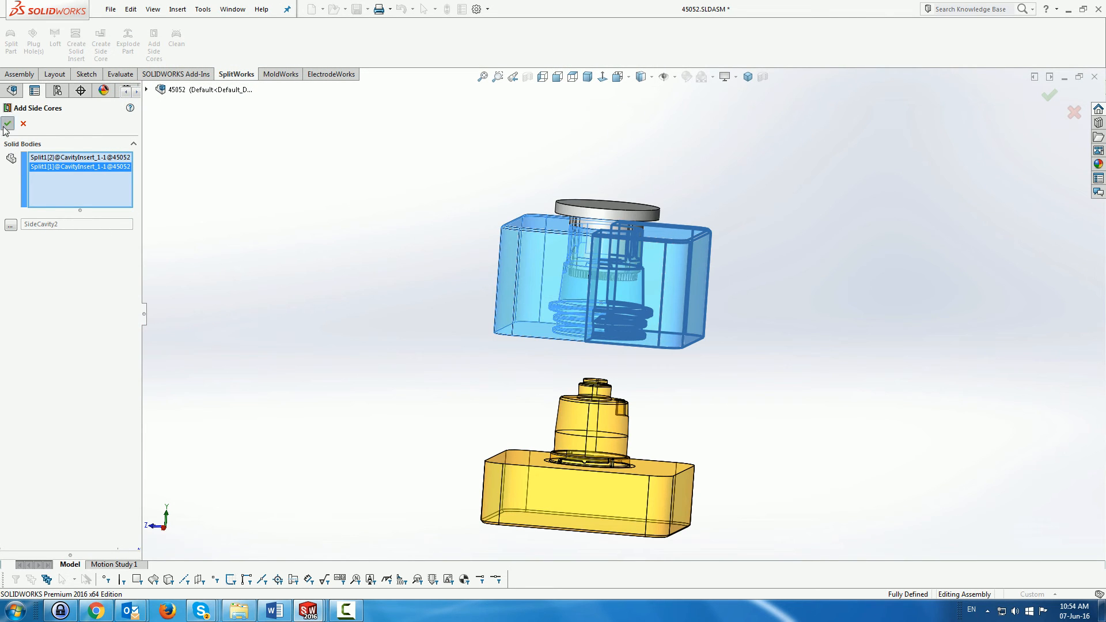
click(8, 123)
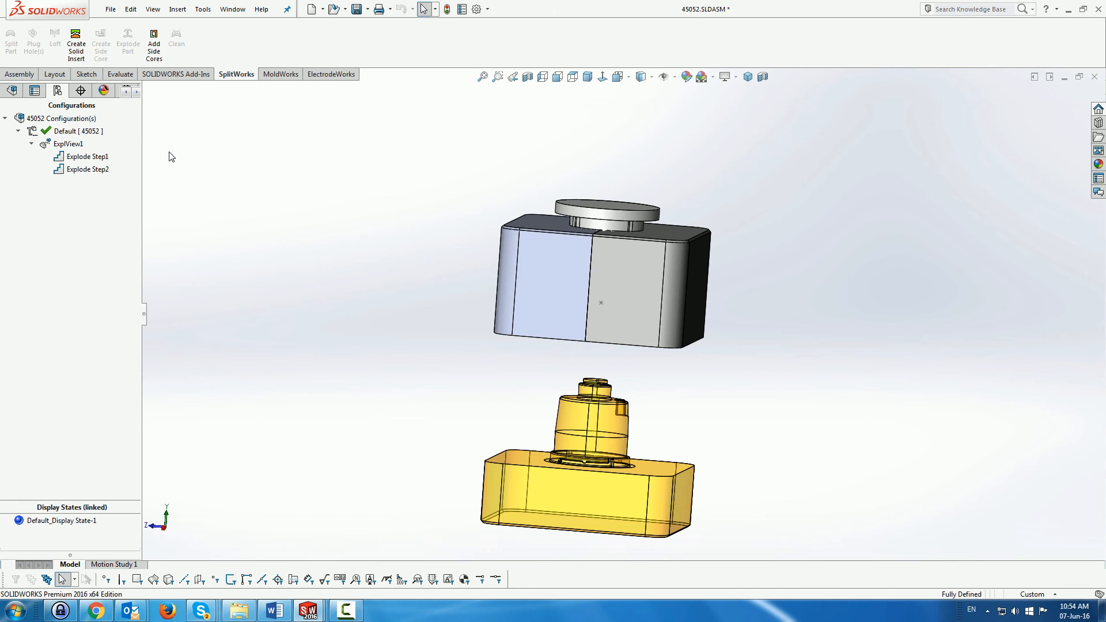
mouse_move(78, 161)
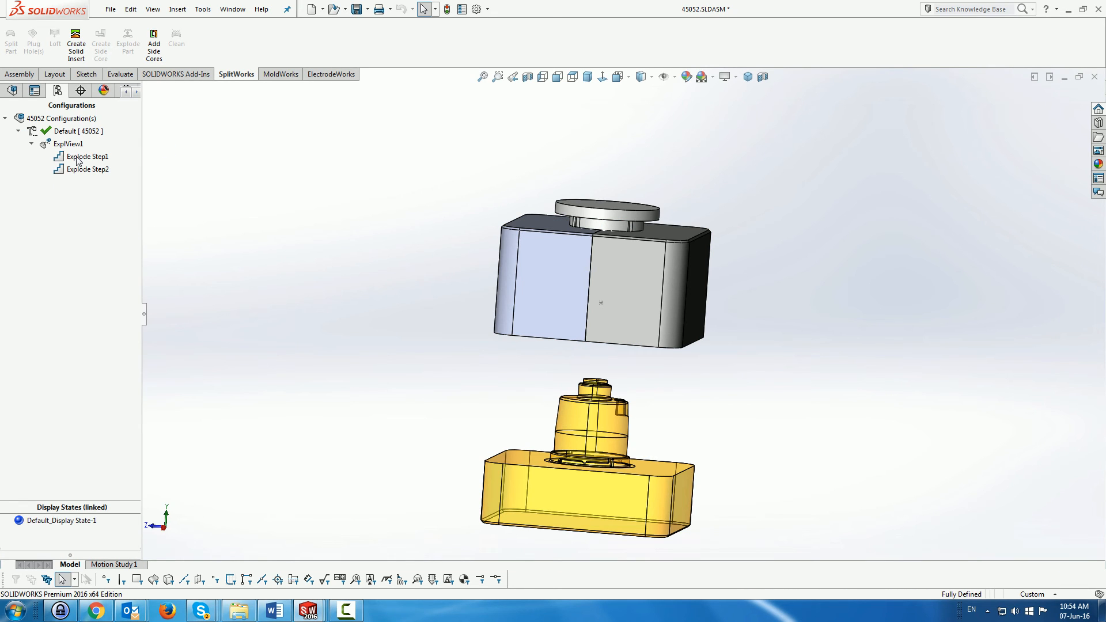
mouse_move(292, 200)
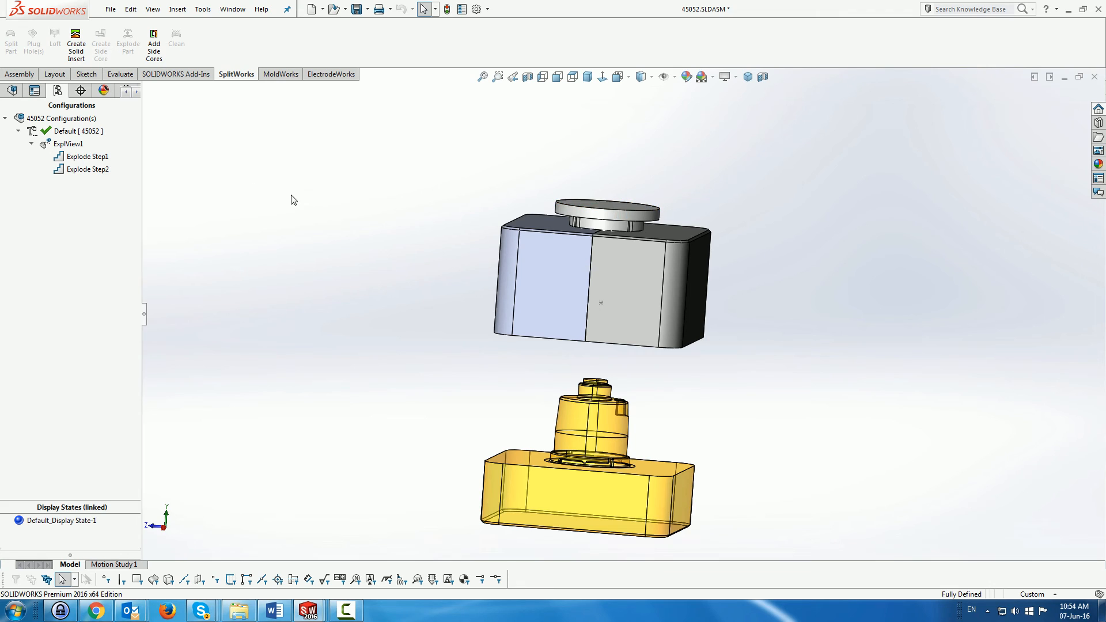
click(153, 39)
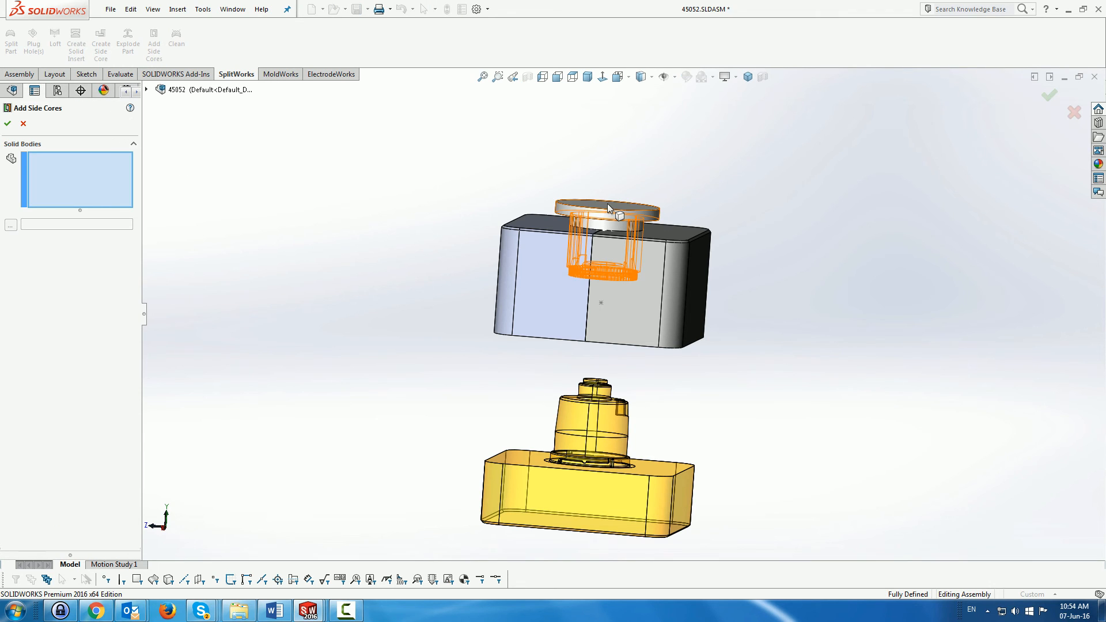
mouse_move(597, 212)
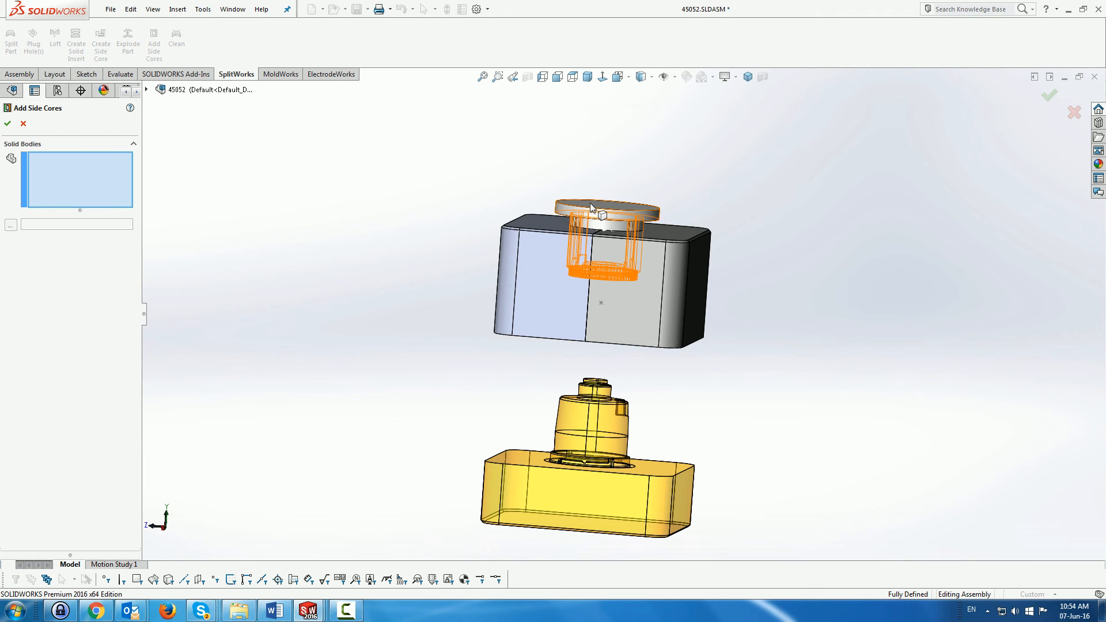
Select the Boss-Extrude2 top cap body, save it as TopCavity and confirm the side core.
click(602, 215)
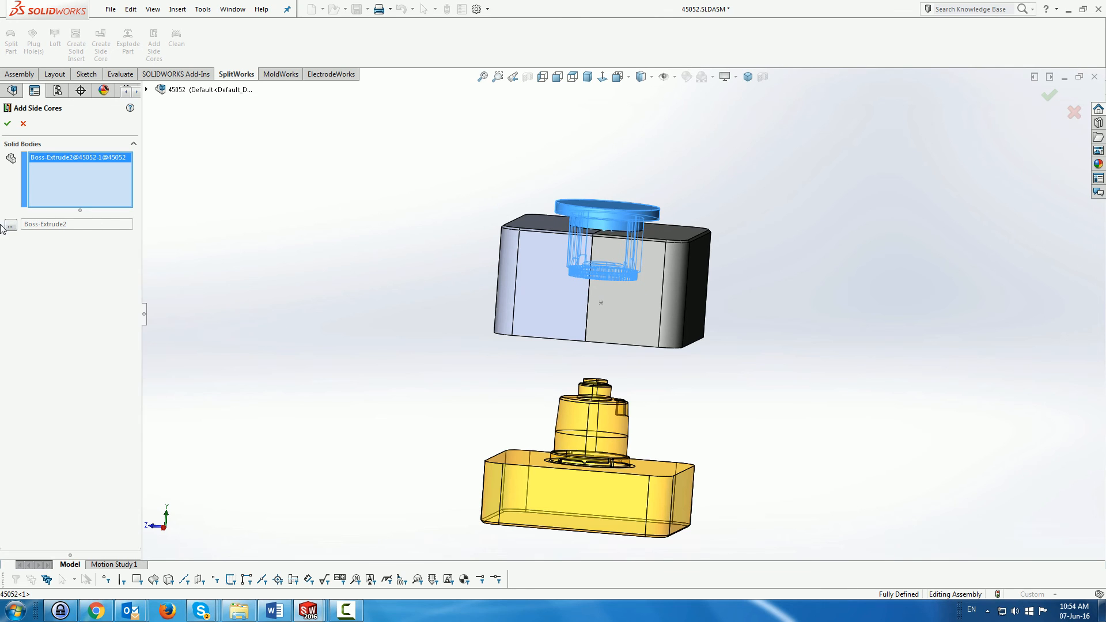
mouse_move(9, 228)
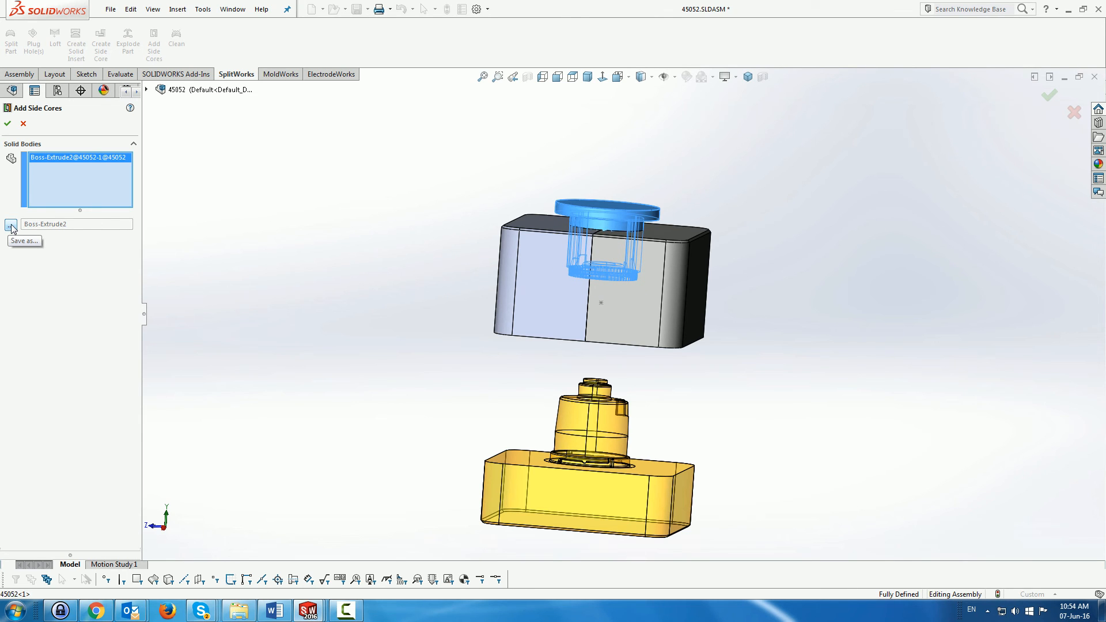
click(10, 225)
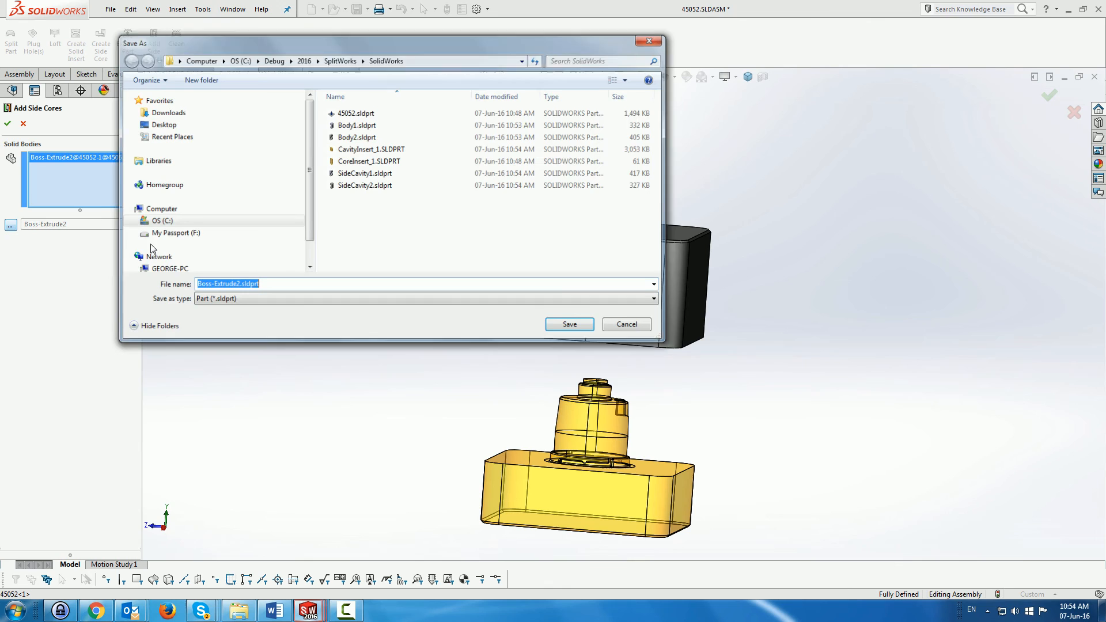
text(T)
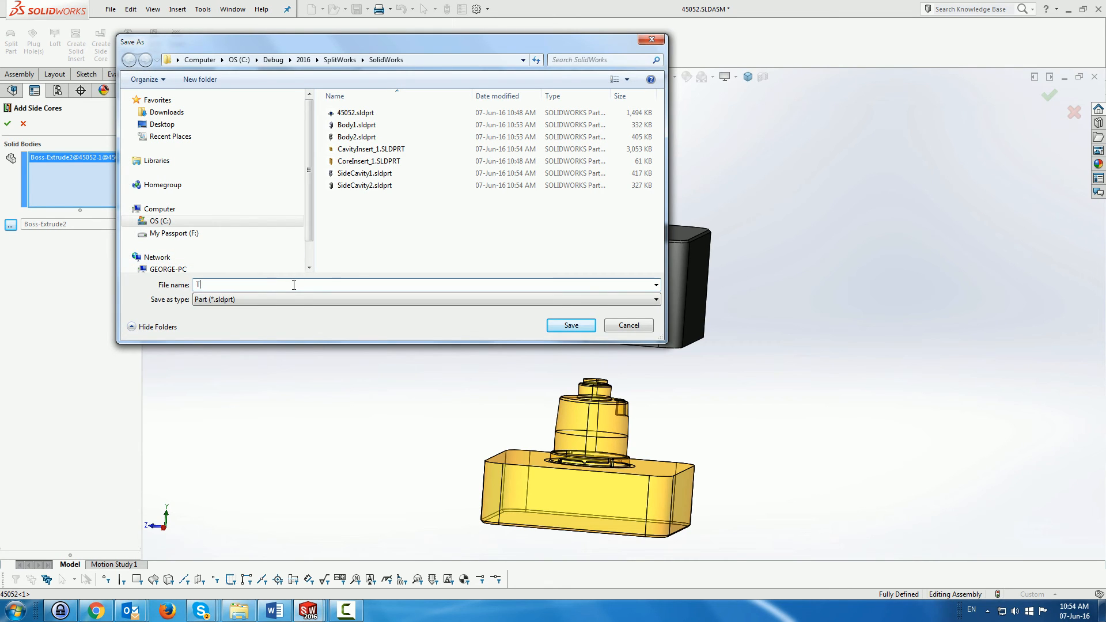
text(opCavity)
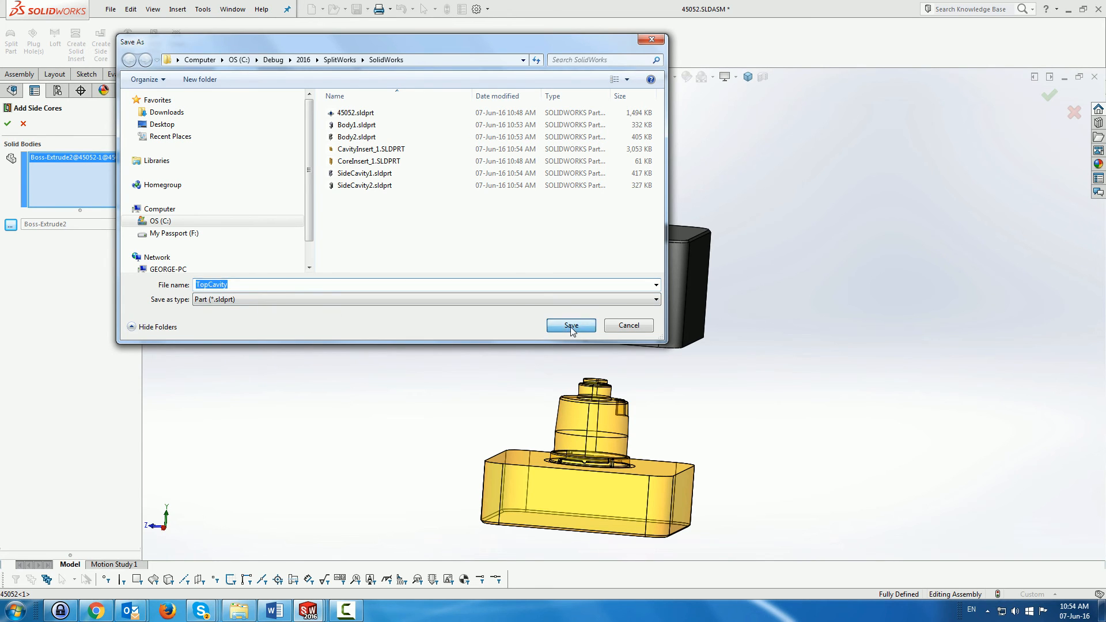
click(570, 325)
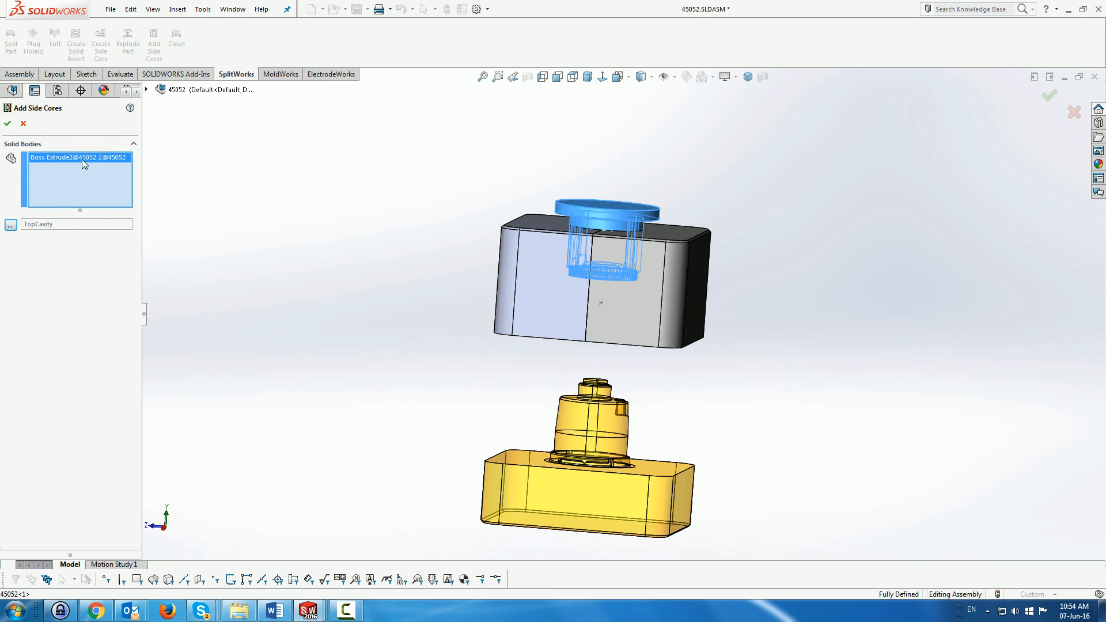
click(8, 123)
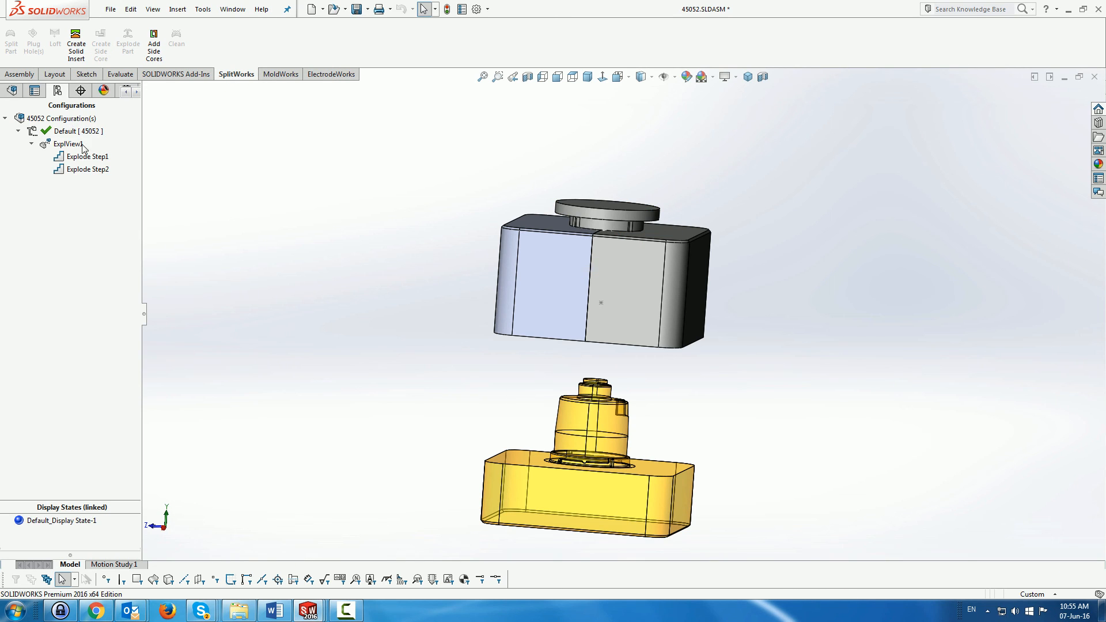
Edit ExplView1 to pull the side cavities apart and lift TopCavity upward, then finish.
right_click(66, 144)
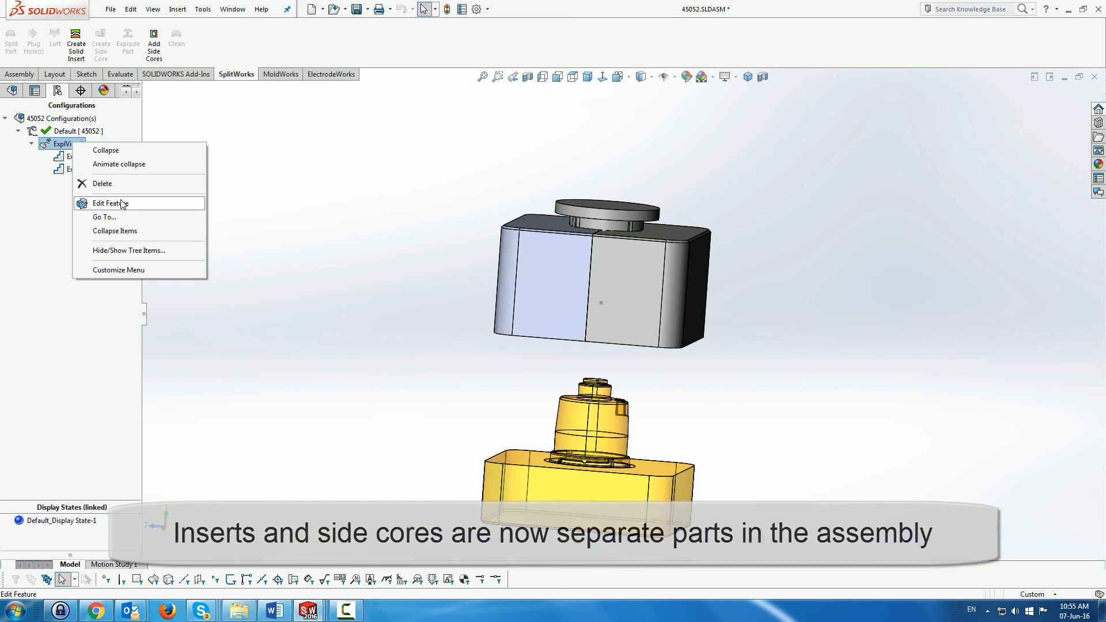
click(110, 203)
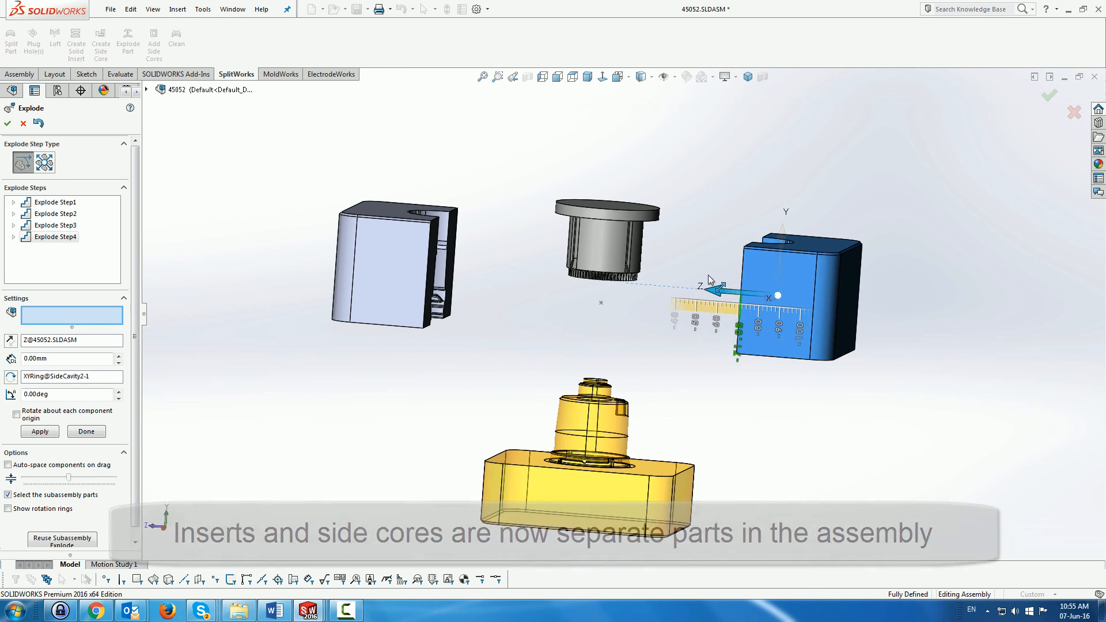
click(602, 240)
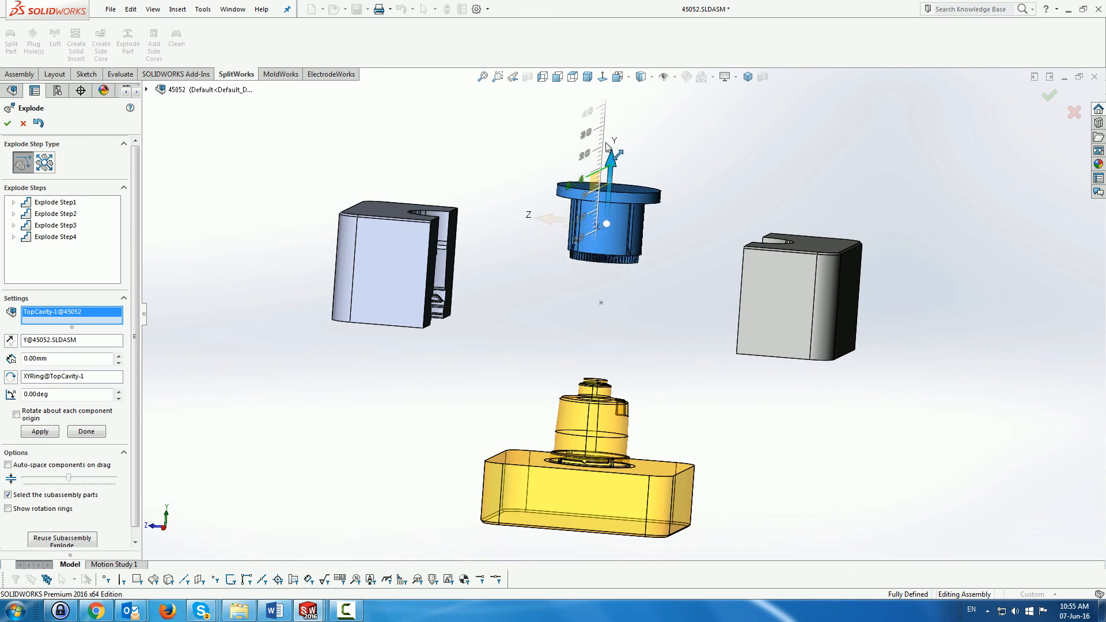
click(39, 431)
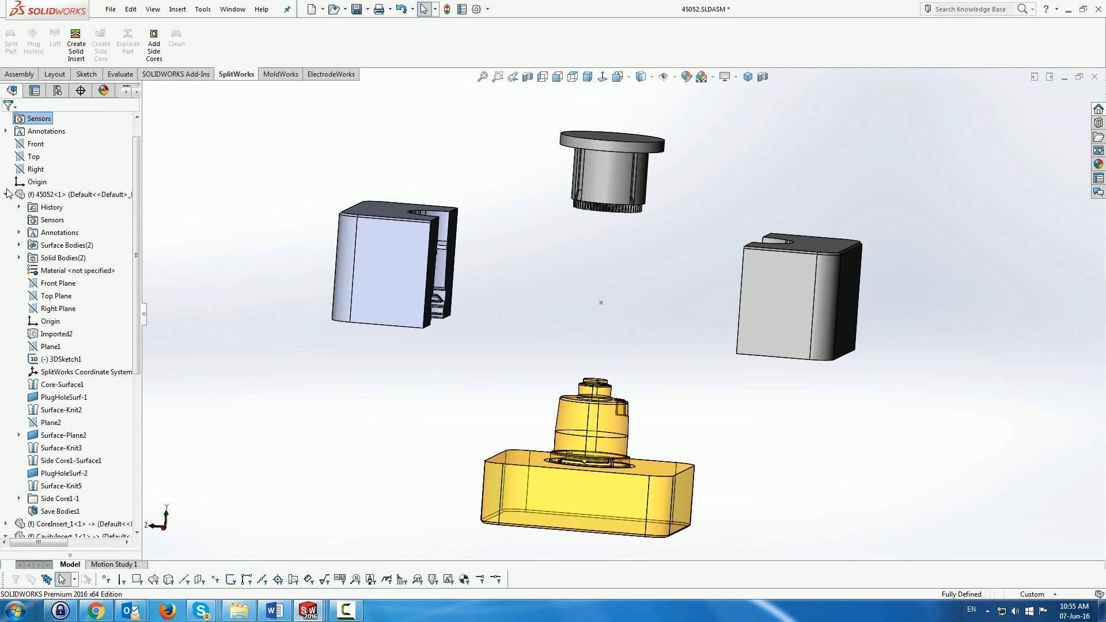
Expand 45052 > Solid Bodies and show the hidden Imported2 plastic part body.
click(7, 119)
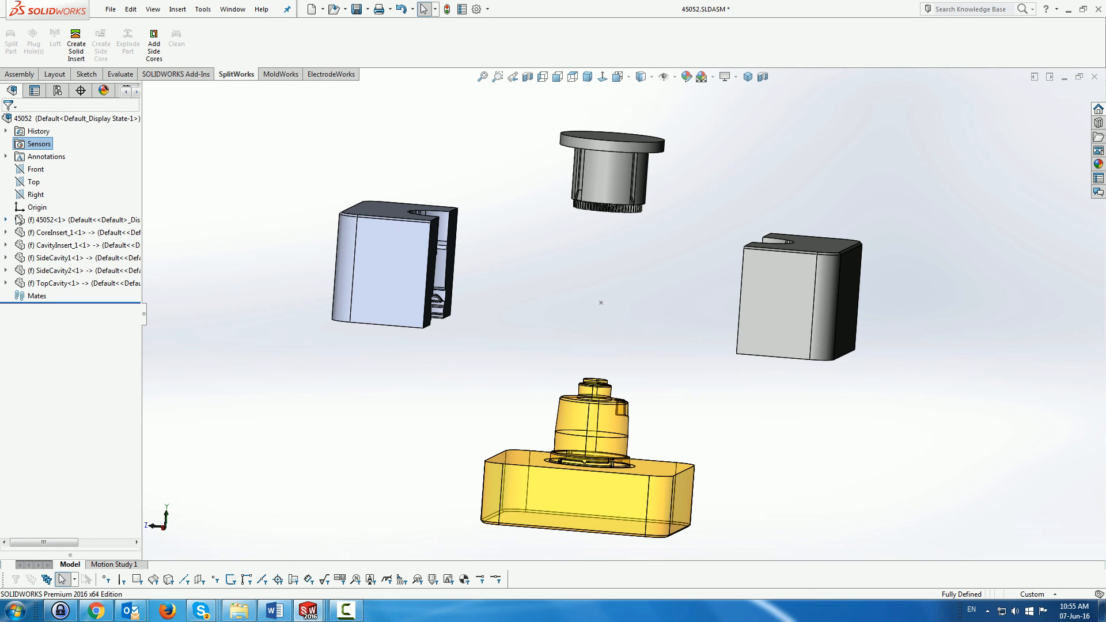
click(7, 219)
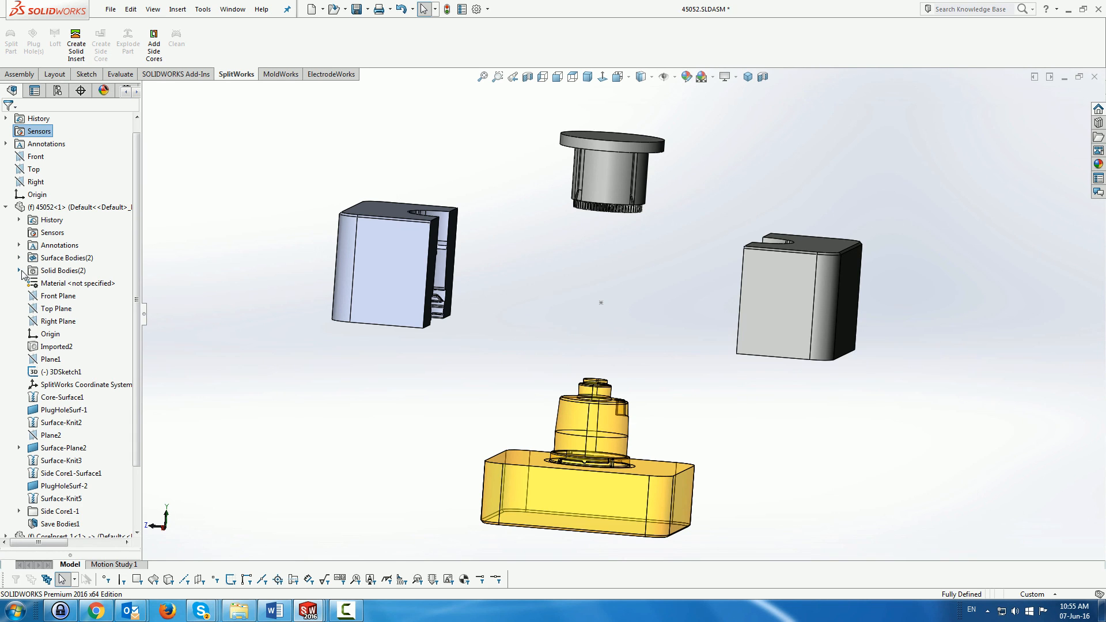
right_click(58, 283)
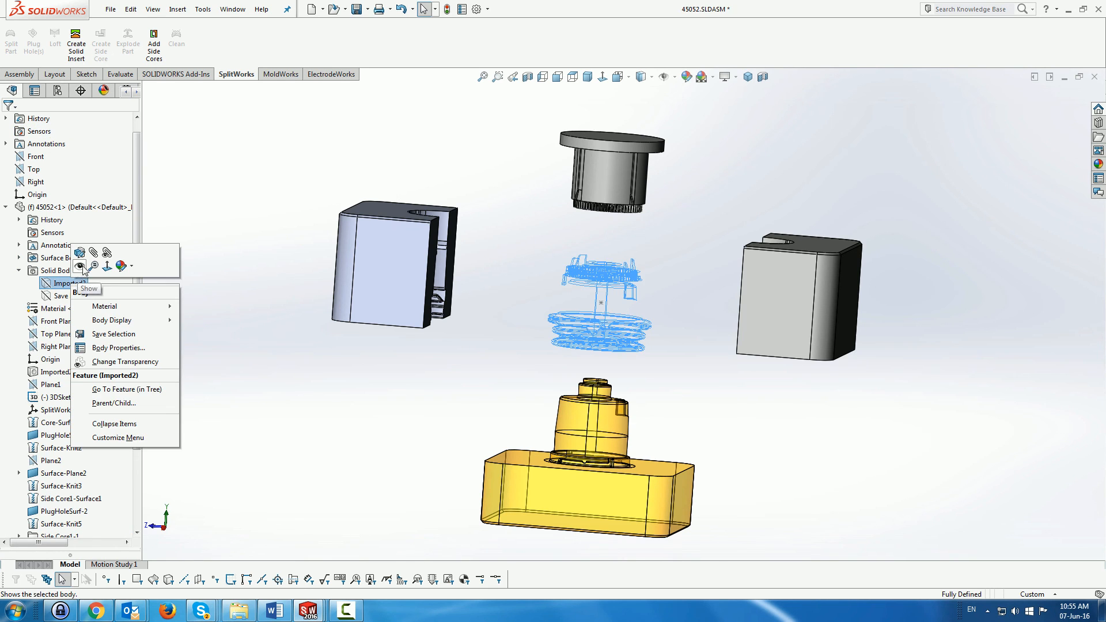
click(88, 288)
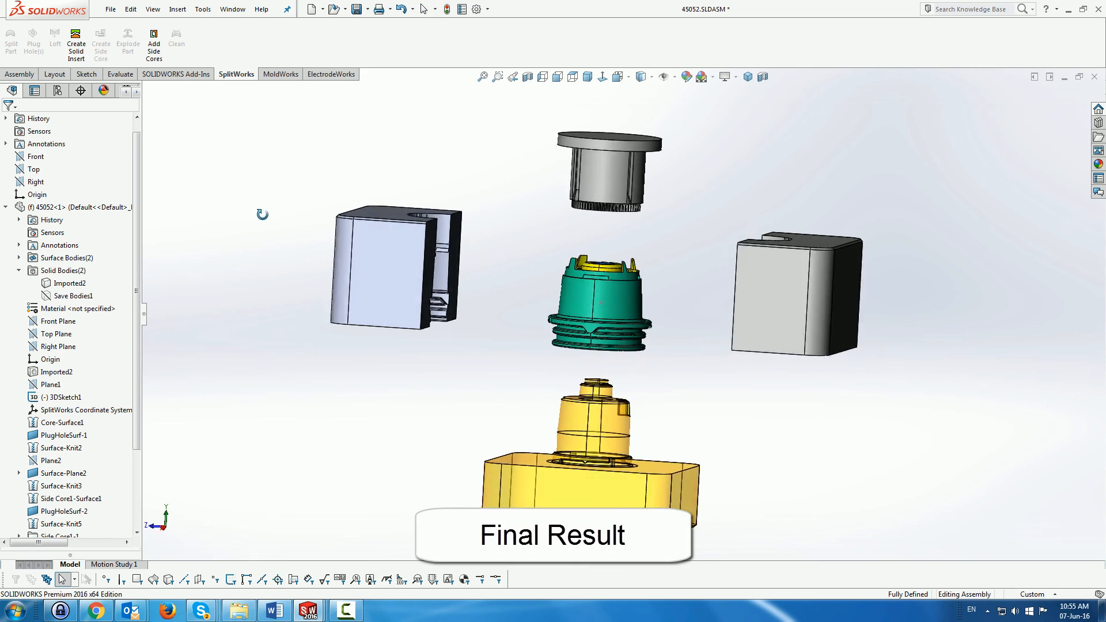